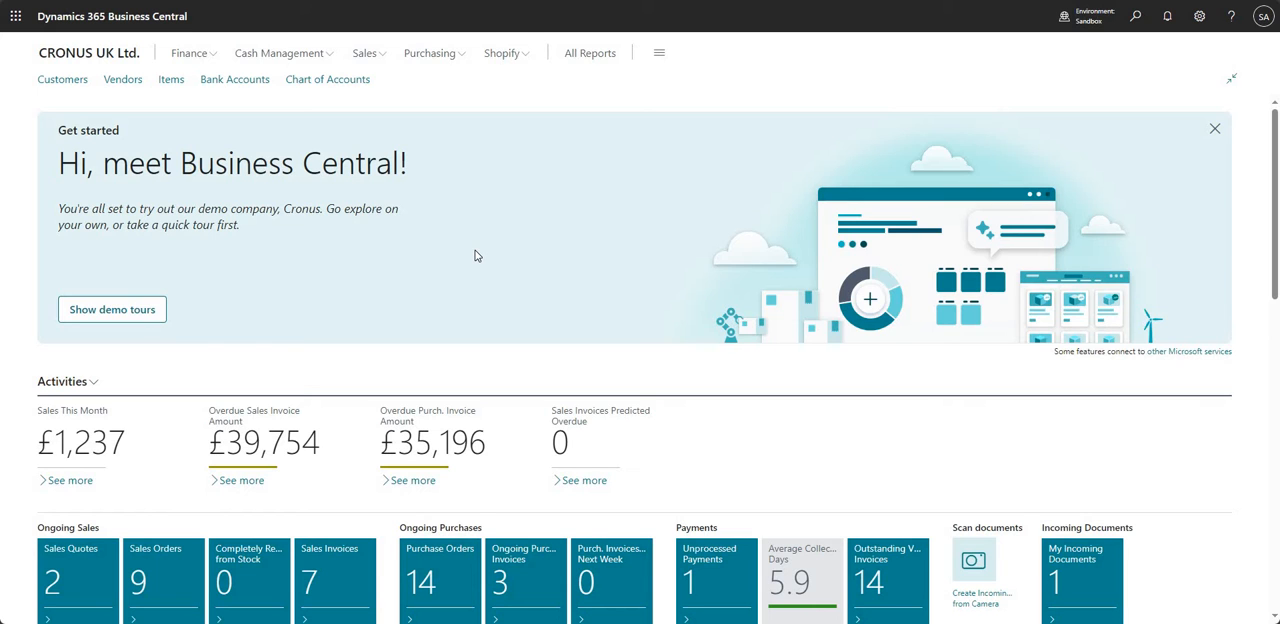
mouse_move(183, 58)
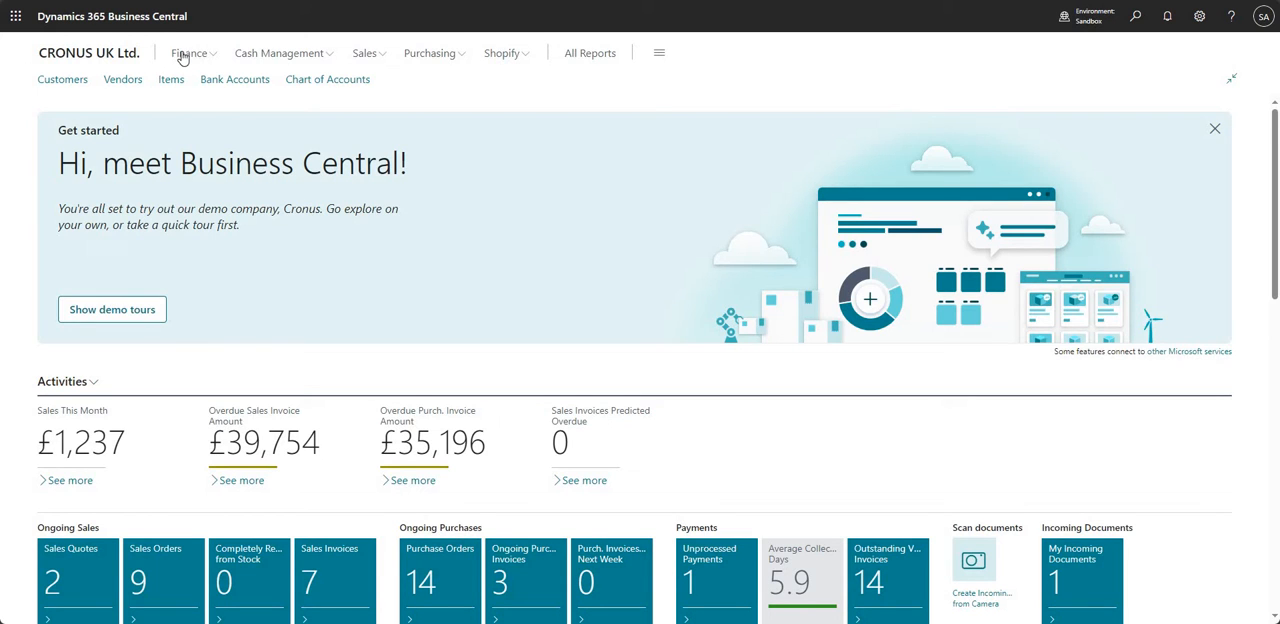
Open the Fixed Assets list from the Finance menu on the Role Center
left_click(189, 52)
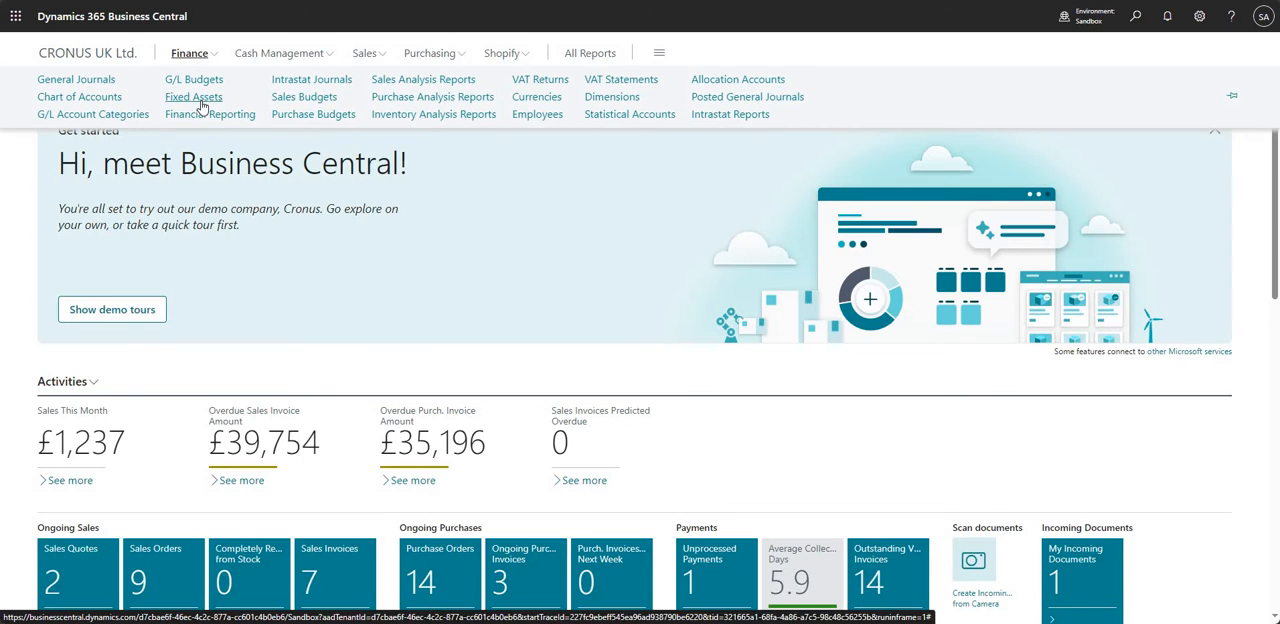
left_click(193, 96)
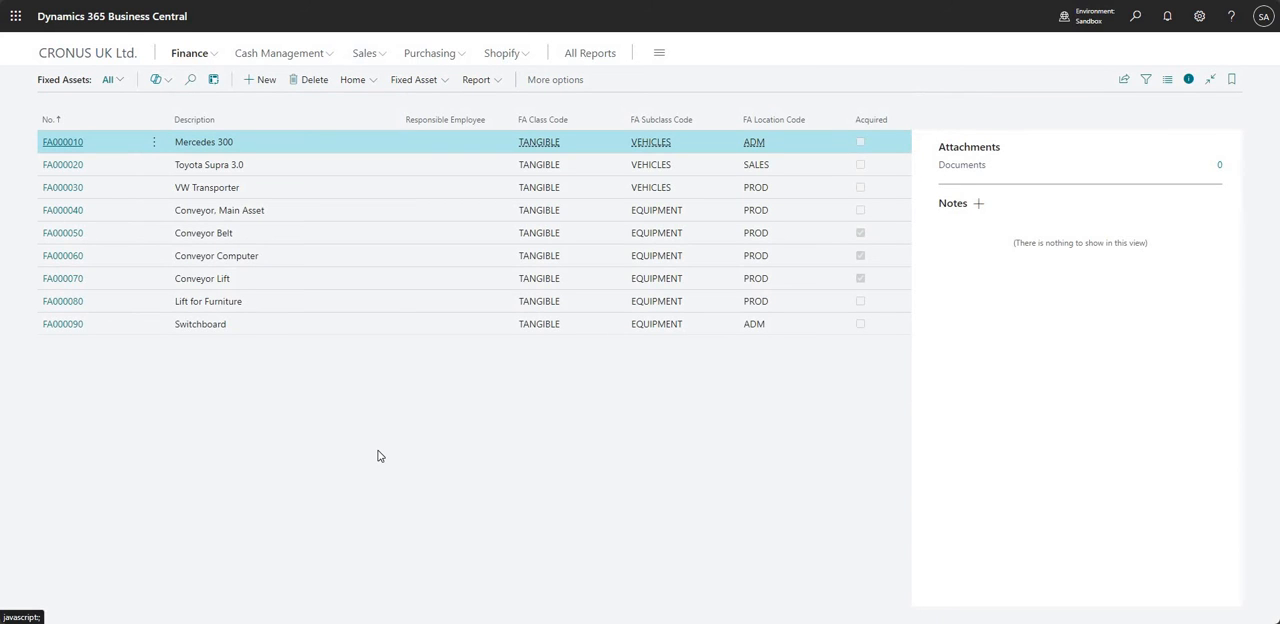
mouse_move(218, 210)
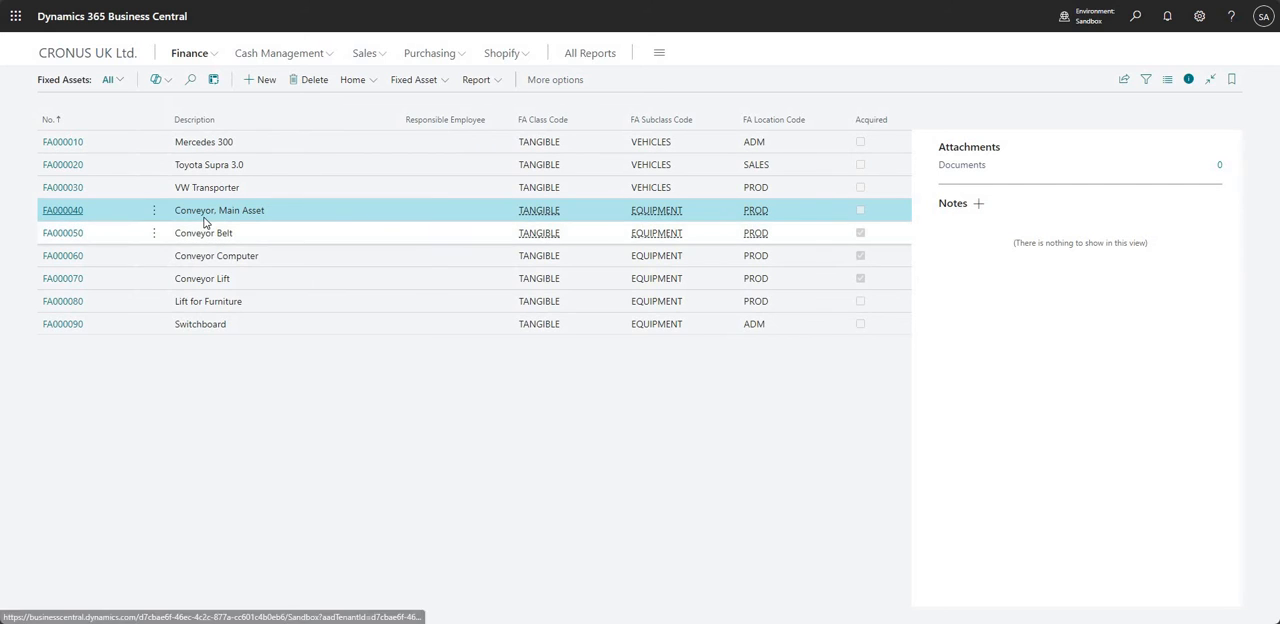
mouse_move(253, 215)
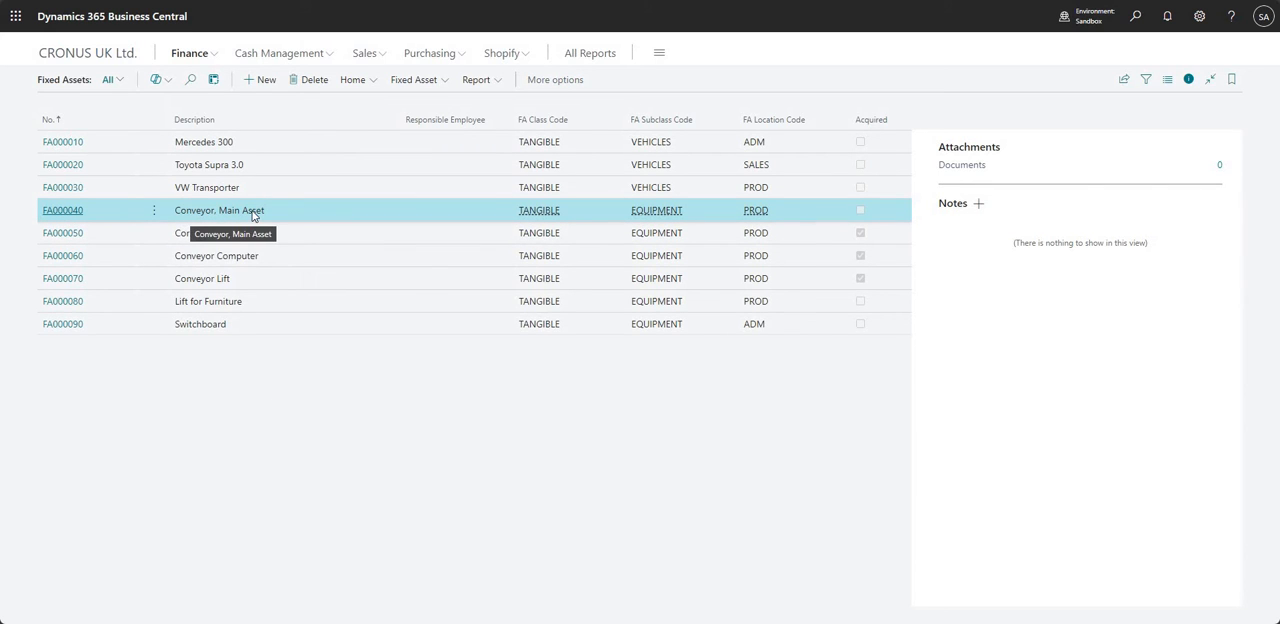
mouse_move(227, 234)
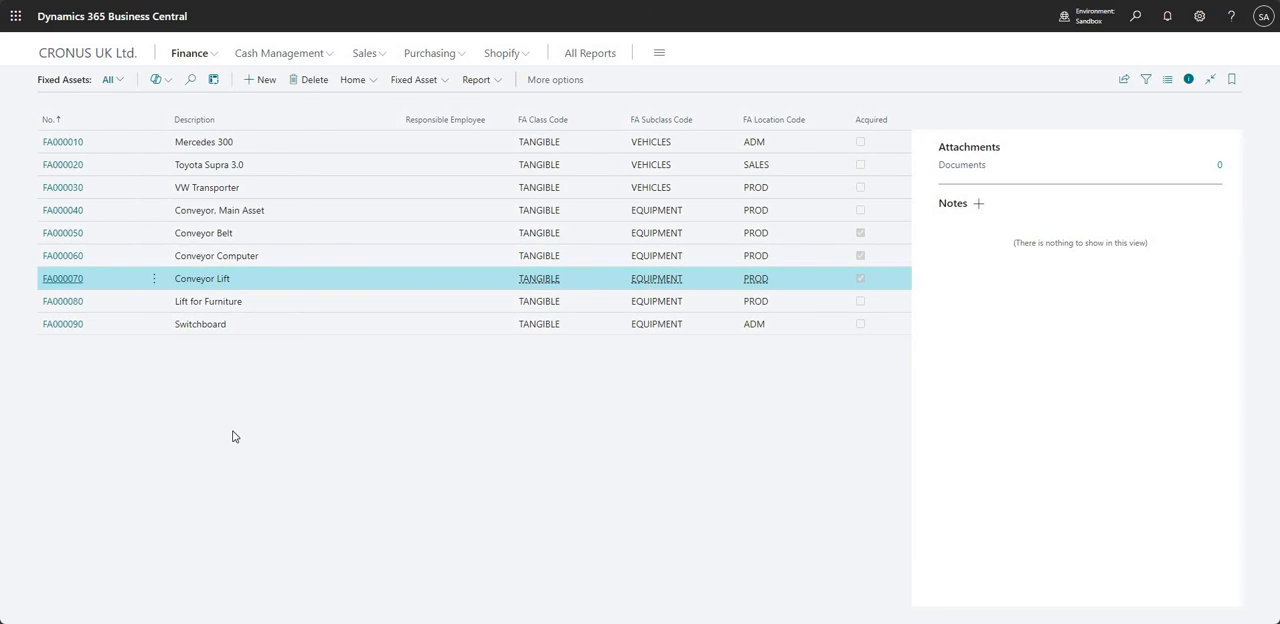
mouse_move(226, 210)
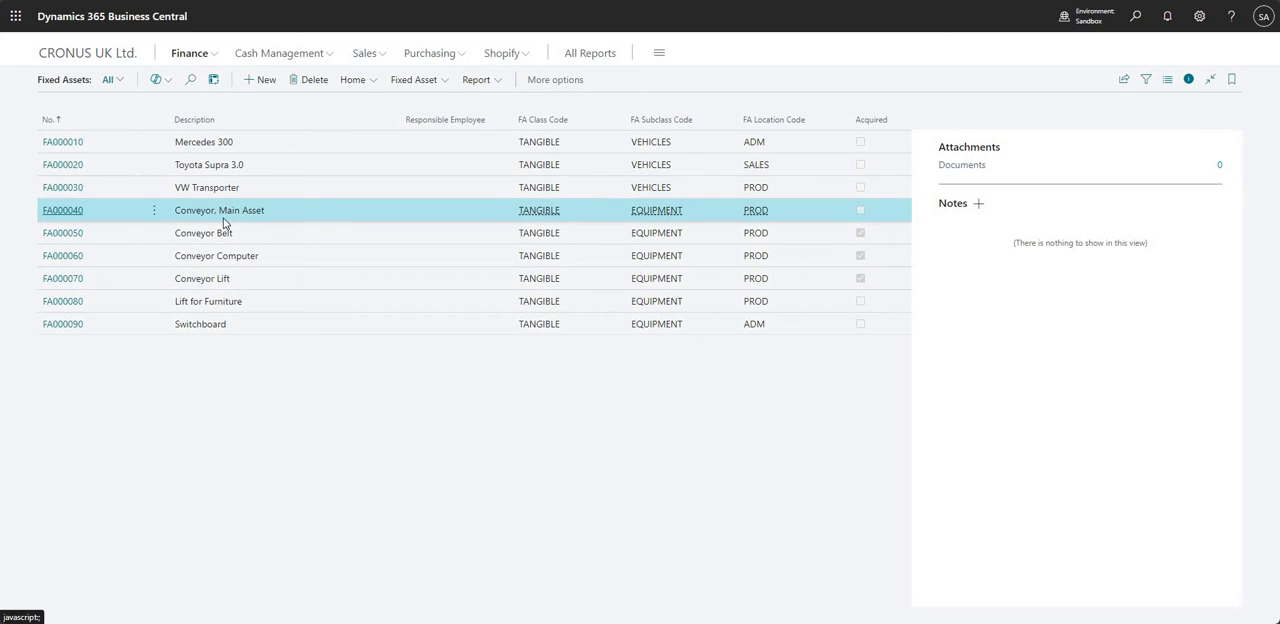
Open the FA000040 Conveyor, Main Asset card from the Fixed Assets list
left_click(62, 210)
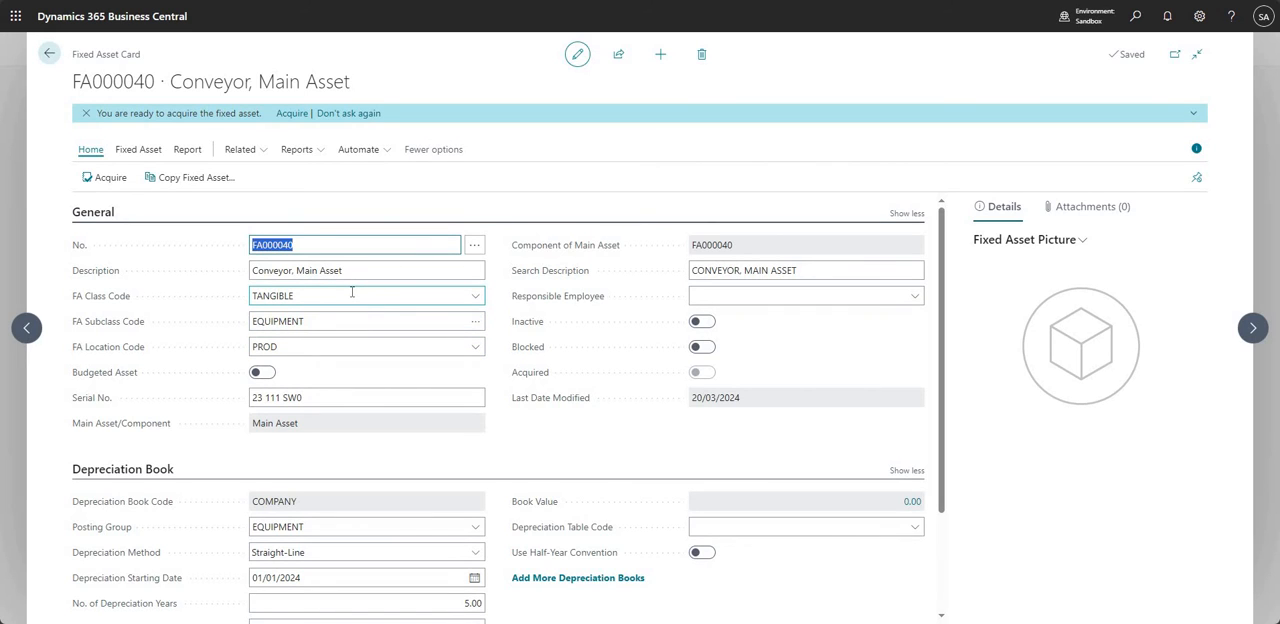
mouse_move(10, 413)
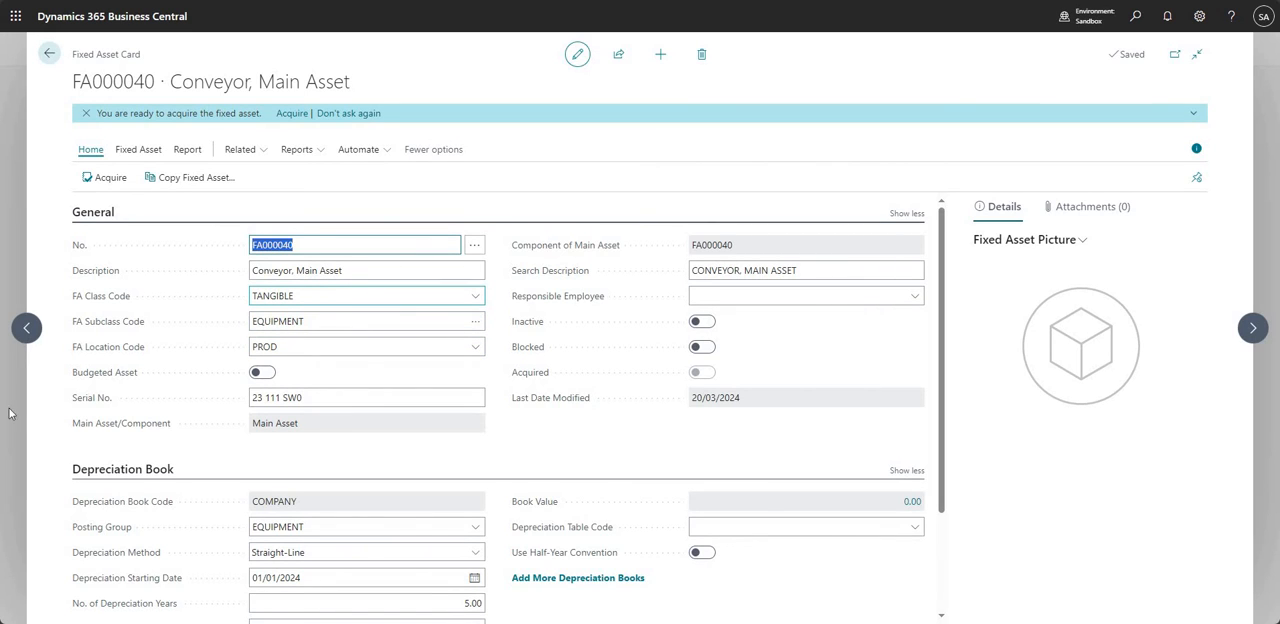
mouse_move(121, 423)
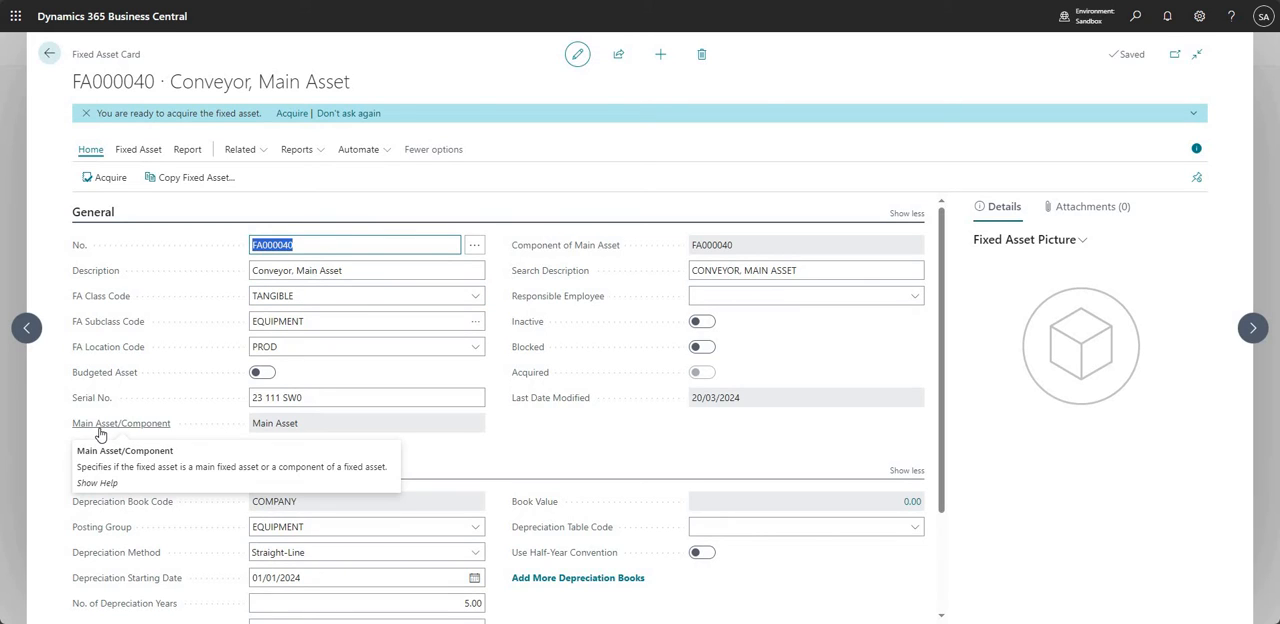
mouse_move(535, 251)
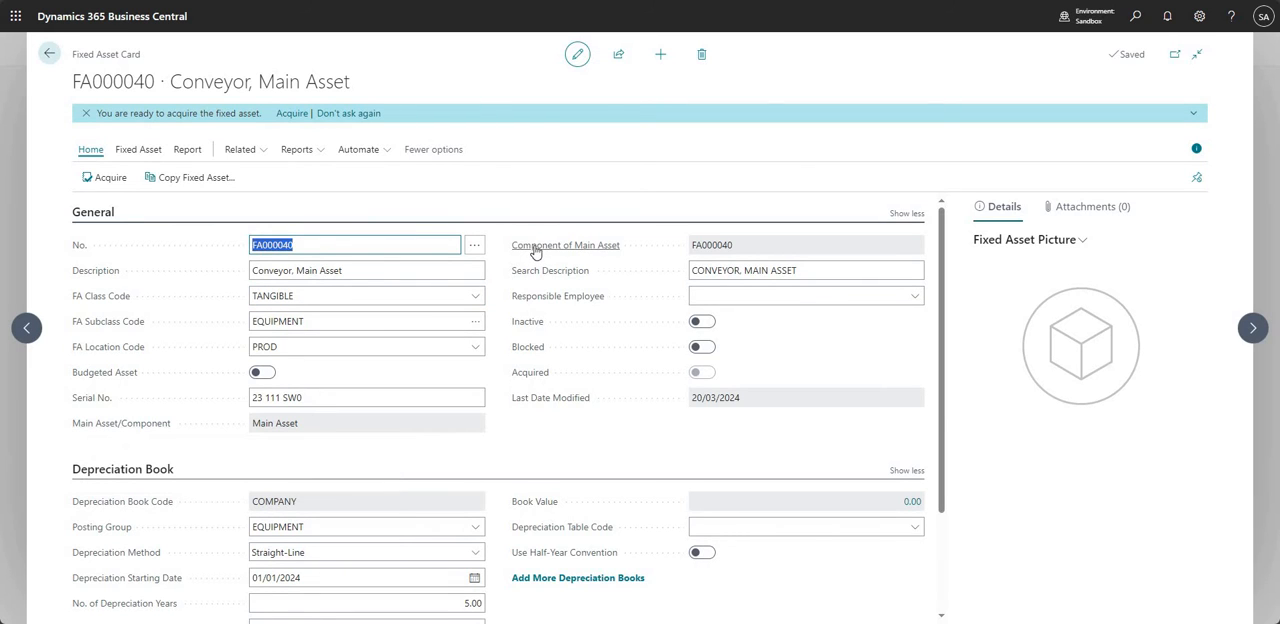
mouse_move(440, 525)
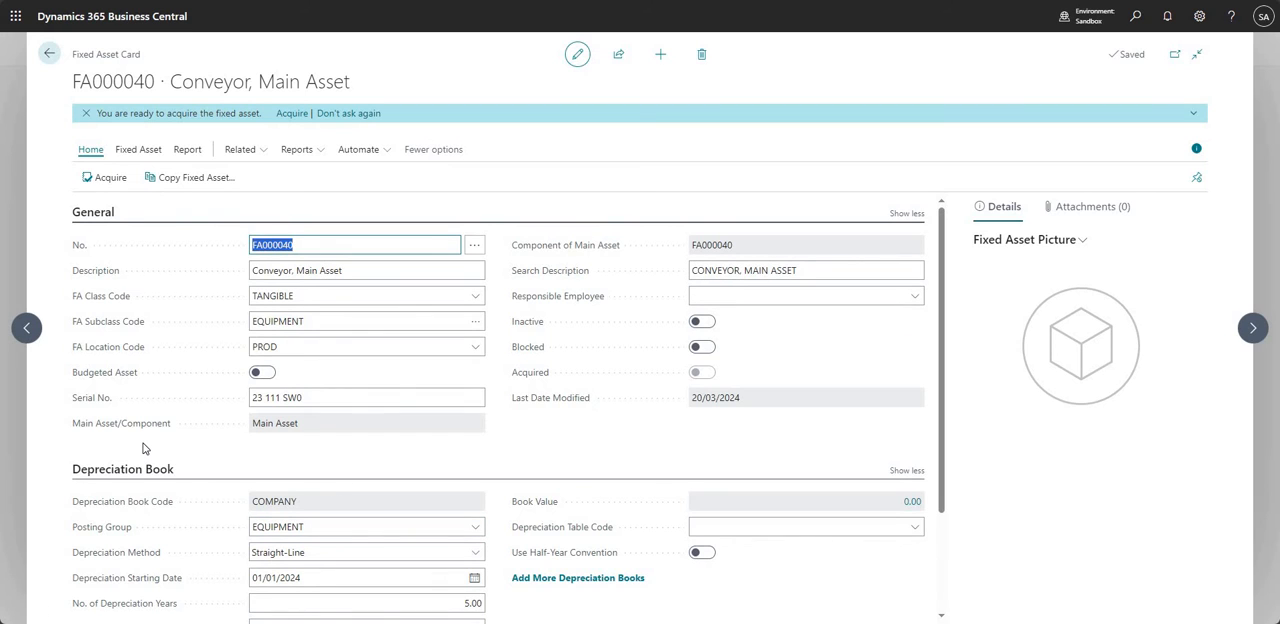
mouse_move(121, 423)
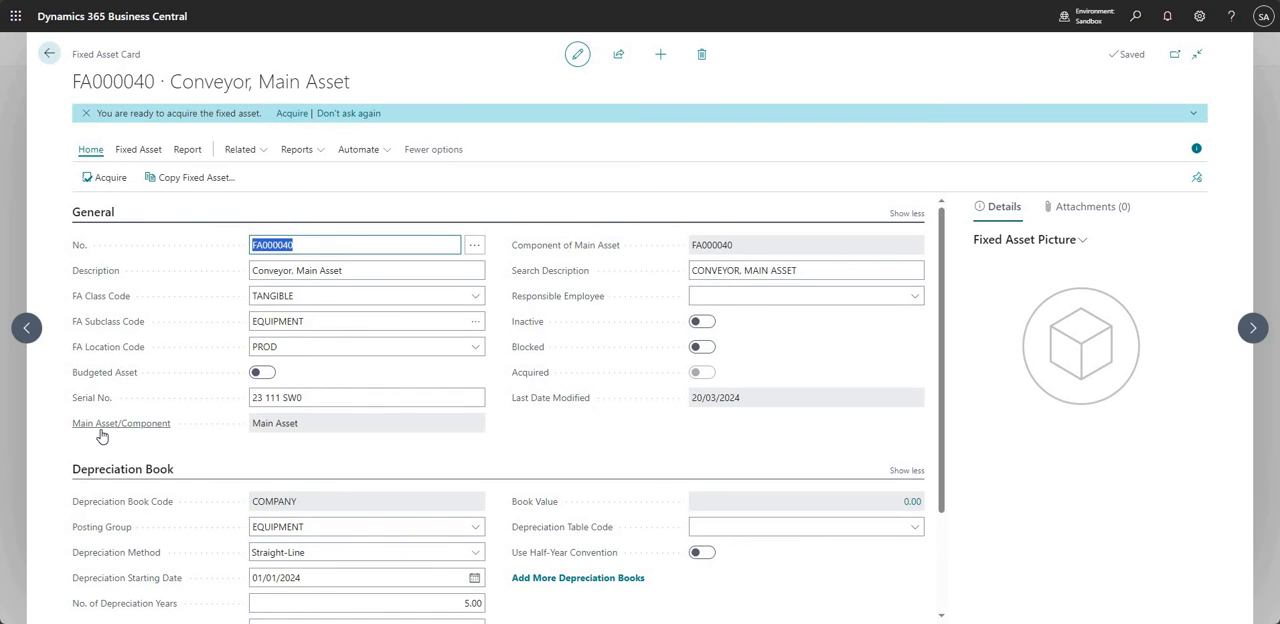
mouse_move(135, 428)
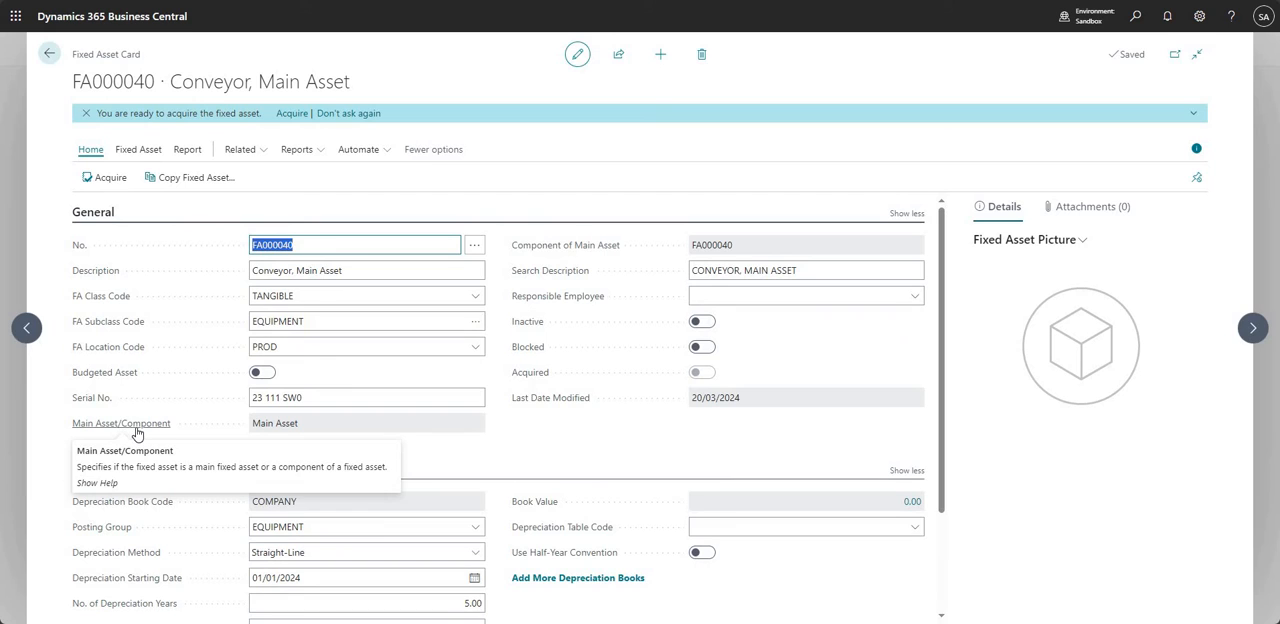
mouse_move(301, 432)
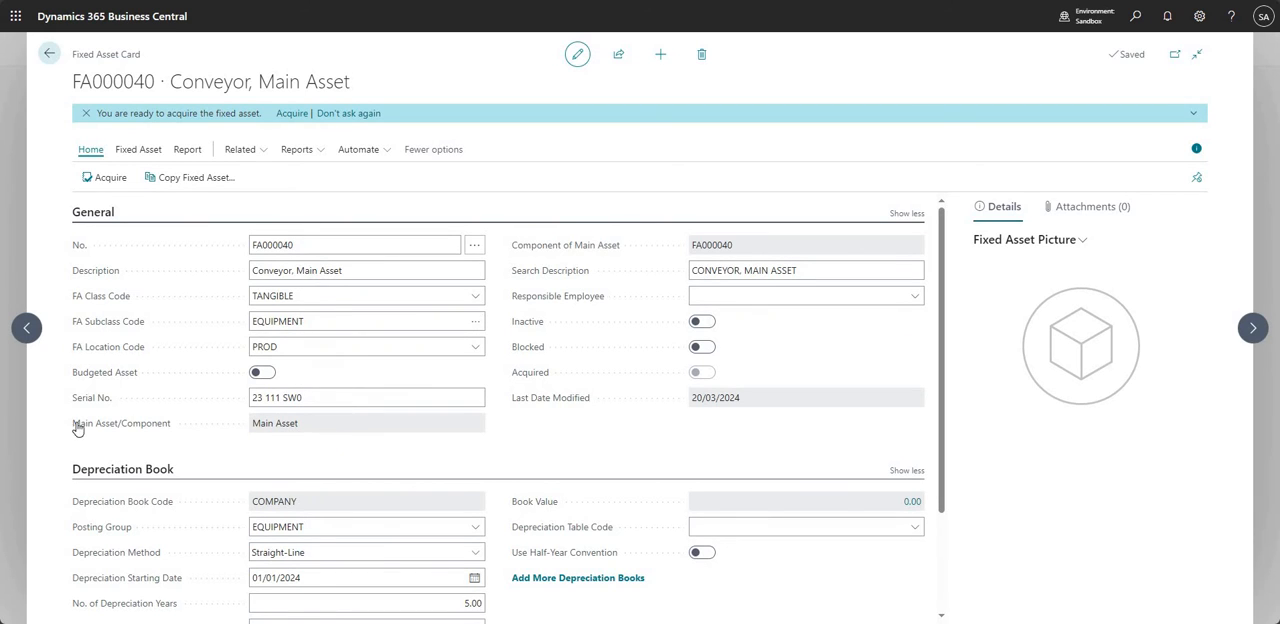
mouse_move(280, 423)
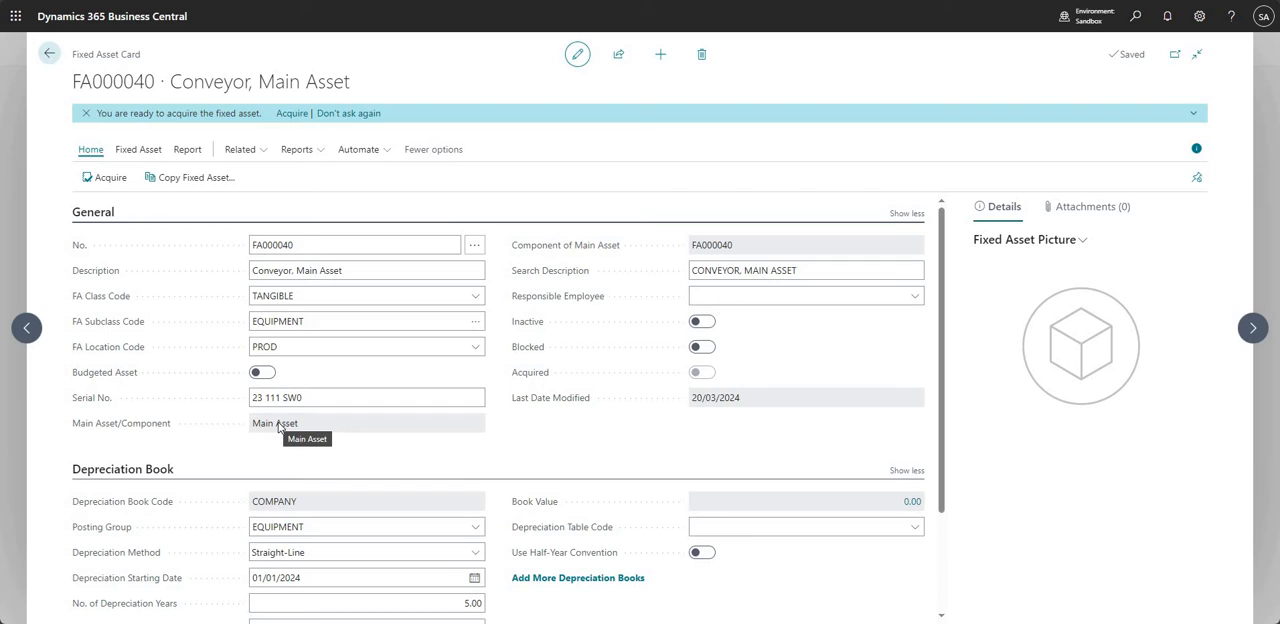
mouse_move(550, 250)
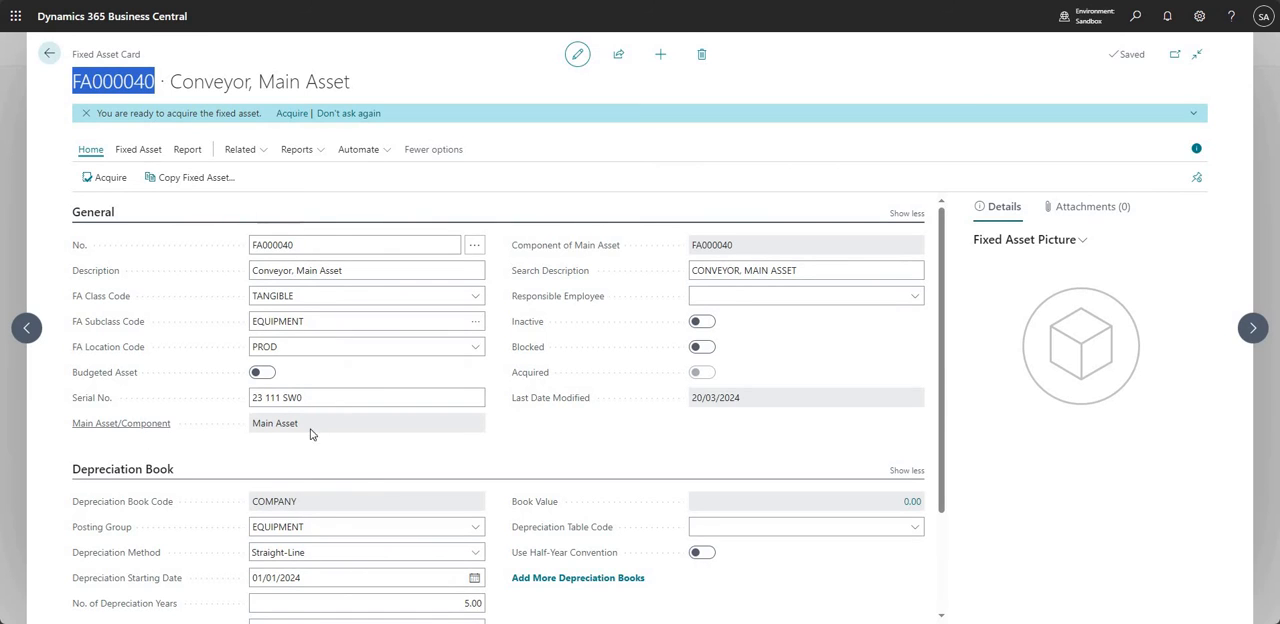
mouse_move(740, 261)
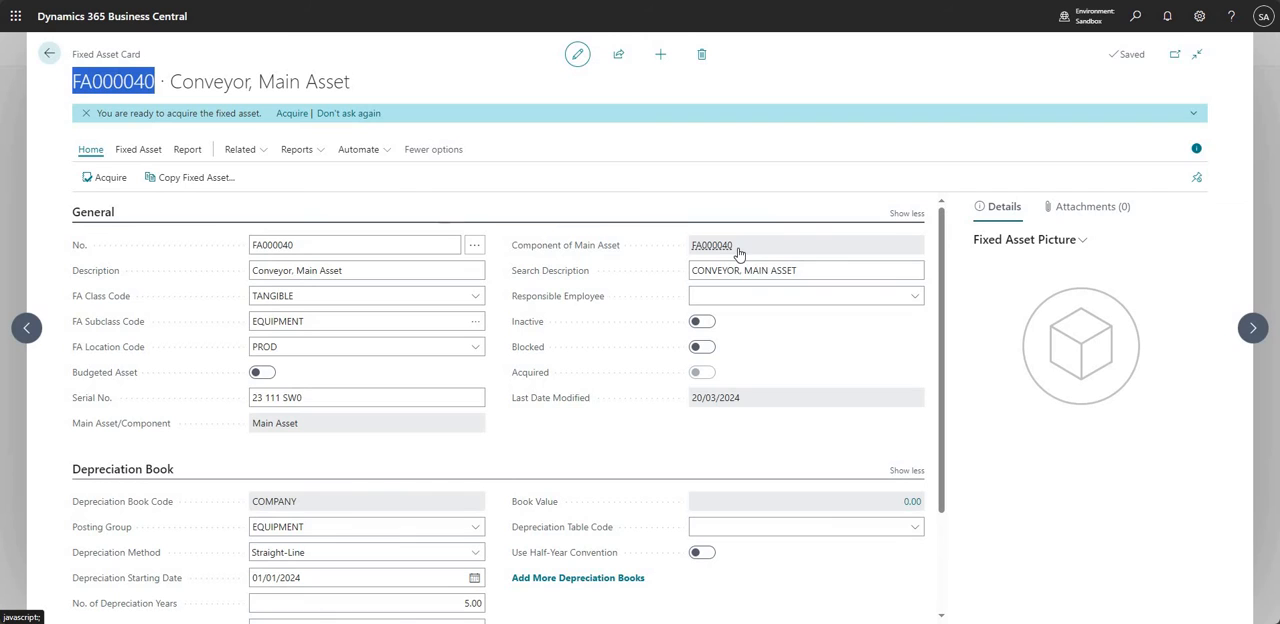
mouse_move(415, 474)
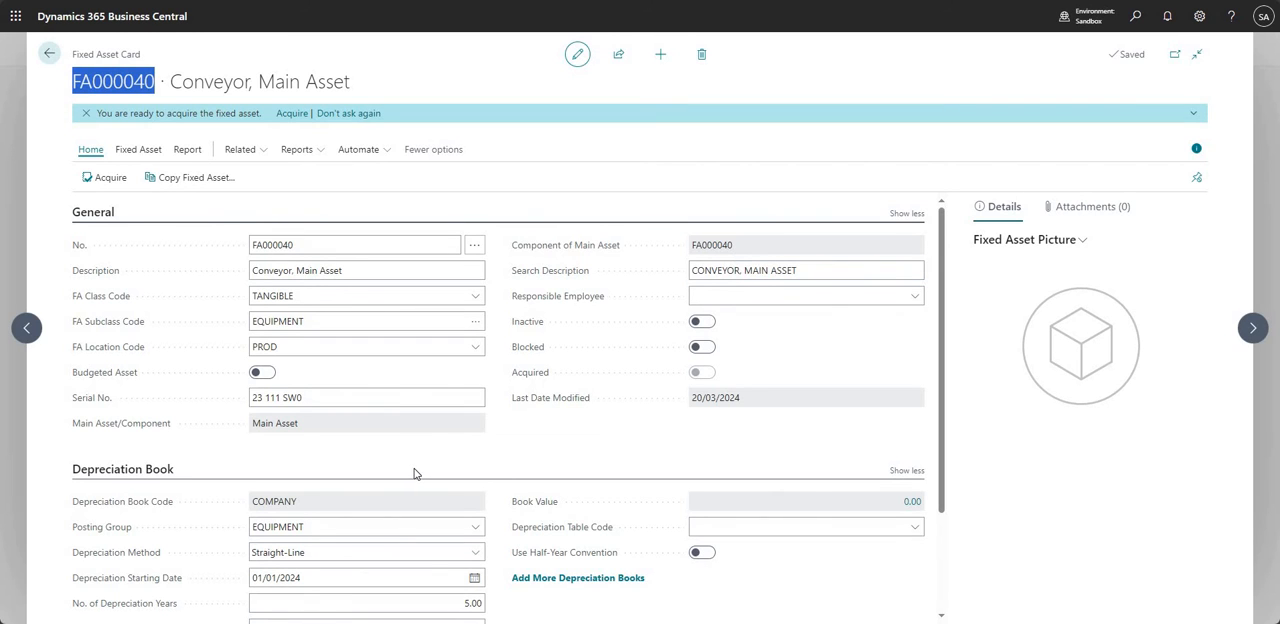
mouse_move(49, 53)
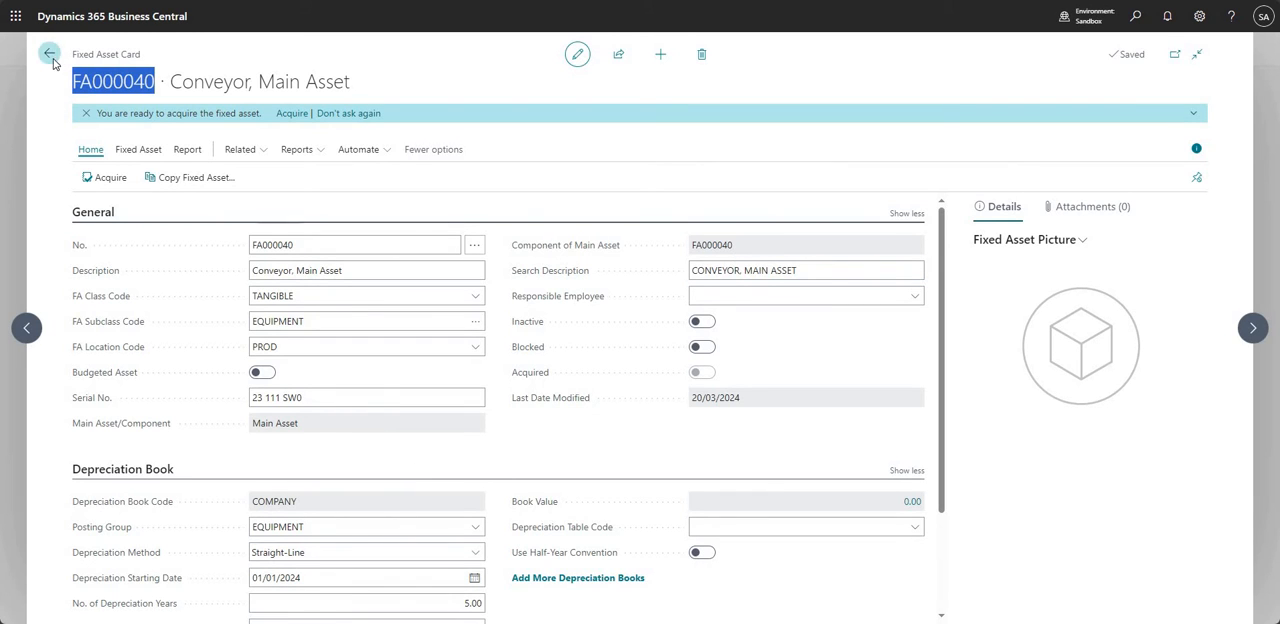
Review the FA000050 Conveyor Belt component card, then go back to the Fixed Assets list
left_click(49, 54)
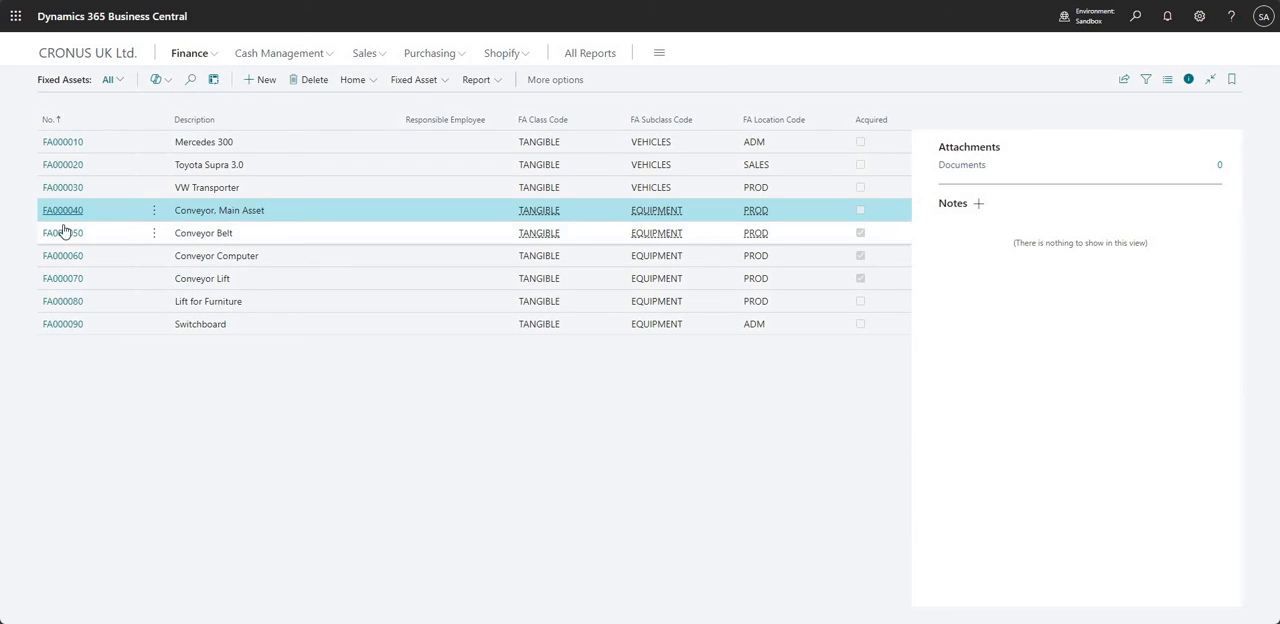
left_click(63, 232)
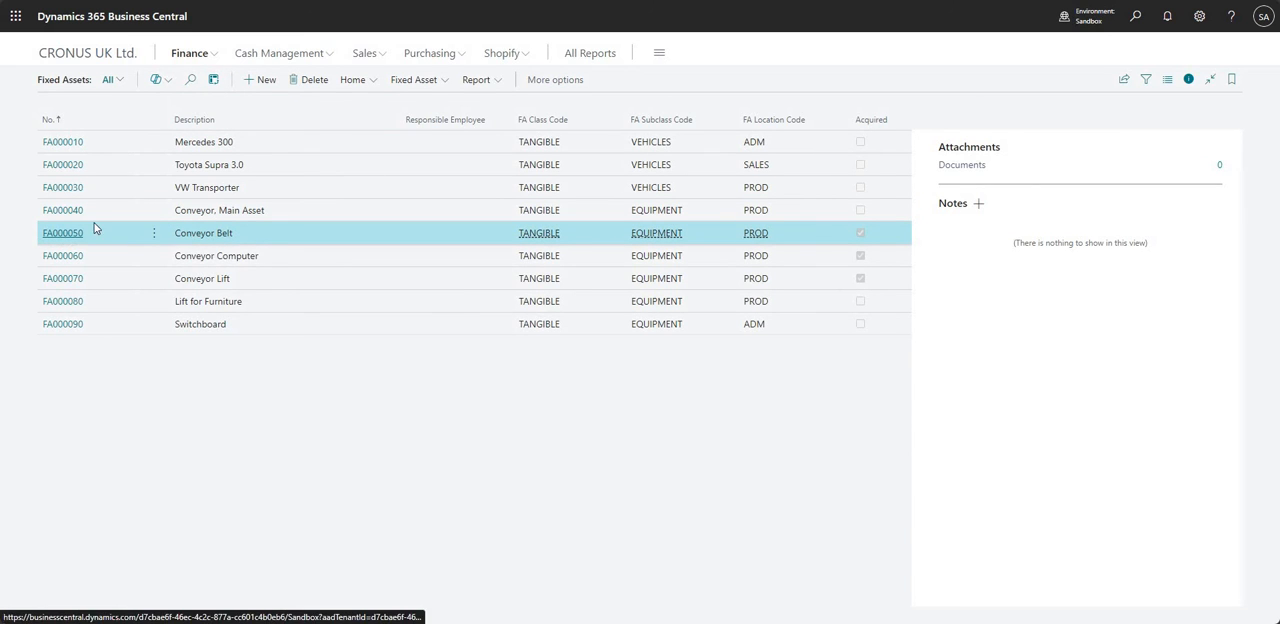
left_click(63, 233)
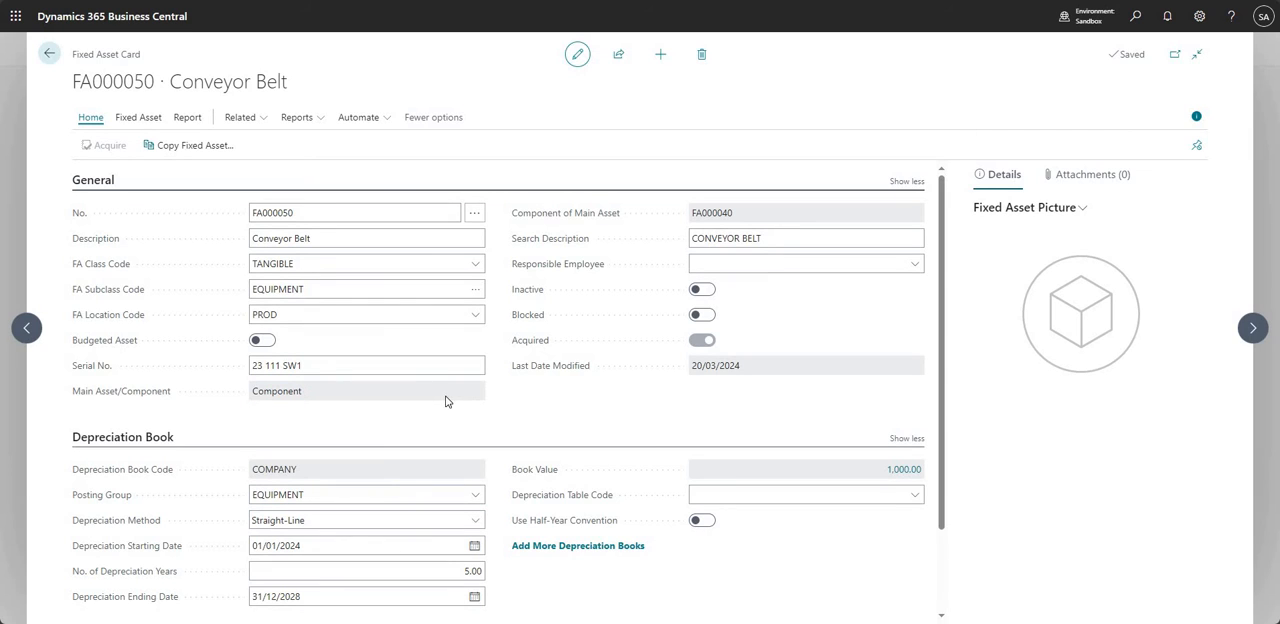
mouse_move(307, 396)
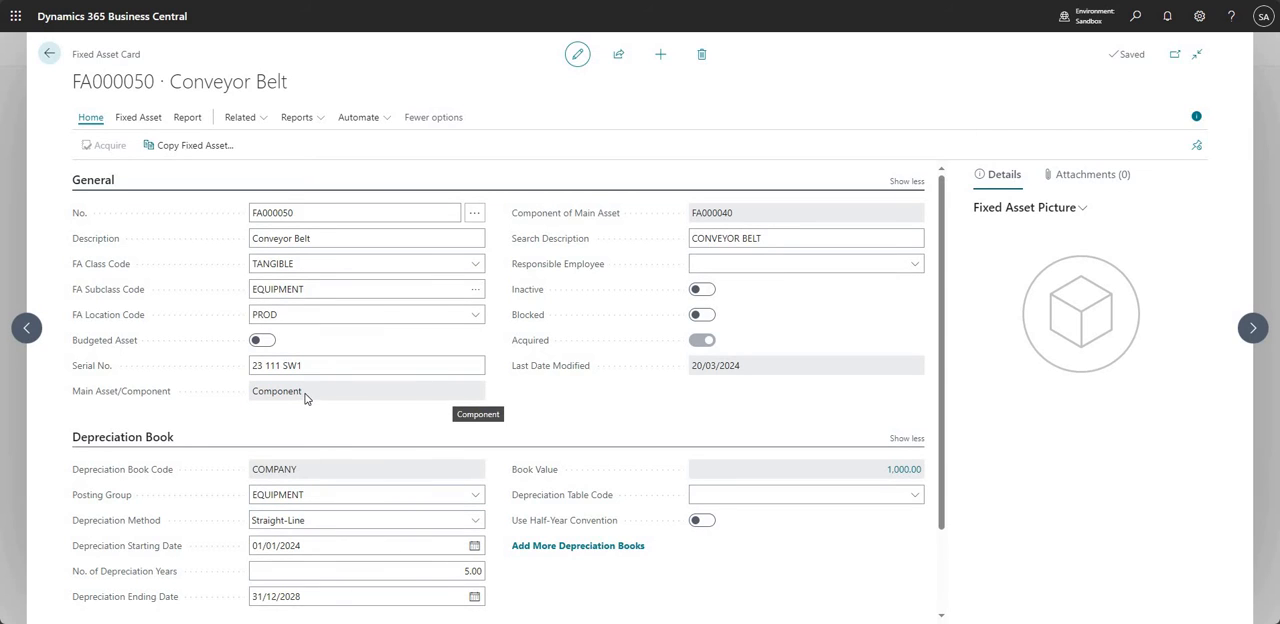
mouse_move(545, 224)
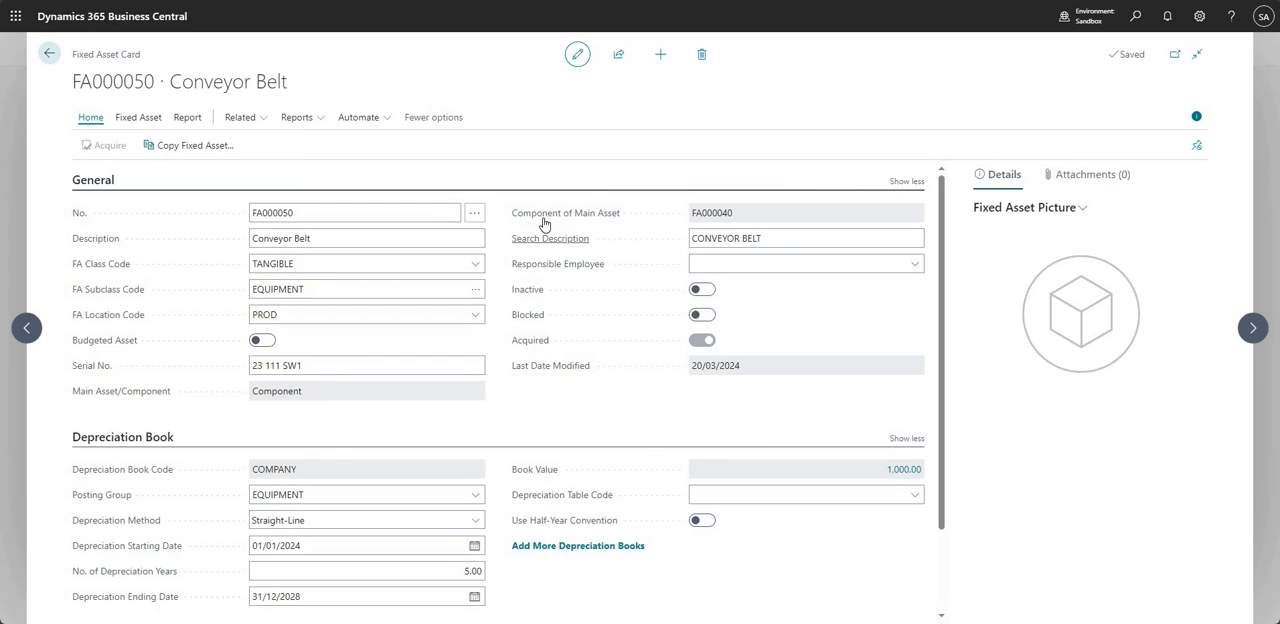
mouse_move(565, 213)
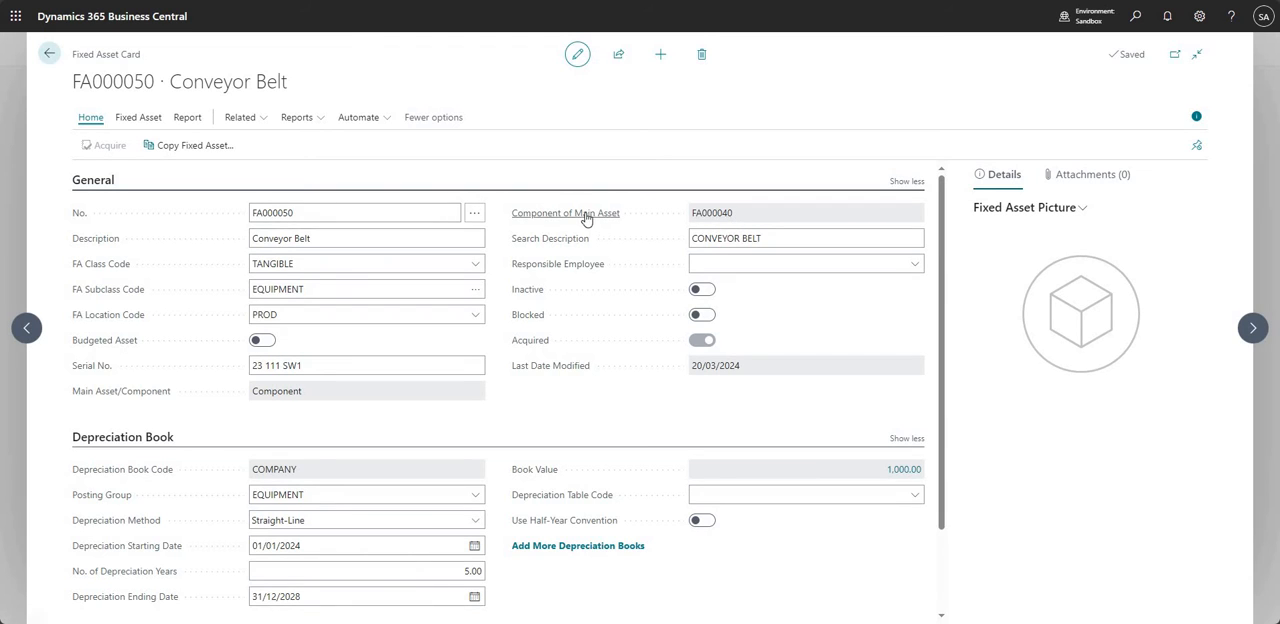
mouse_move(565, 213)
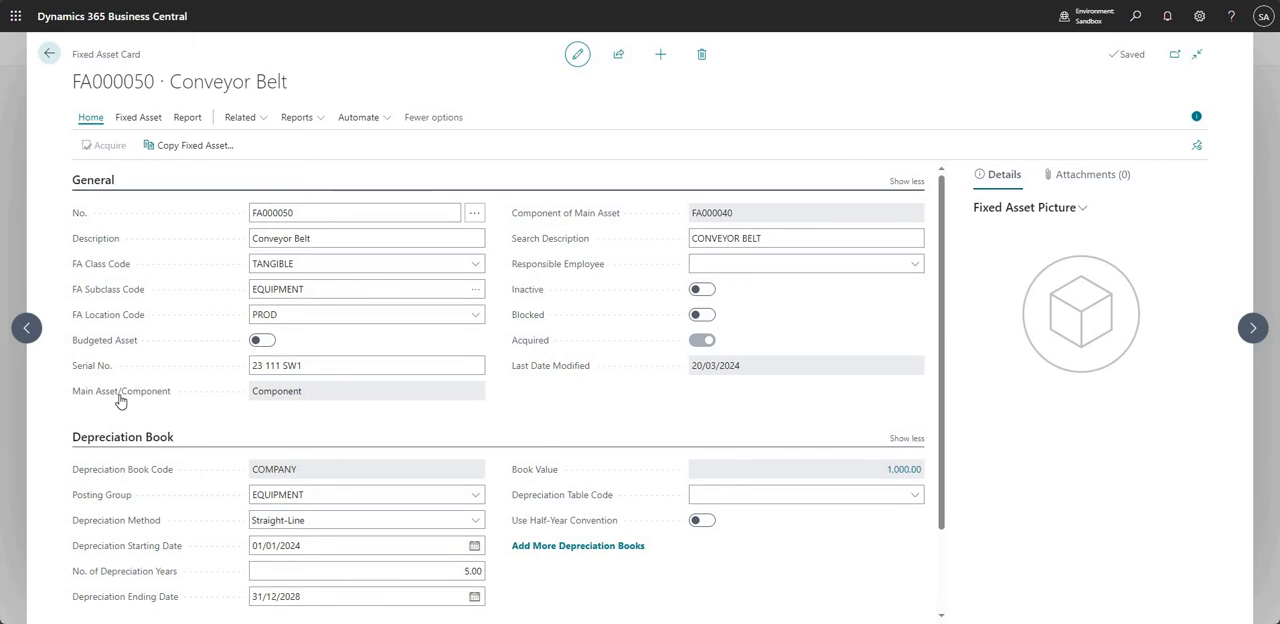
double_click(276, 390)
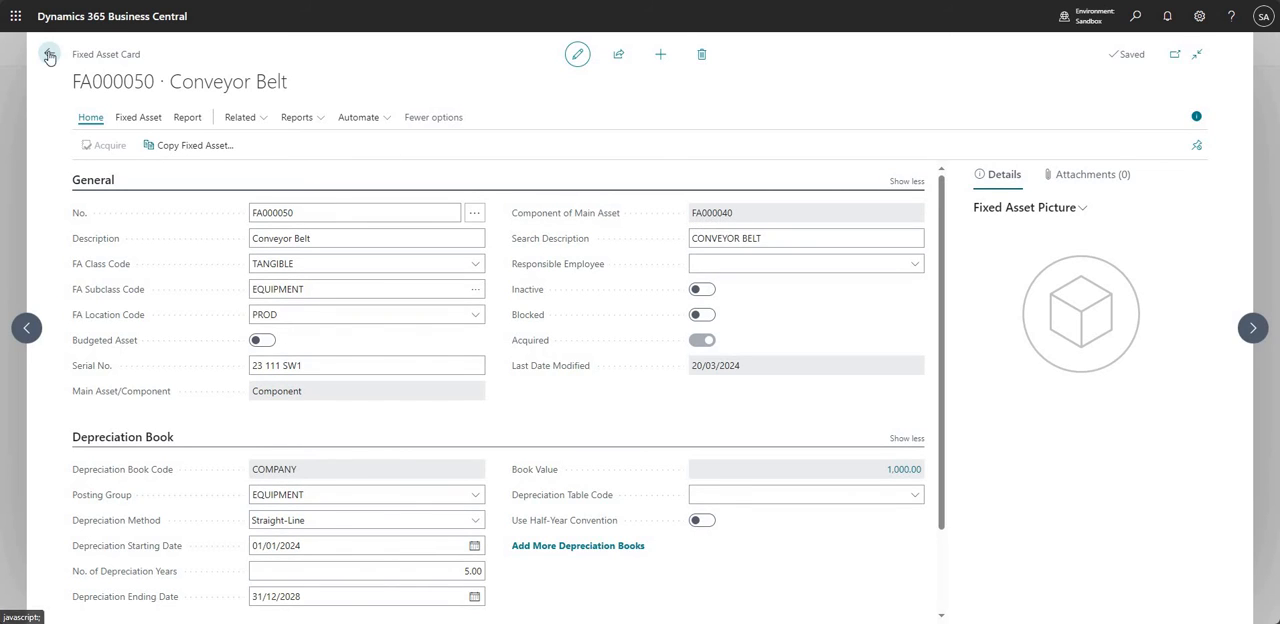
left_click(48, 54)
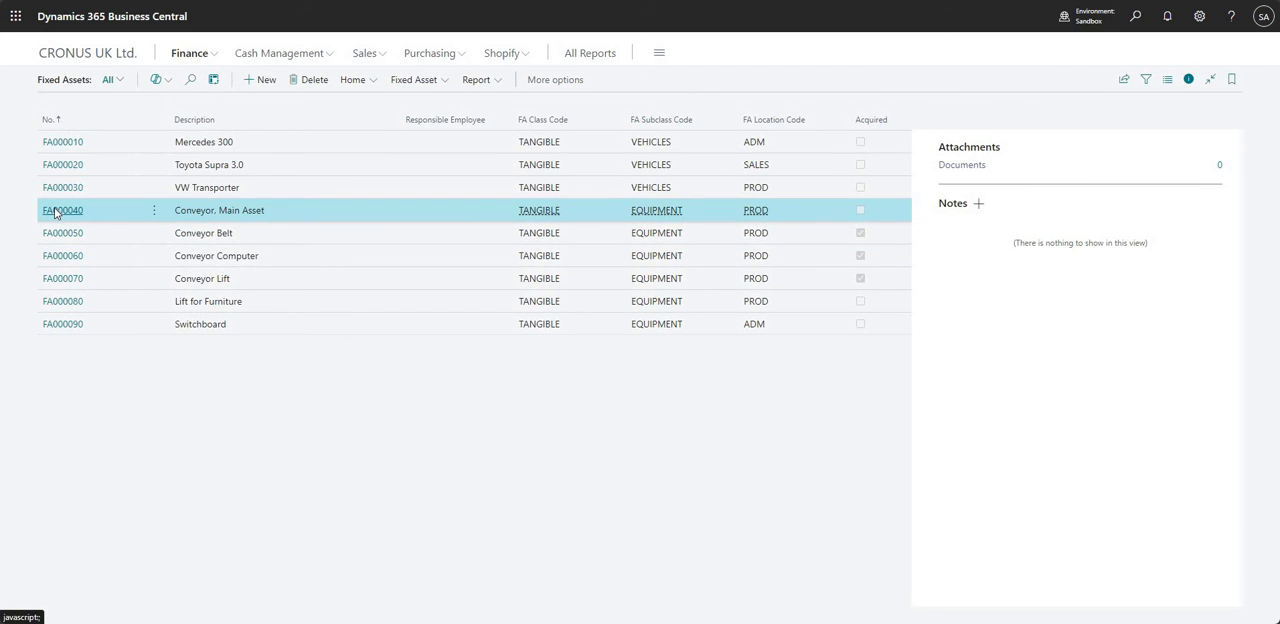
Reopen the FA000040 card and show its Related main-asset pages
left_click(62, 210)
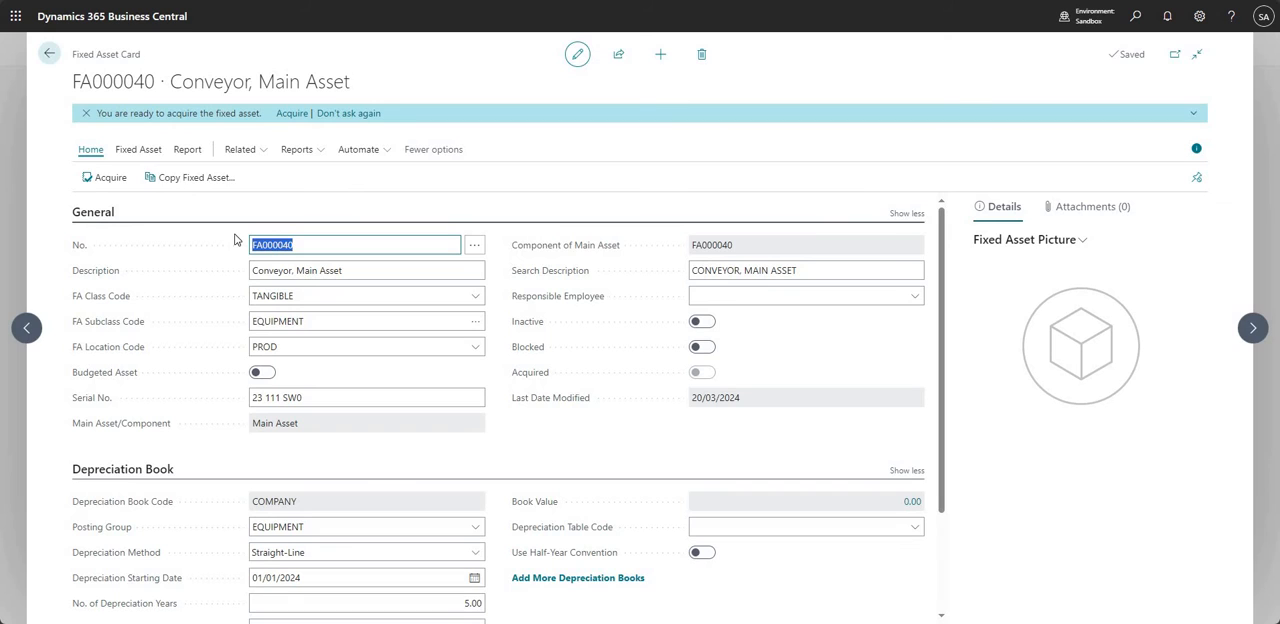
mouse_move(168, 90)
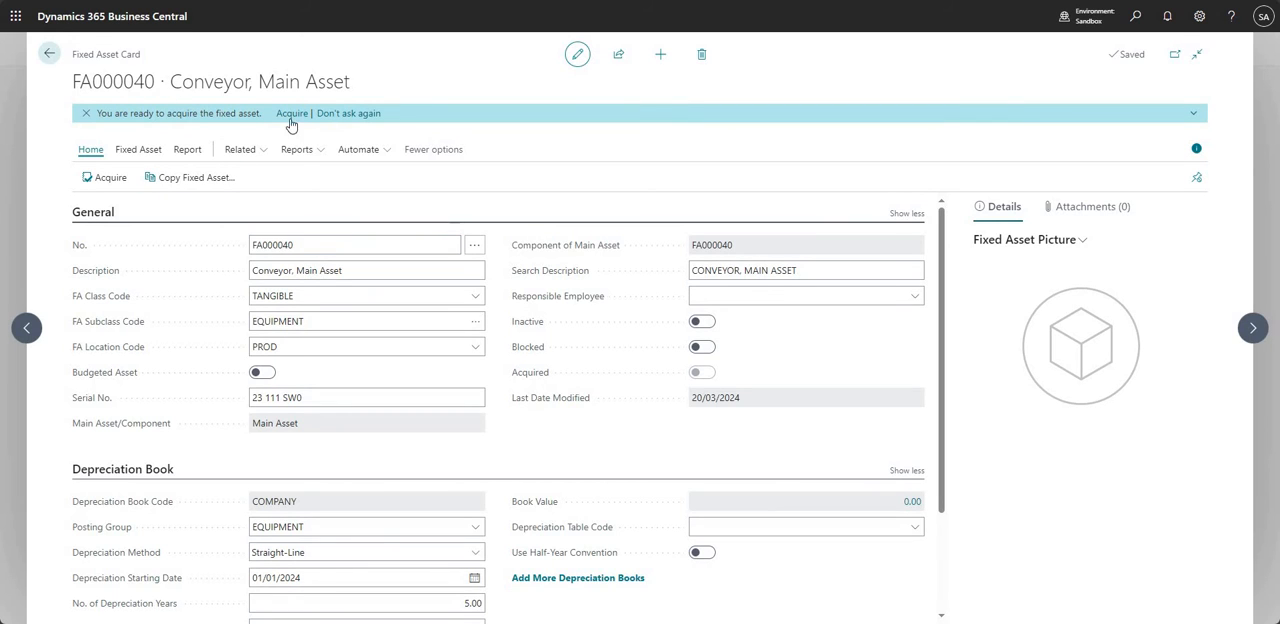
left_click(240, 149)
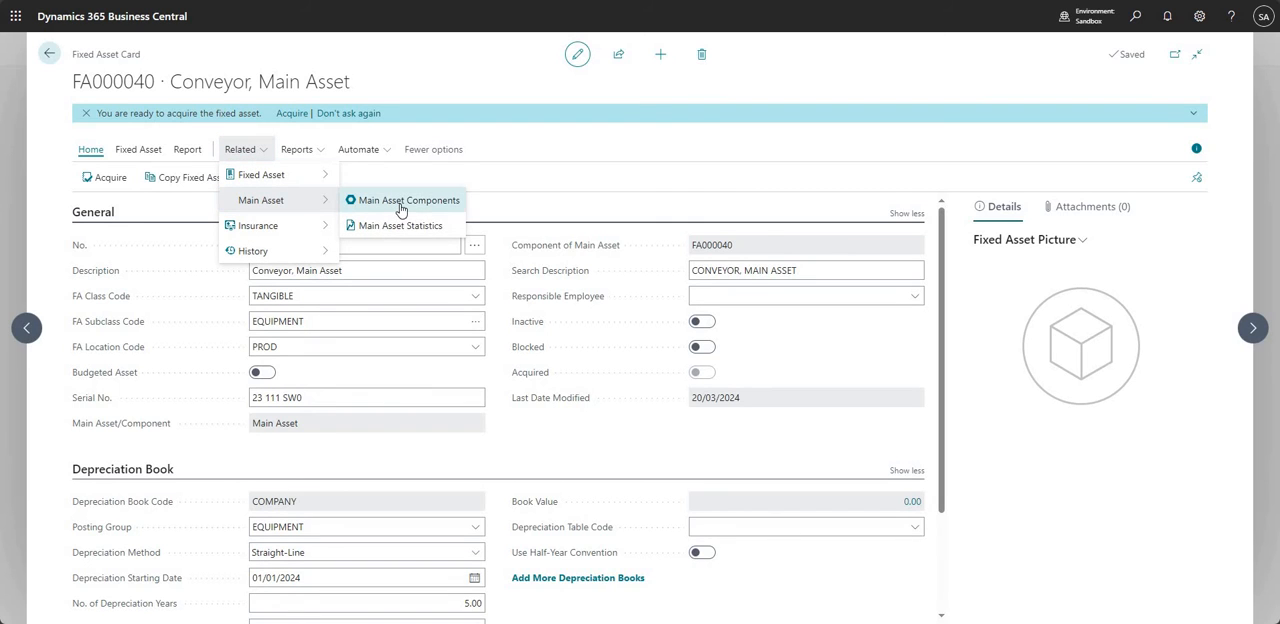
mouse_move(410, 205)
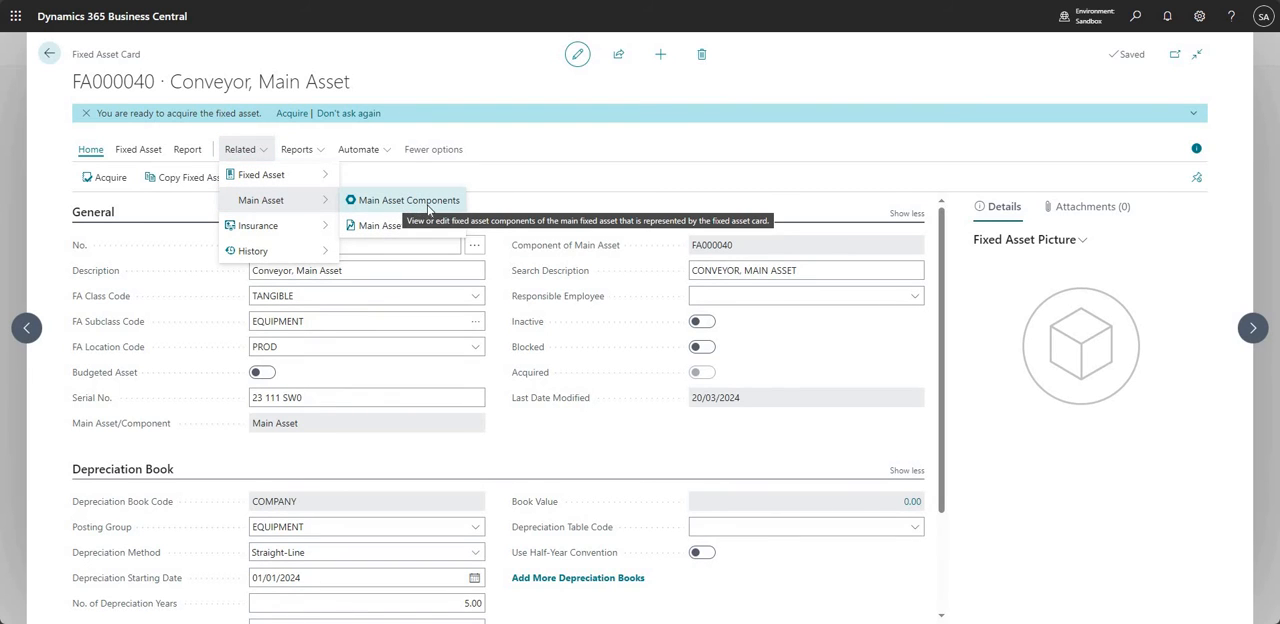
Open Main Asset Components and browse the Conveyor Belt, Computer and Lift lines
left_click(410, 200)
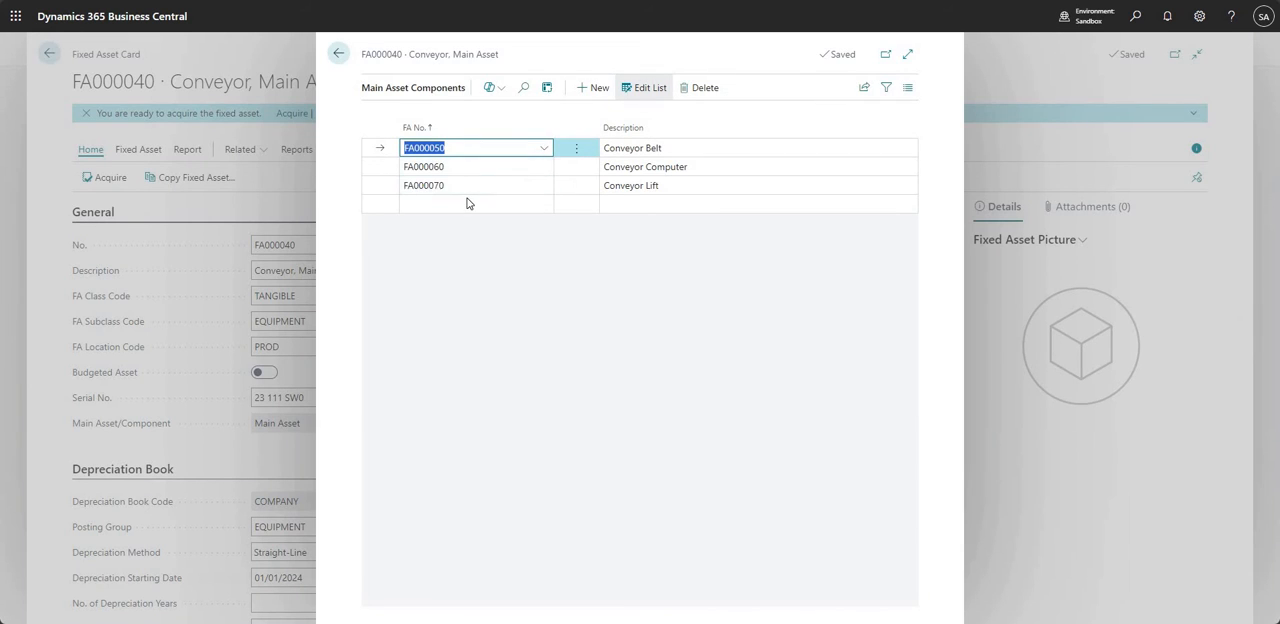
left_click(463, 166)
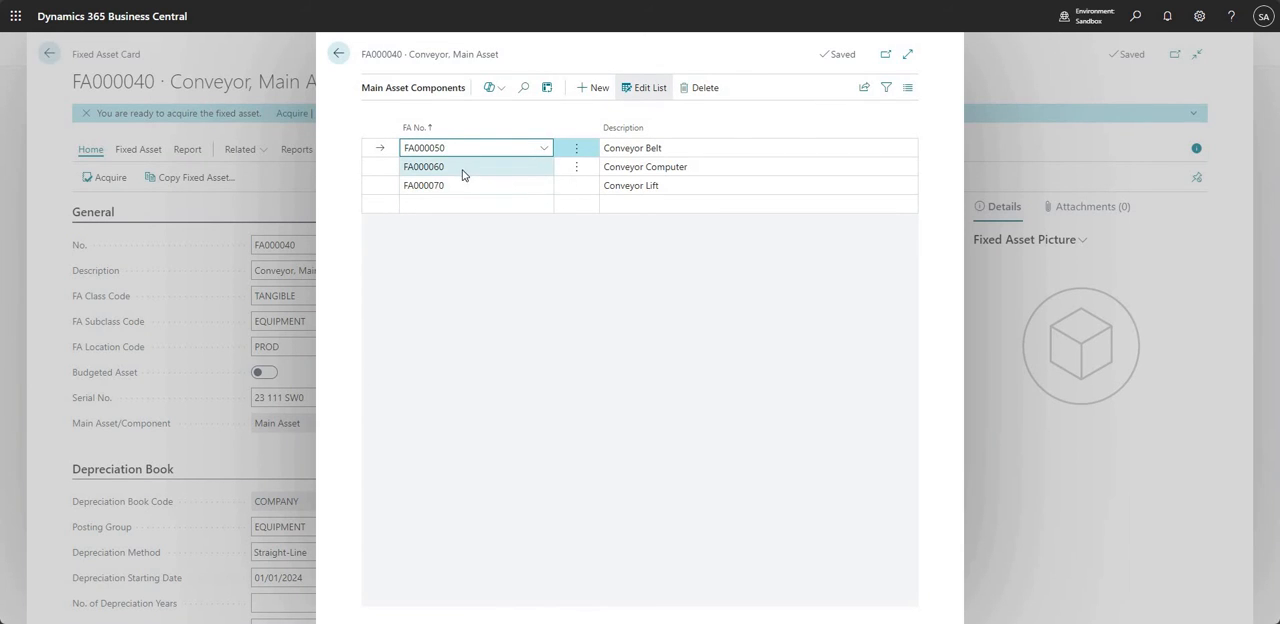
left_click(460, 185)
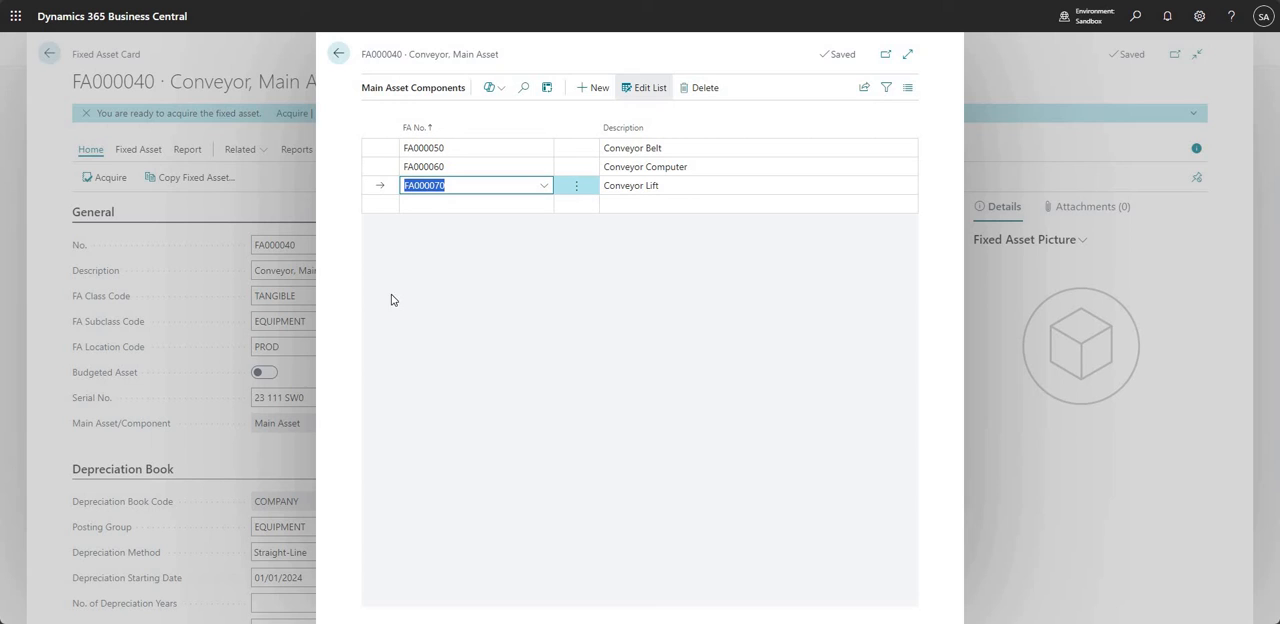
mouse_move(450, 447)
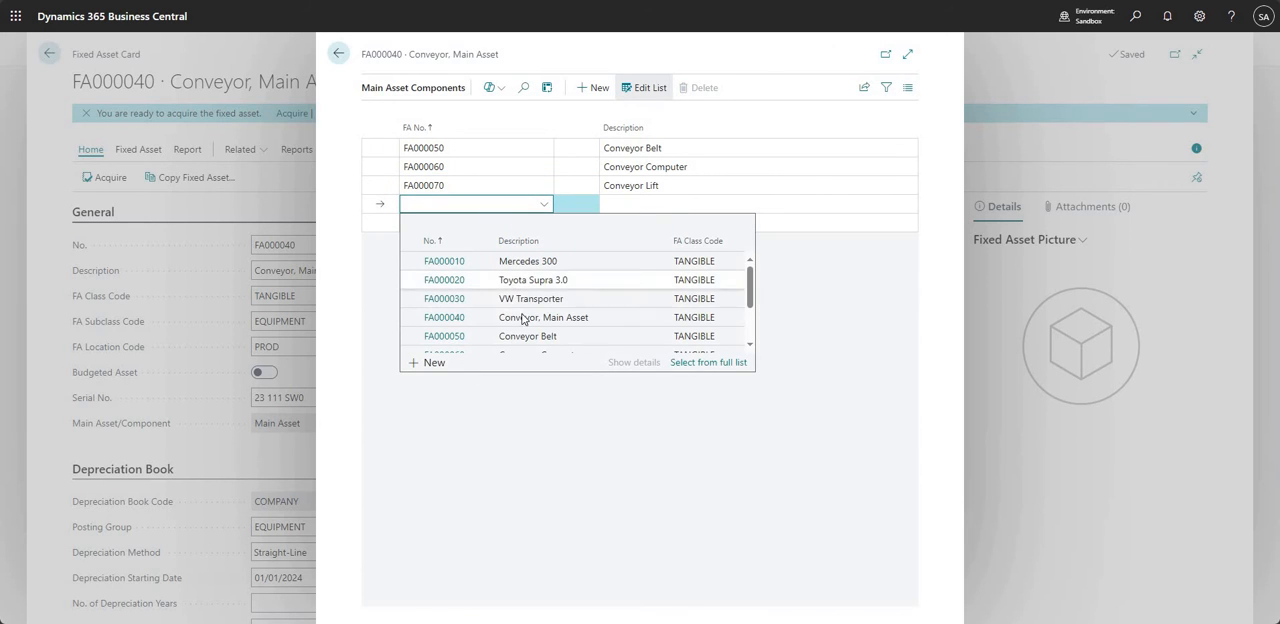
scroll("down", 3)
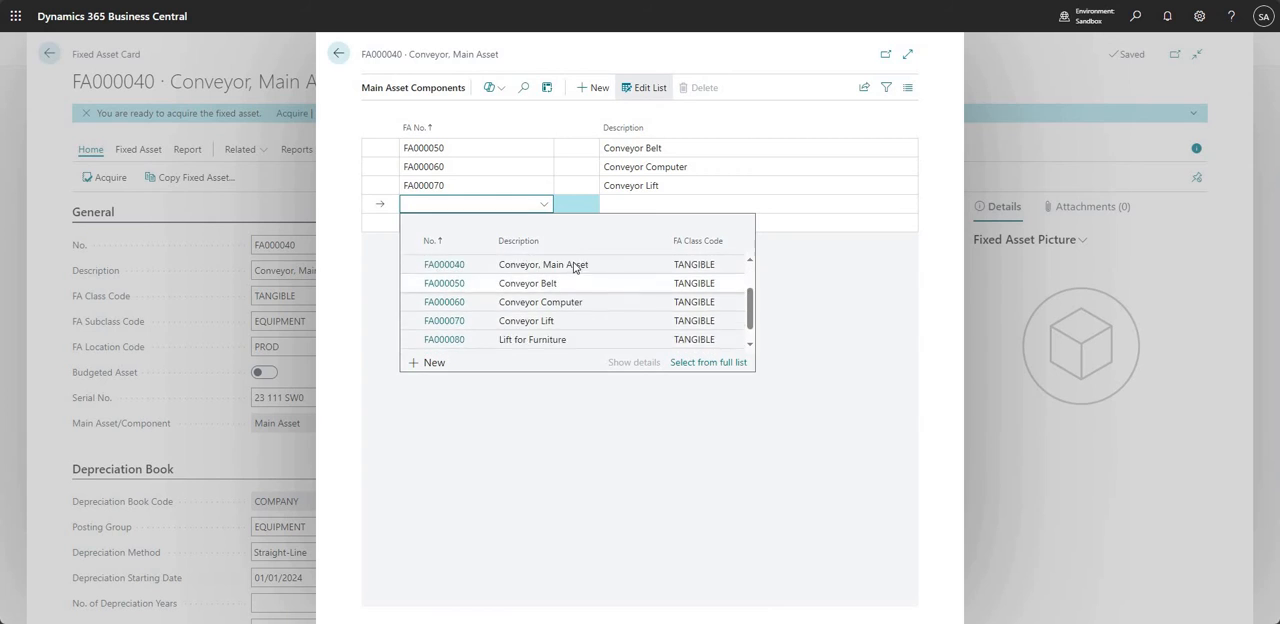
scroll("up", 3)
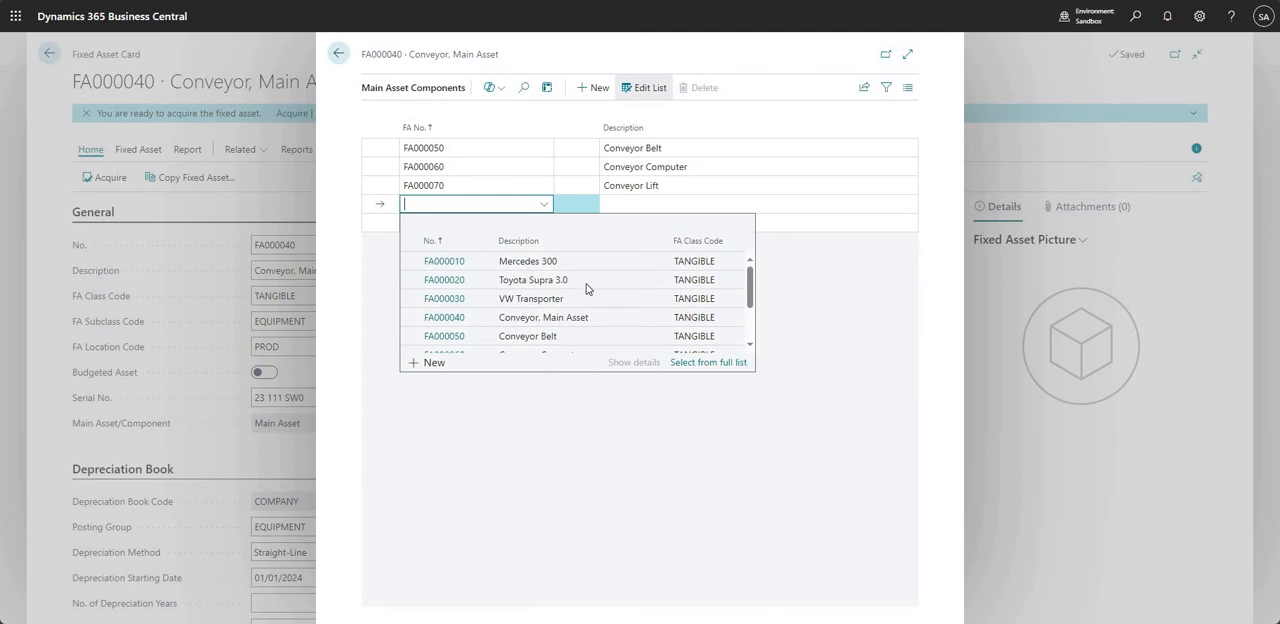
mouse_move(584, 466)
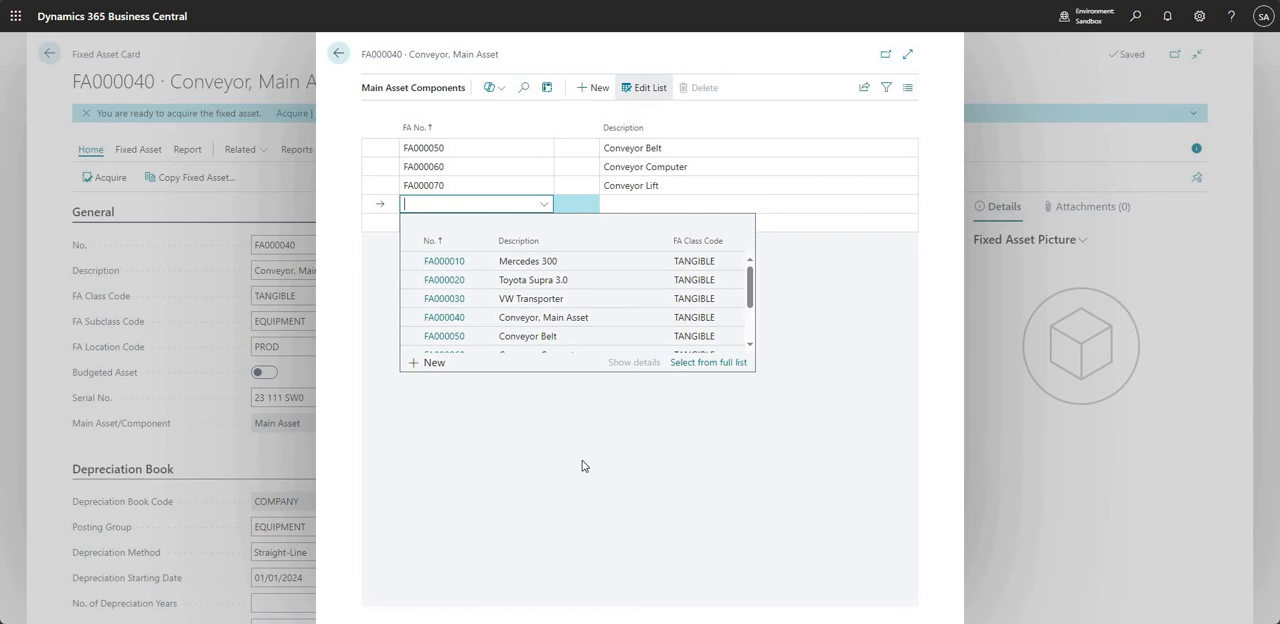
mouse_move(585, 455)
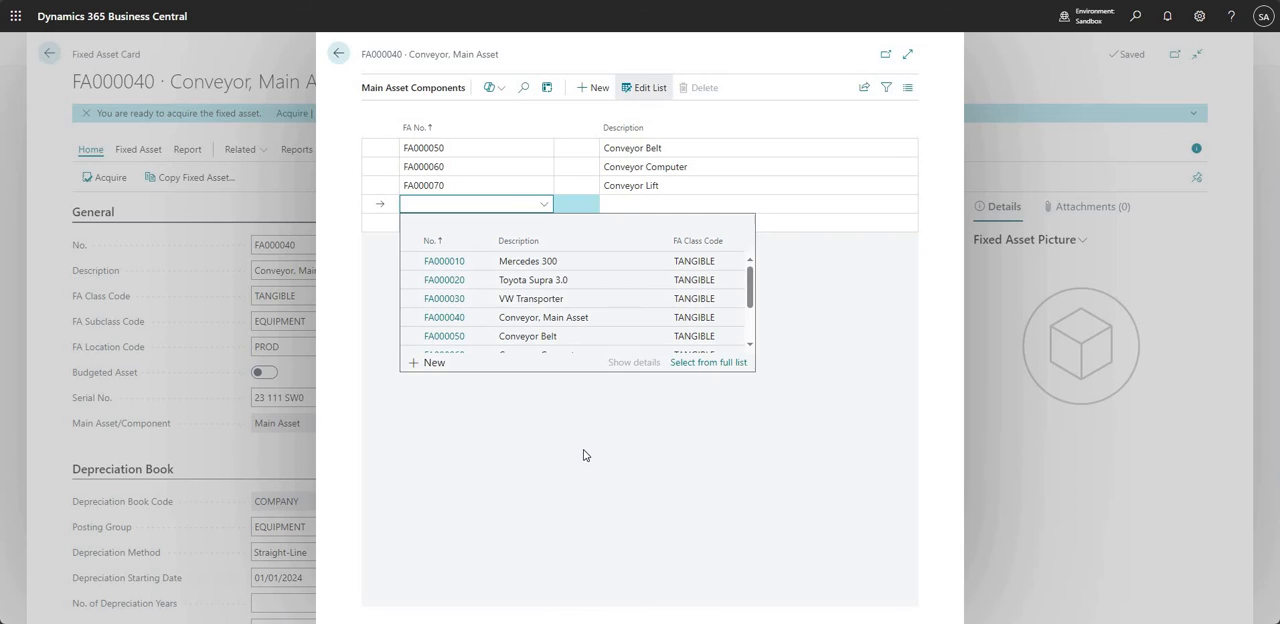
mouse_move(576, 446)
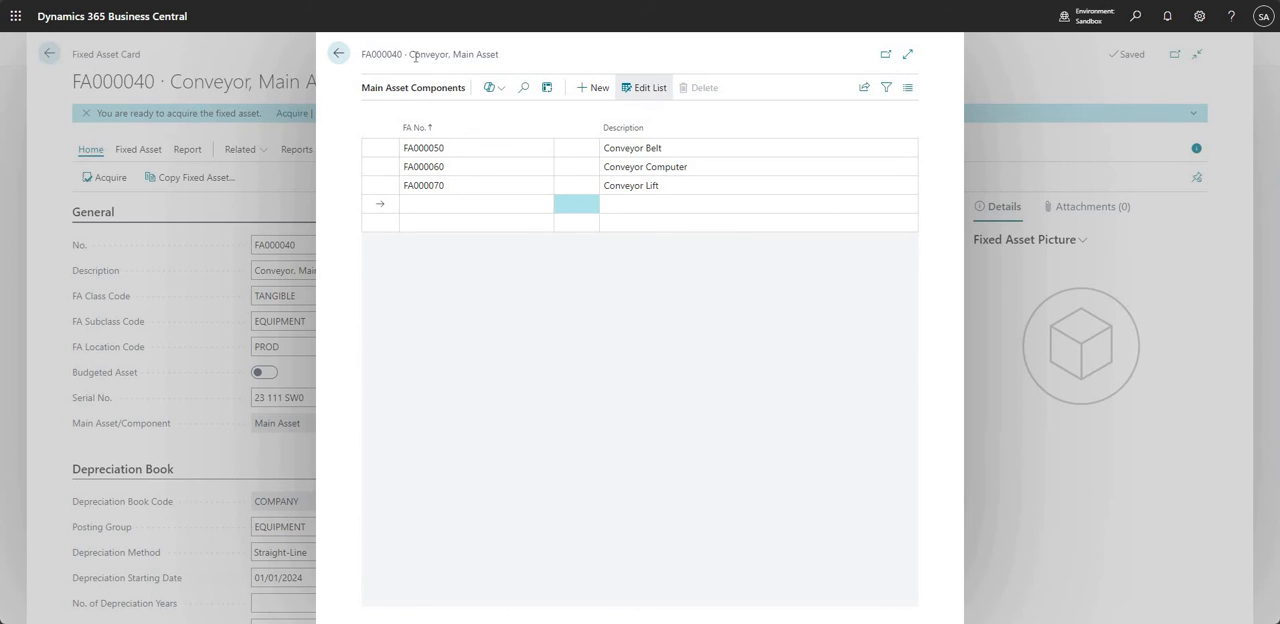
double_click(453, 54)
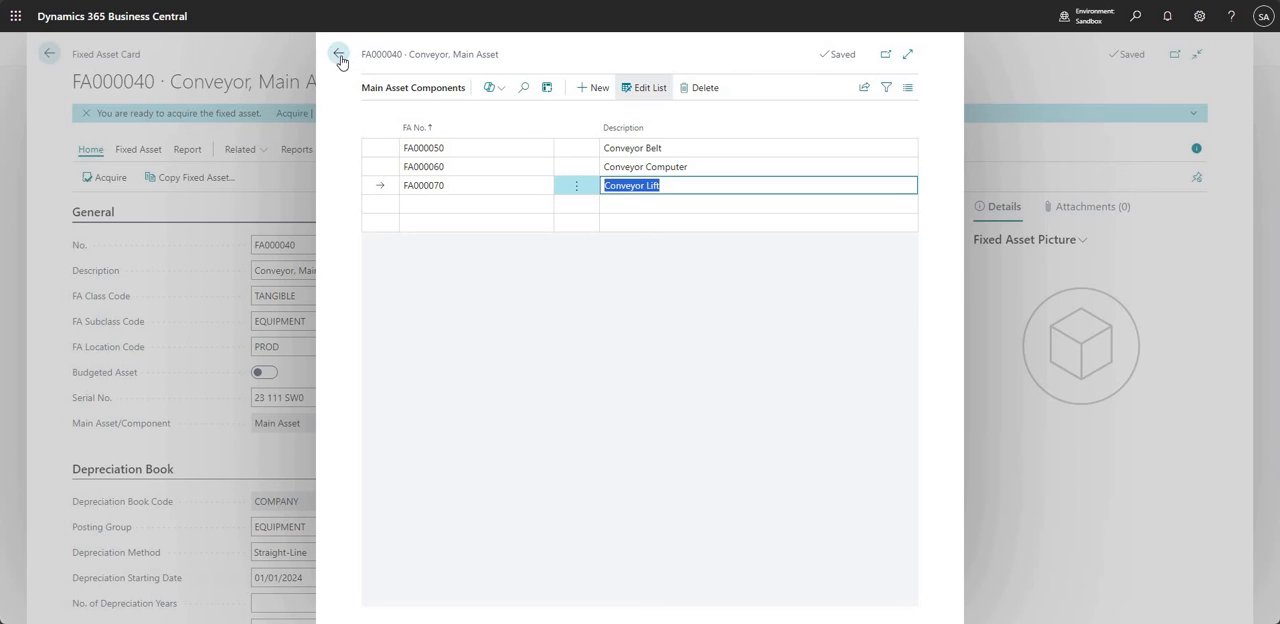
Close Main Asset Components and reopen Related main-asset pages on the FA000040 card
left_click(338, 54)
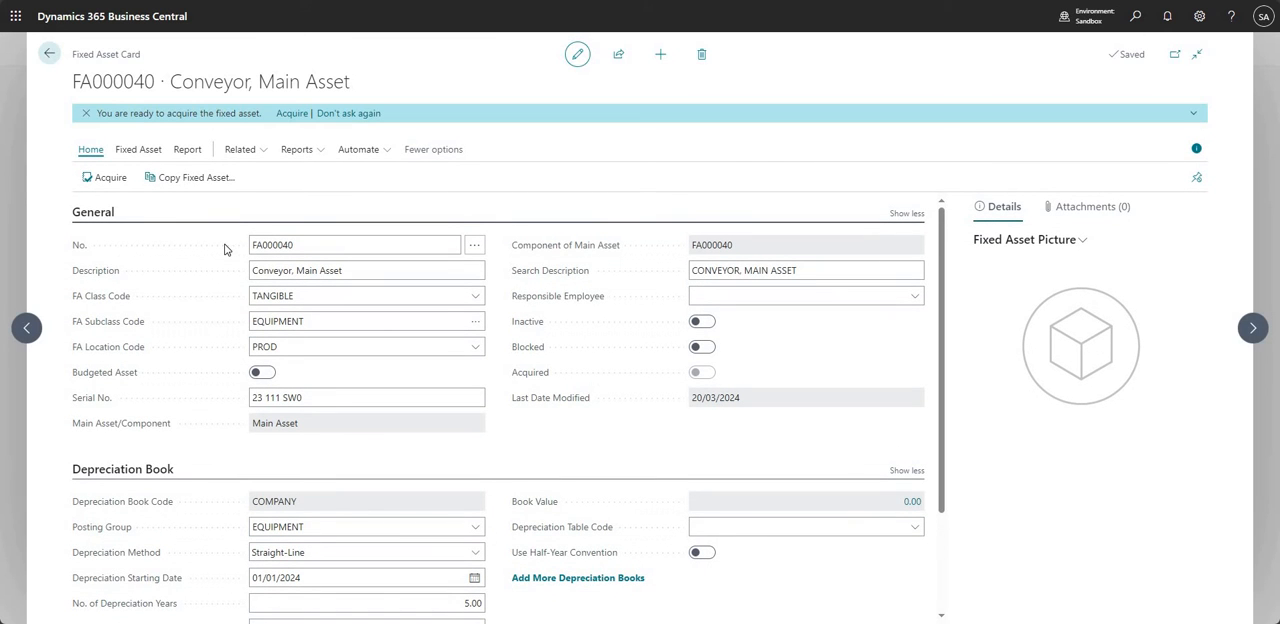
left_click(240, 149)
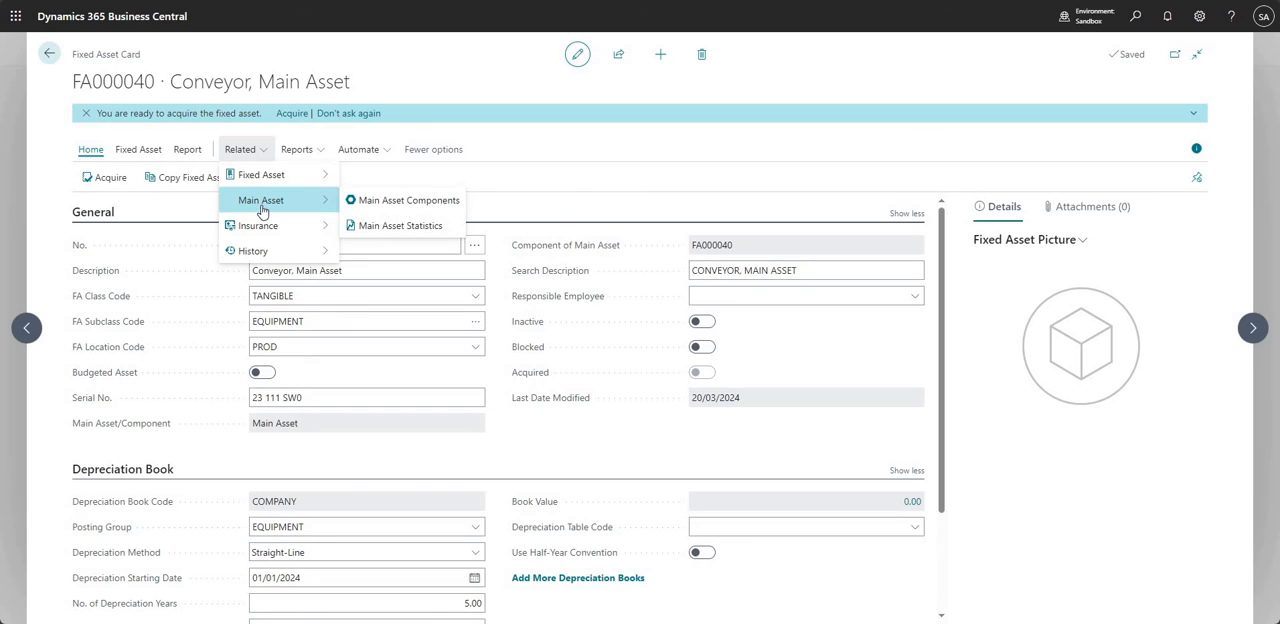
mouse_move(485, 211)
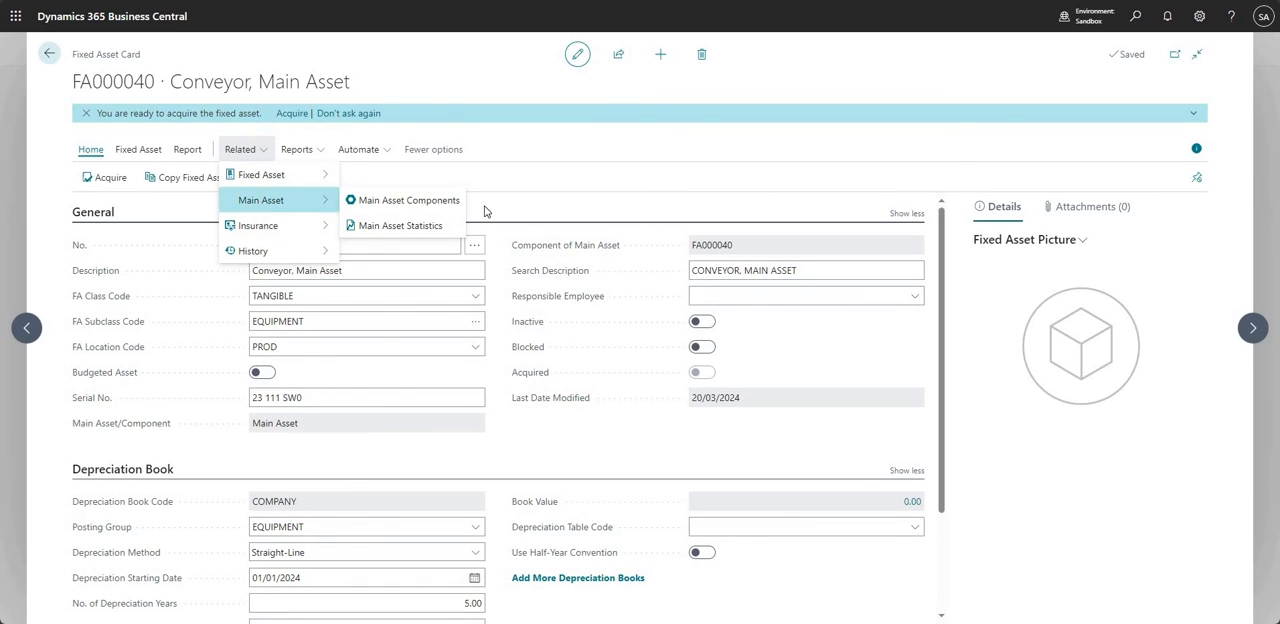
mouse_move(397, 225)
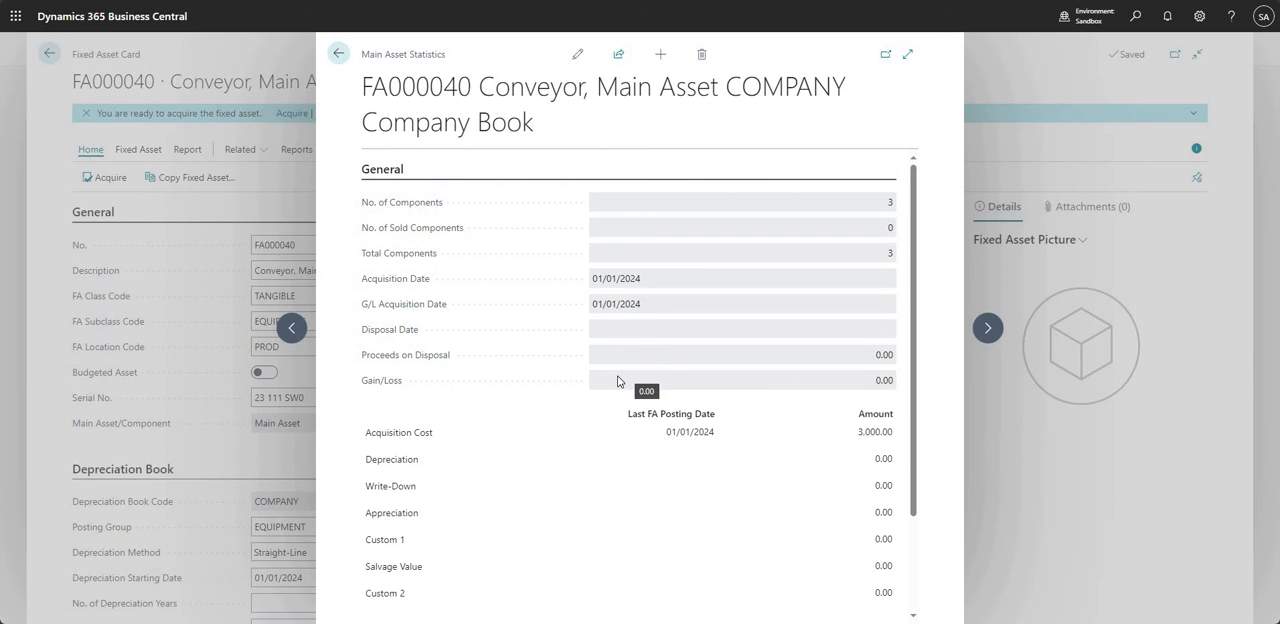
mouse_move(407, 211)
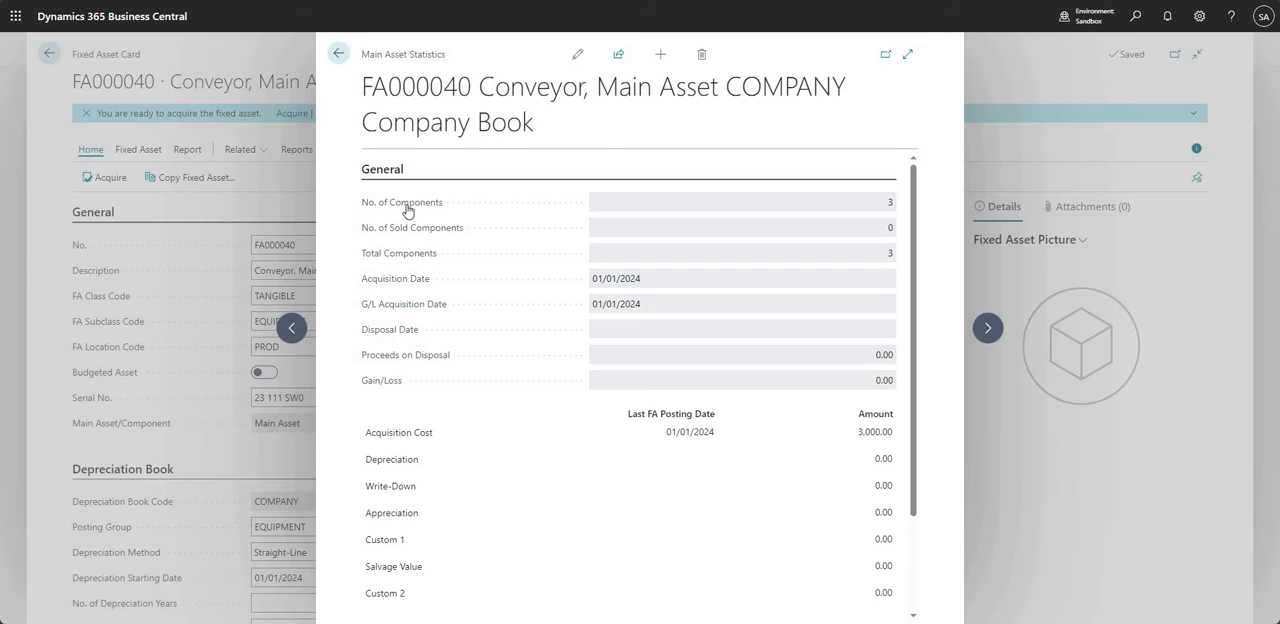
mouse_move(893, 210)
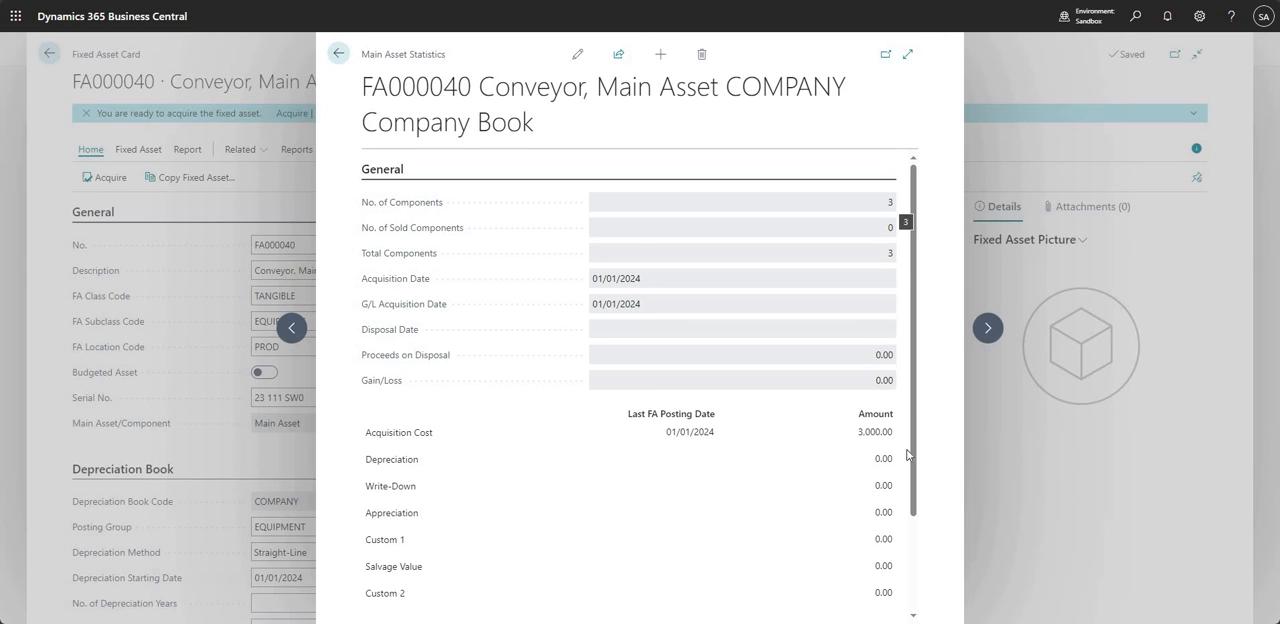
mouse_move(608, 285)
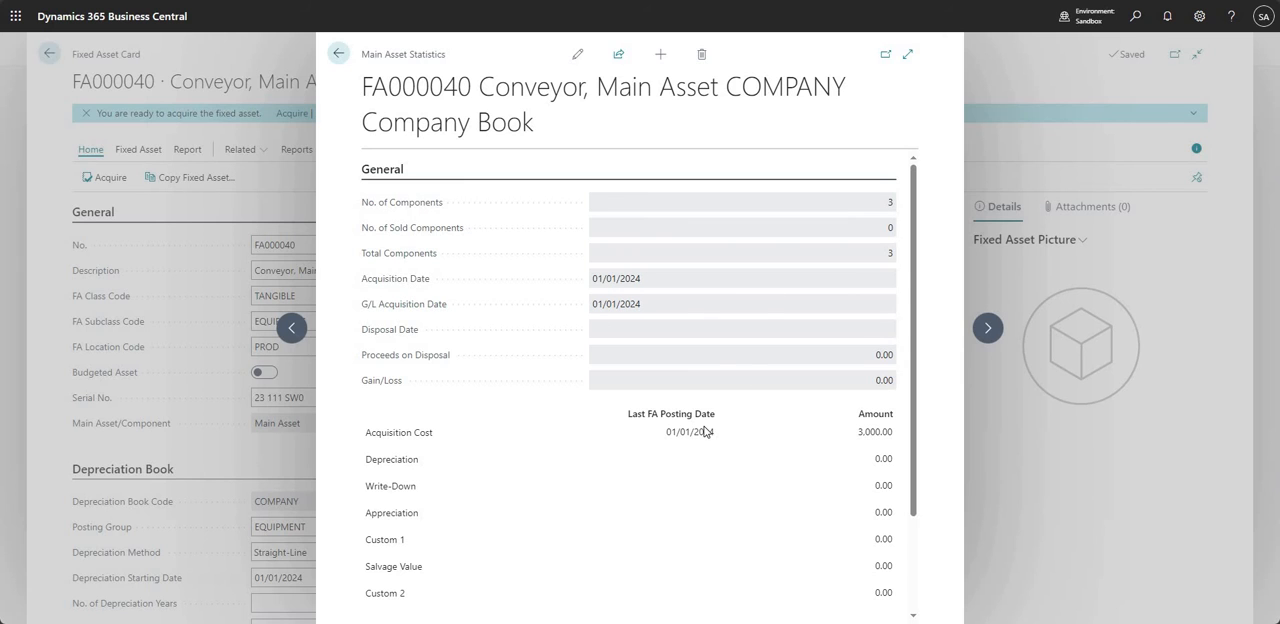
Check FA000040 statistics: 3,000.00 acquisition cost and book value, then close them
scroll("down", 3)
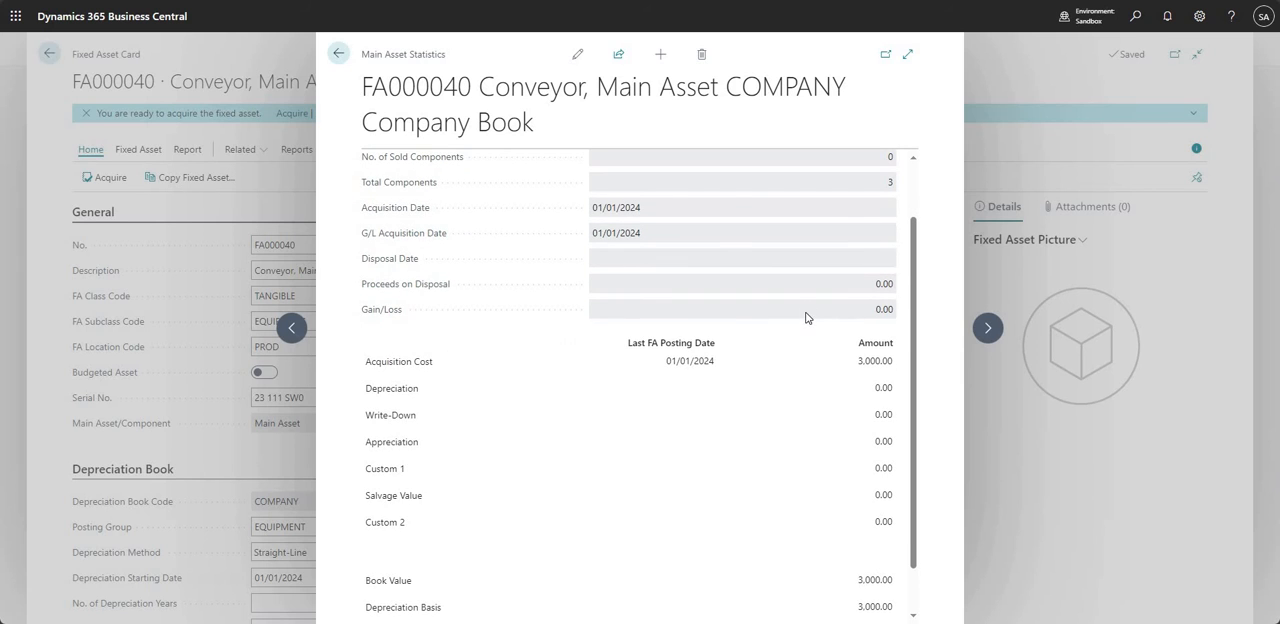
scroll("down", 3)
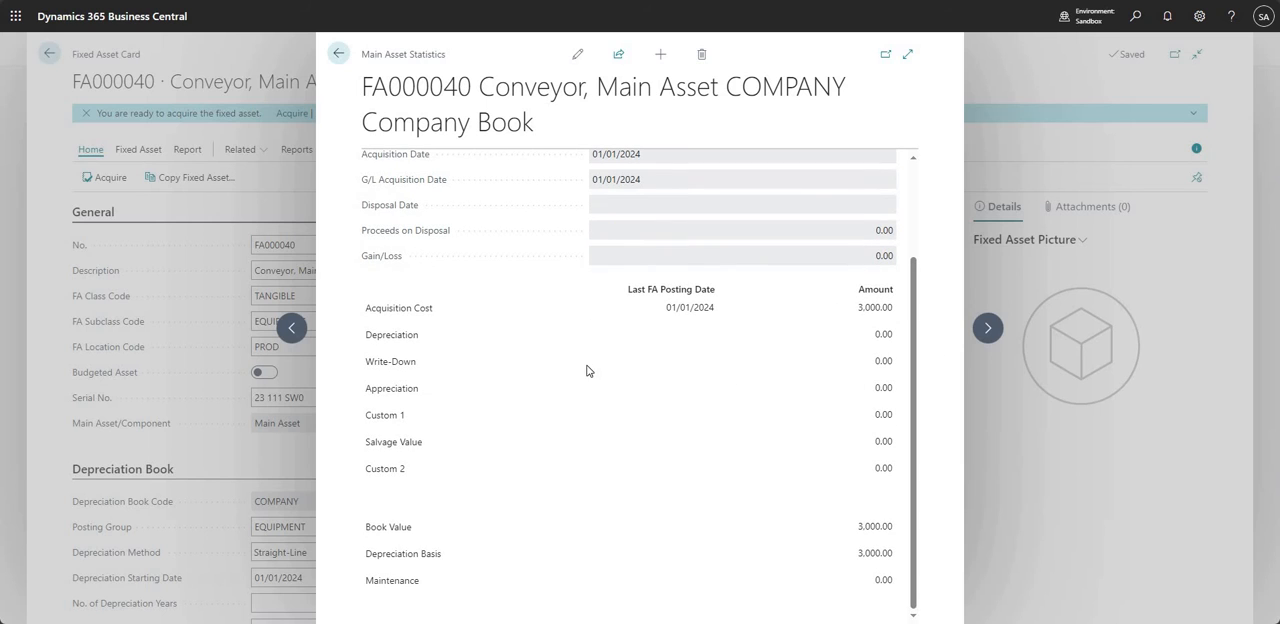
mouse_move(736, 345)
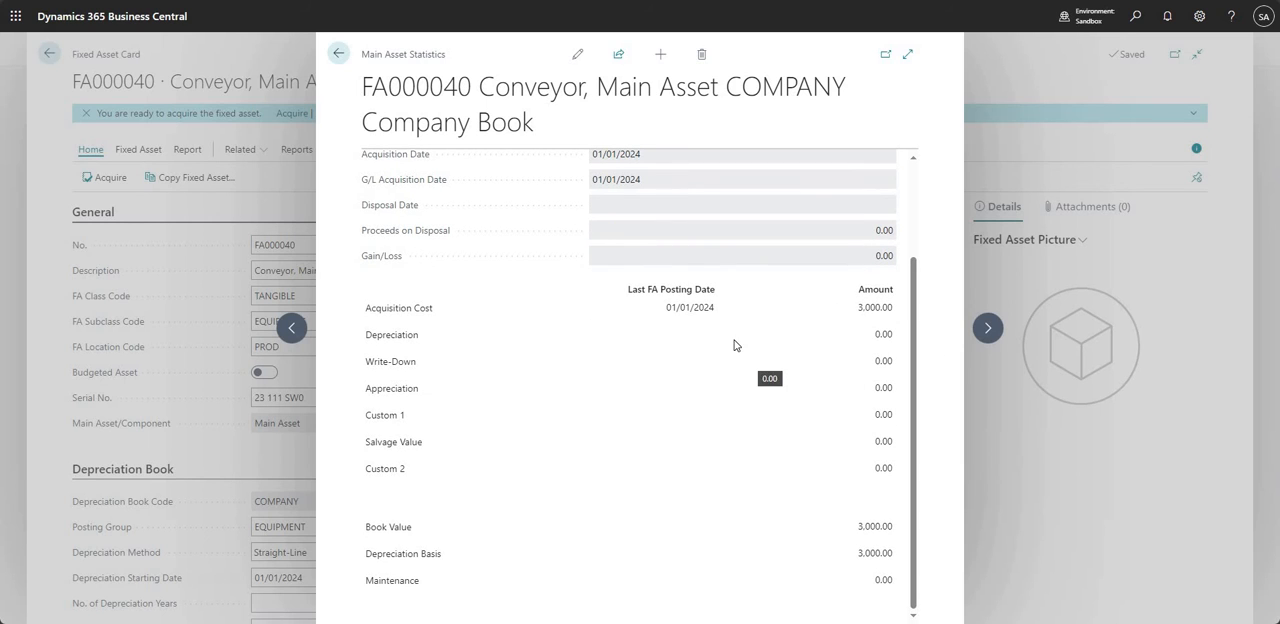
mouse_move(385, 310)
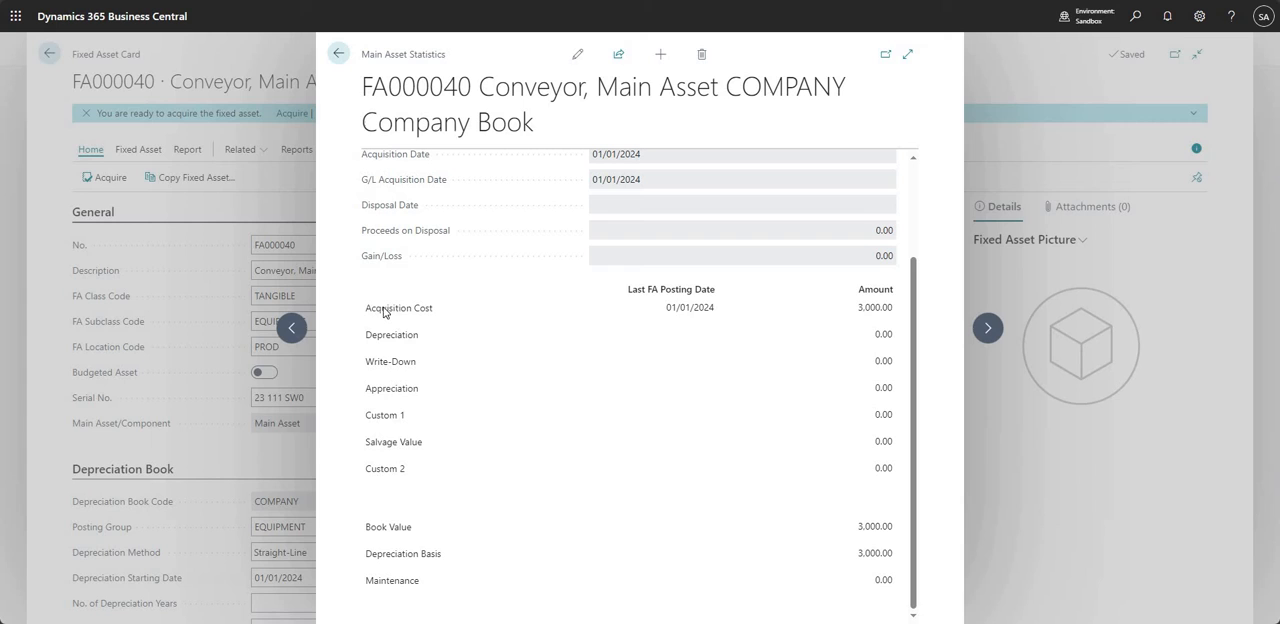
mouse_move(692, 310)
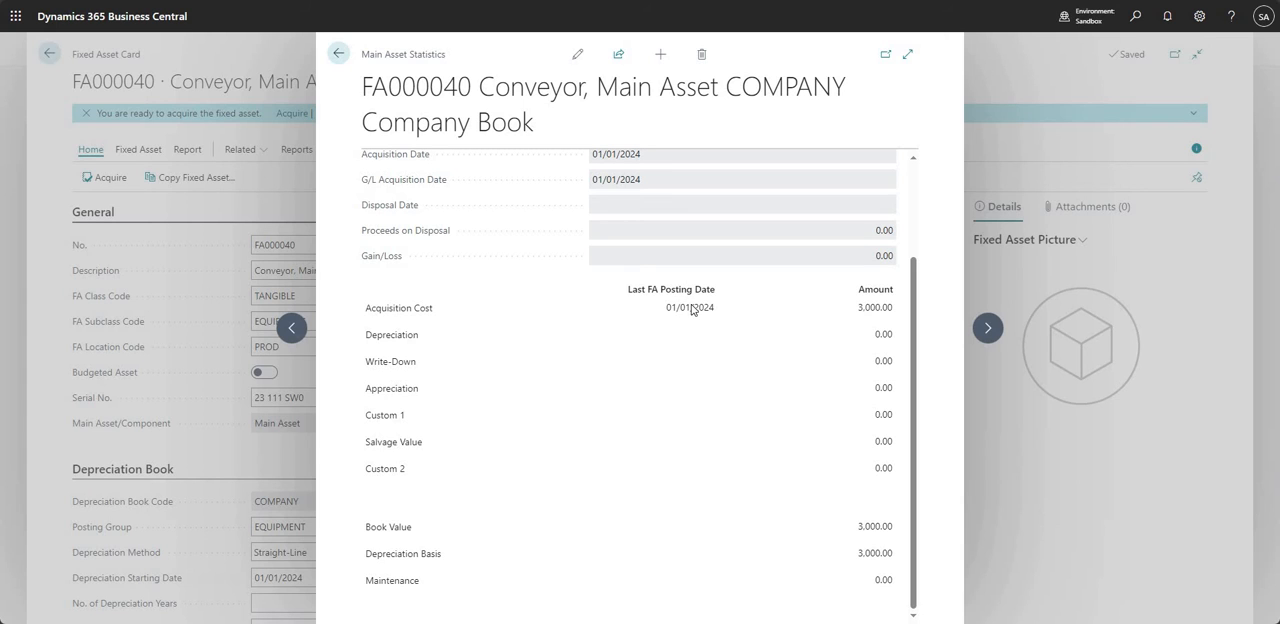
mouse_move(731, 311)
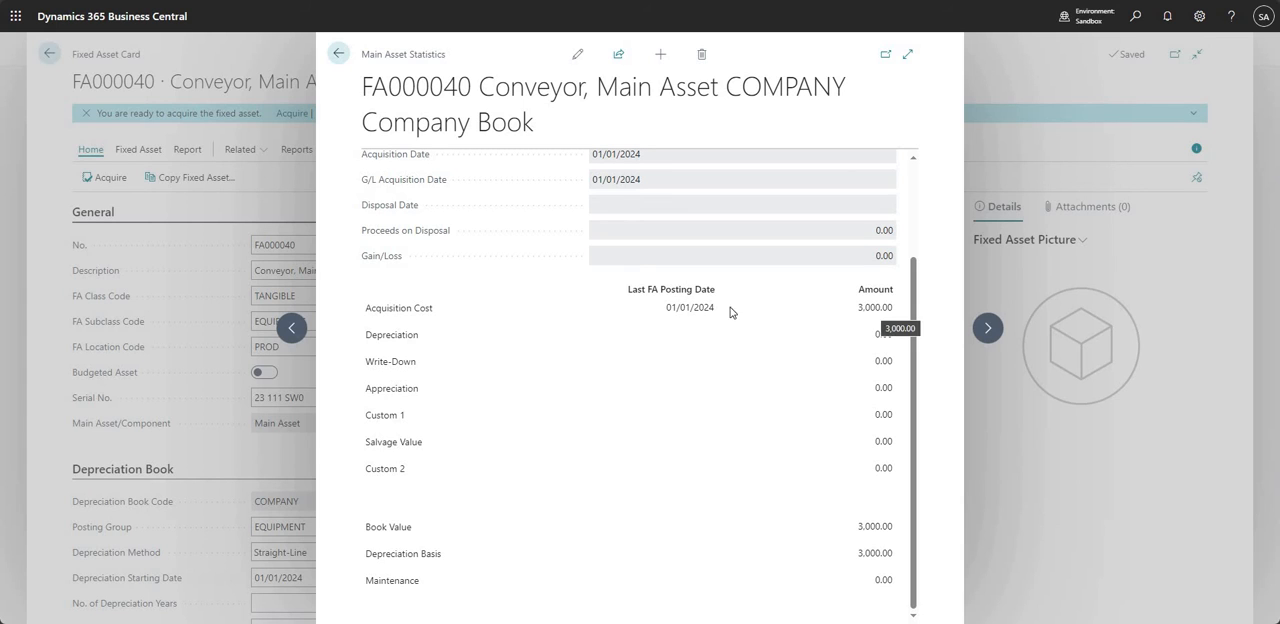
mouse_move(690, 307)
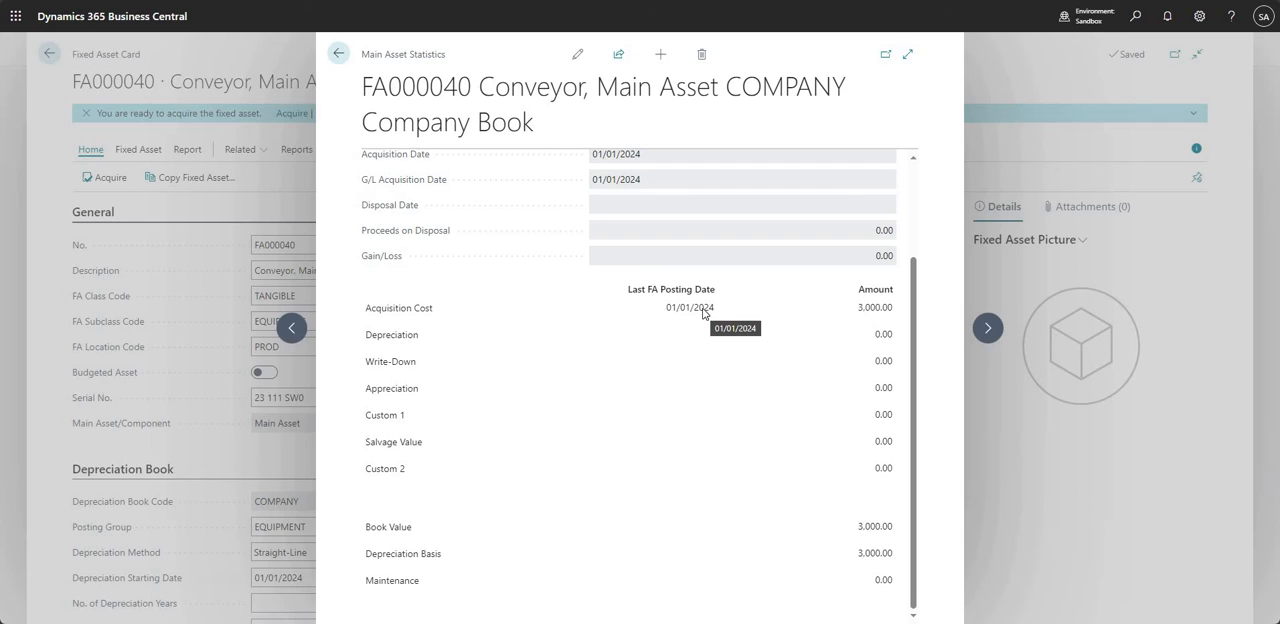
mouse_move(392, 340)
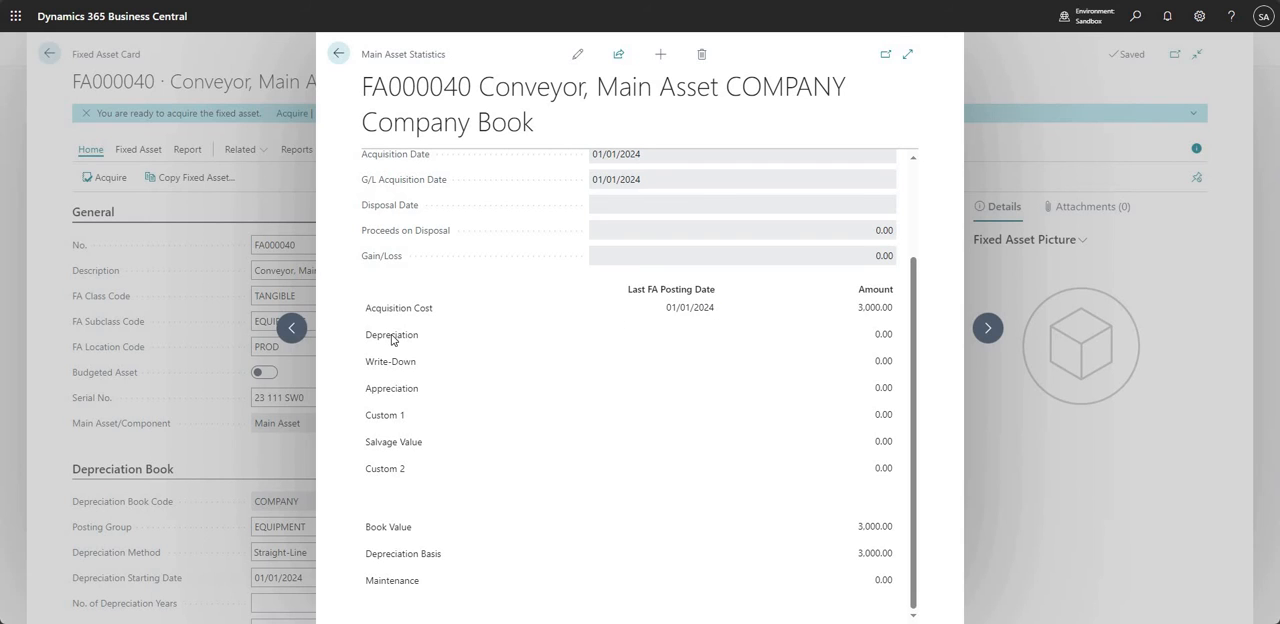
mouse_move(380, 399)
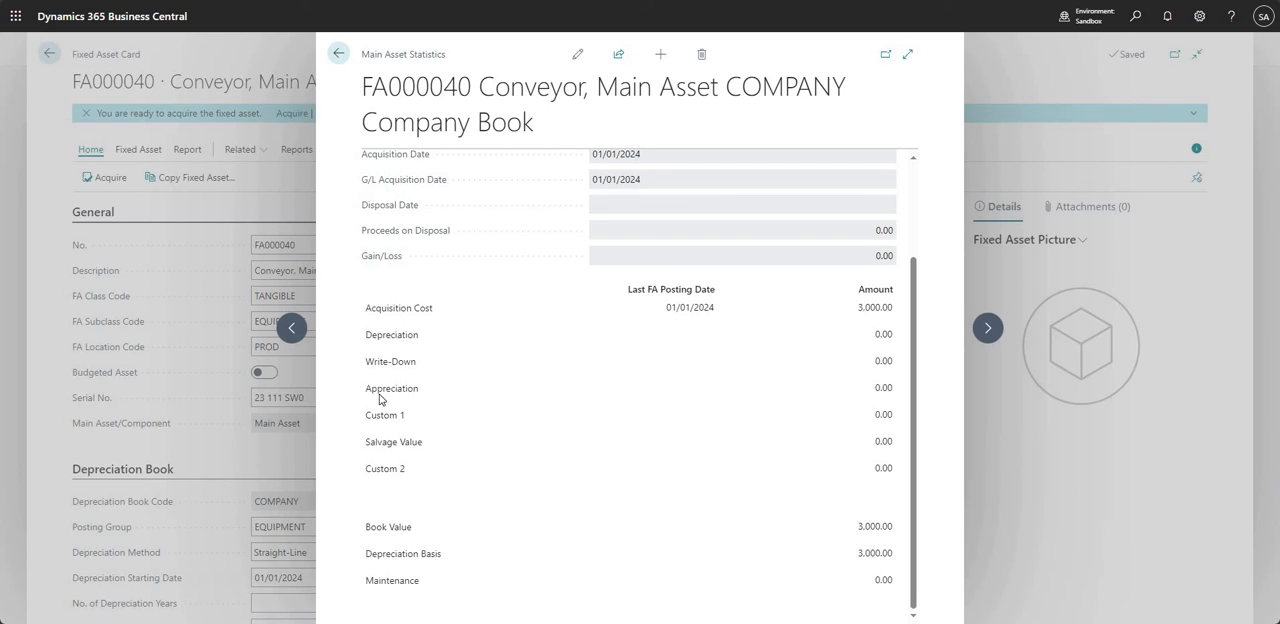
mouse_move(397, 448)
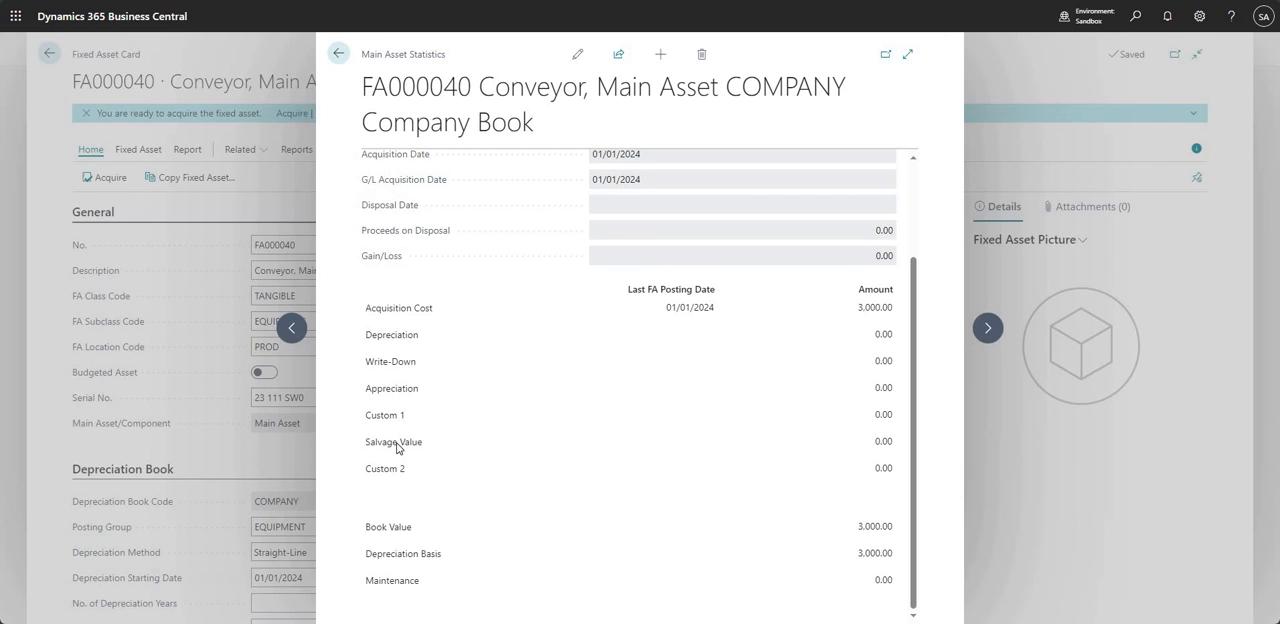
mouse_move(419, 374)
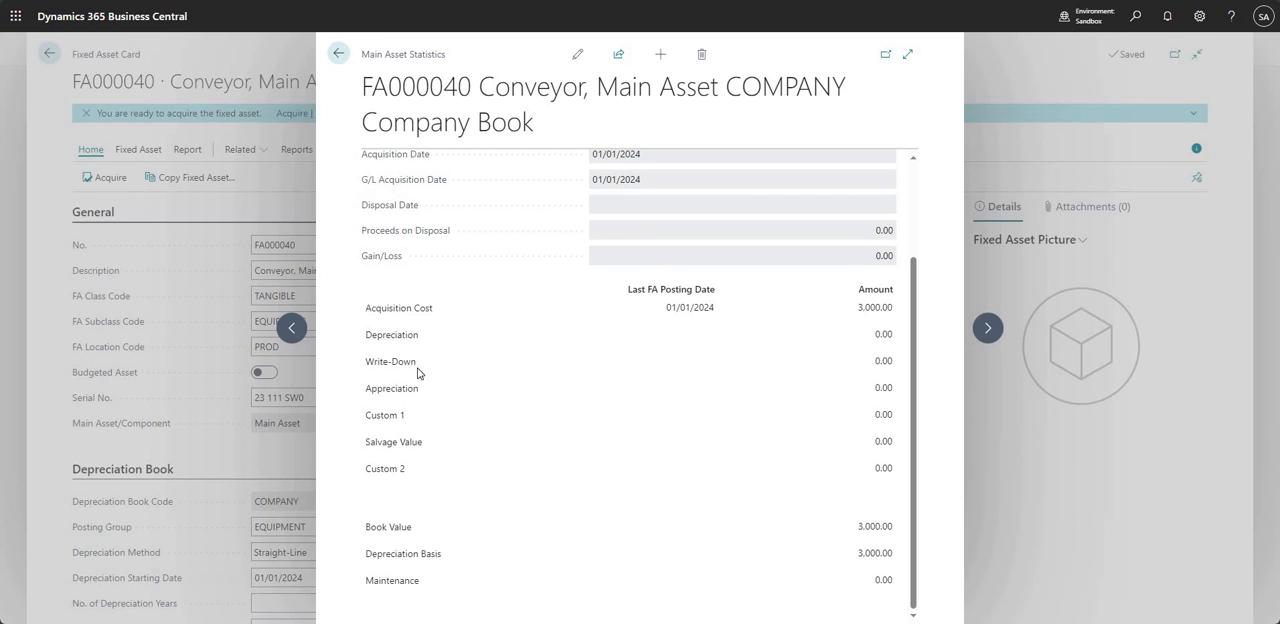
mouse_move(418, 390)
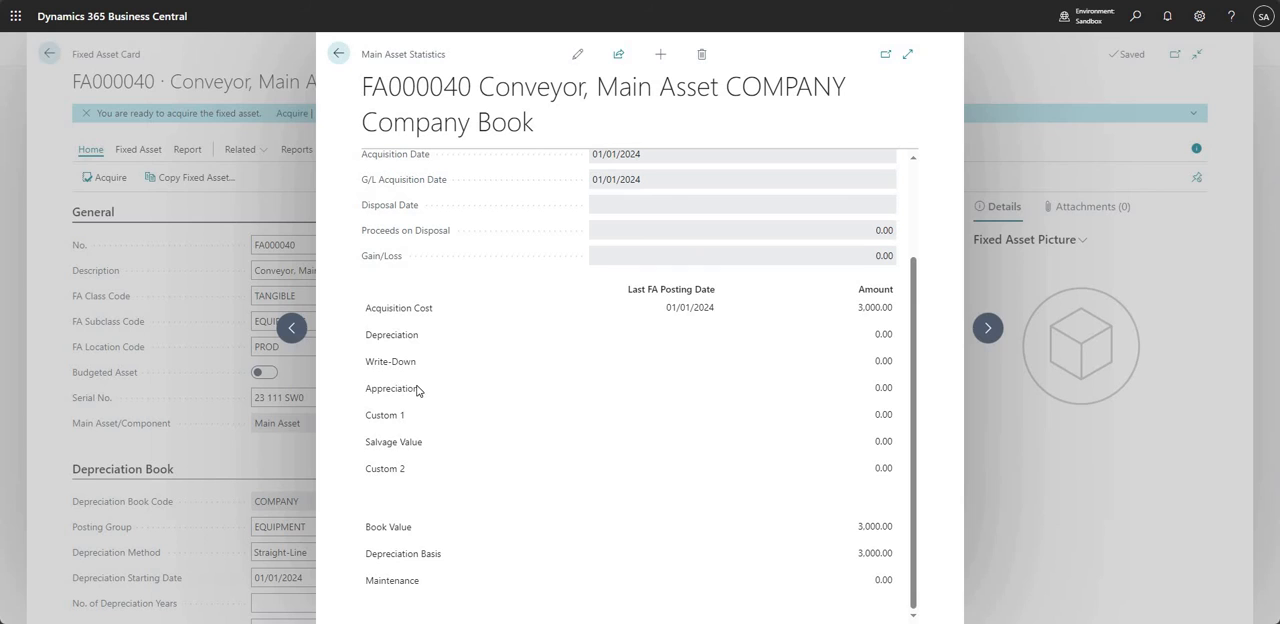
mouse_move(708, 336)
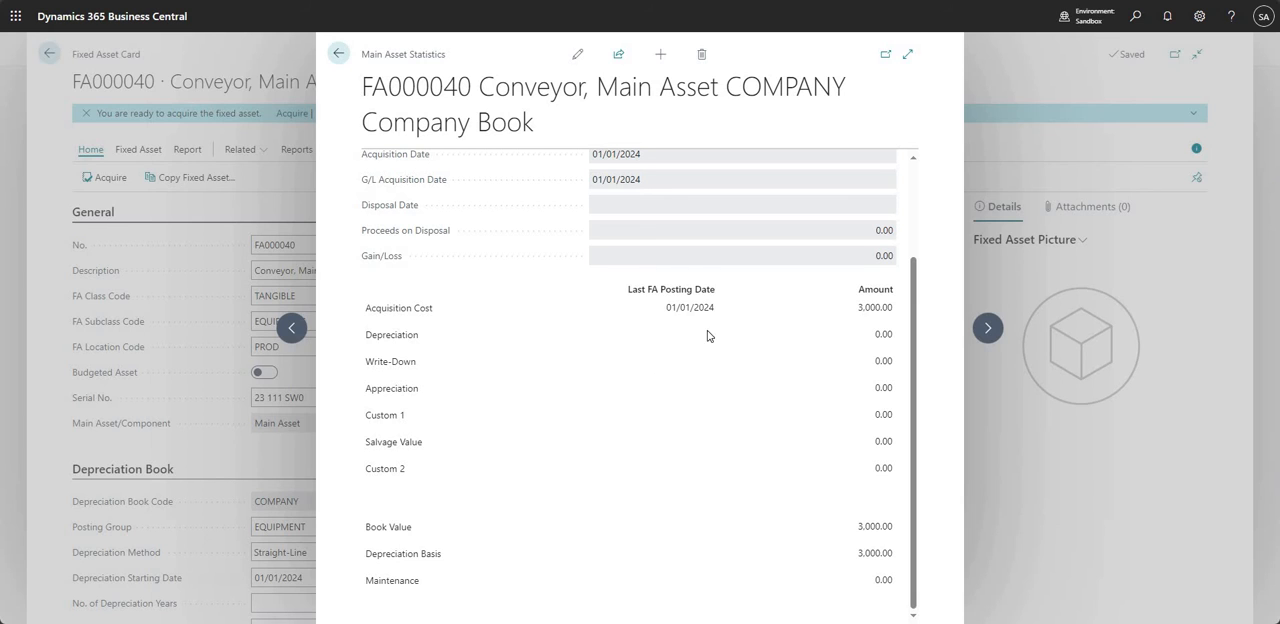
mouse_move(675, 436)
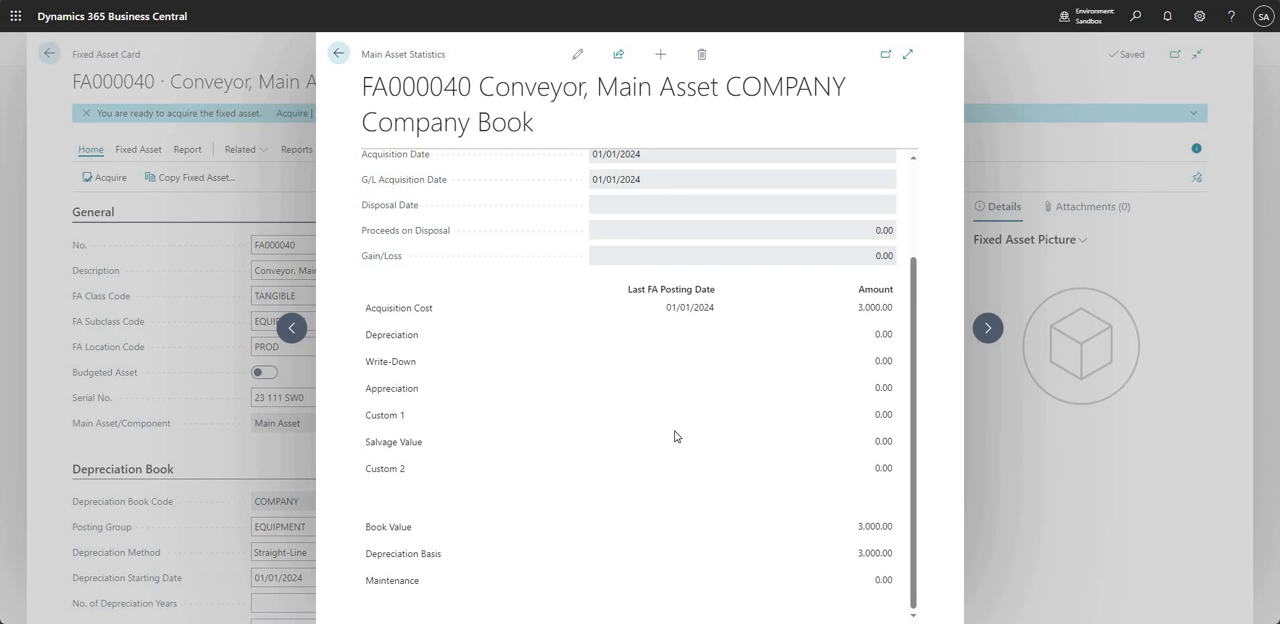
mouse_move(680, 429)
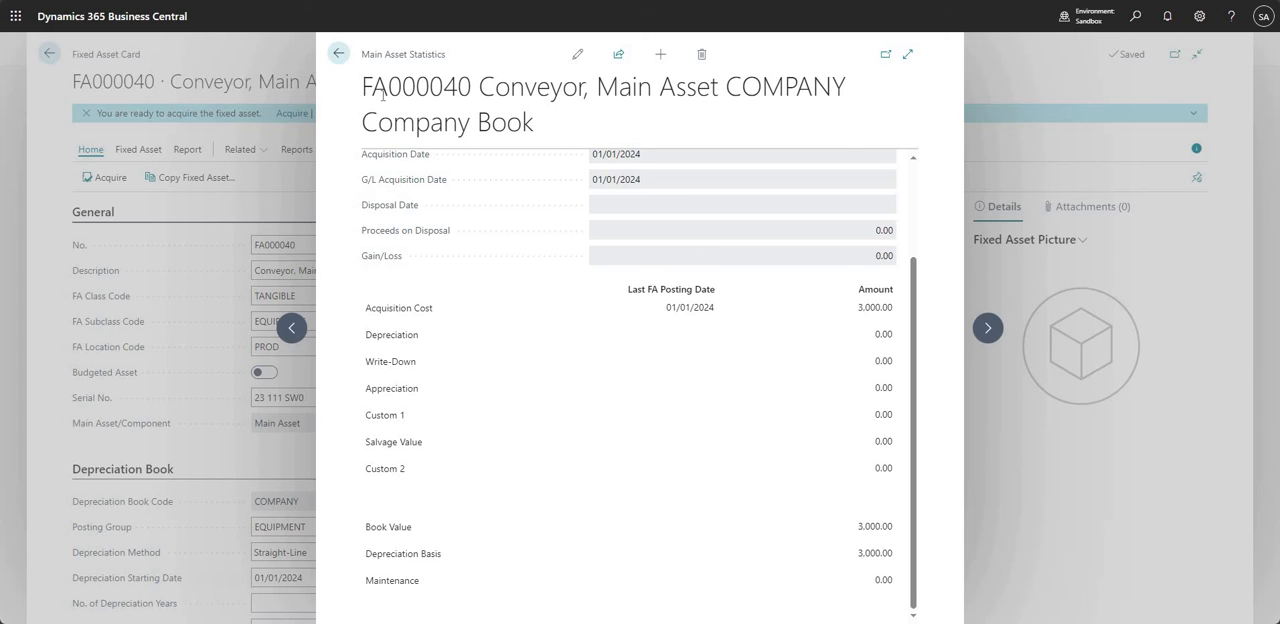
left_click(338, 54)
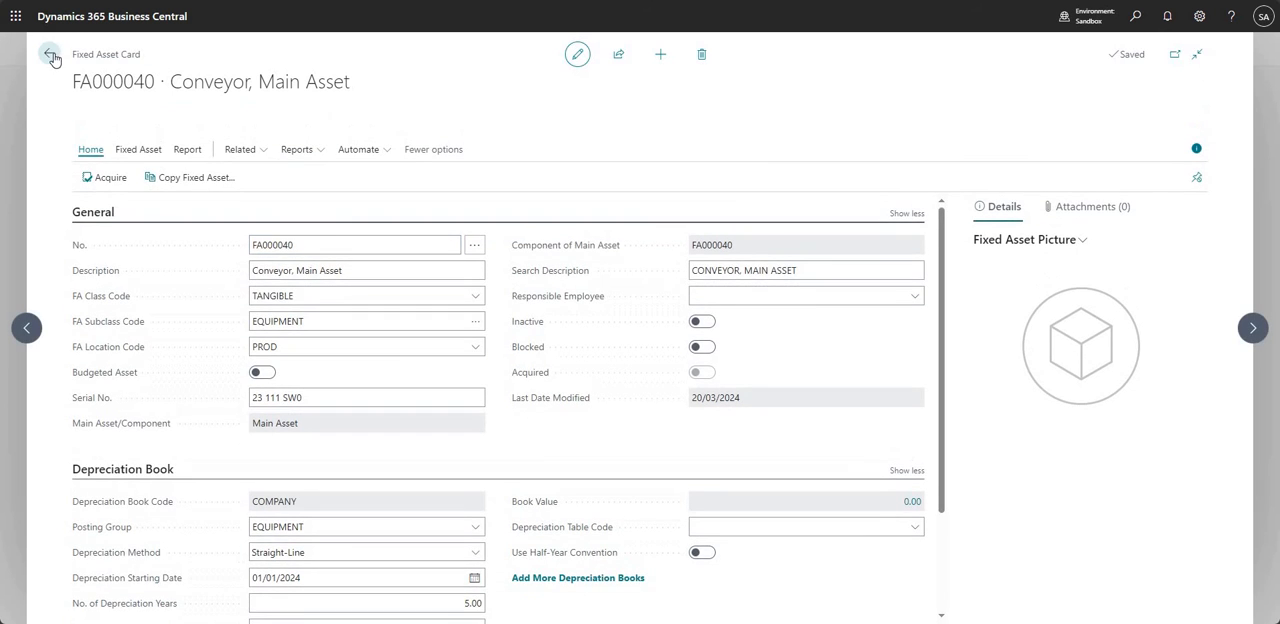
Return to Fixed Assets and open the Fixed Asset Book Value 01 report through Tell Me
left_click(50, 54)
type("book v")
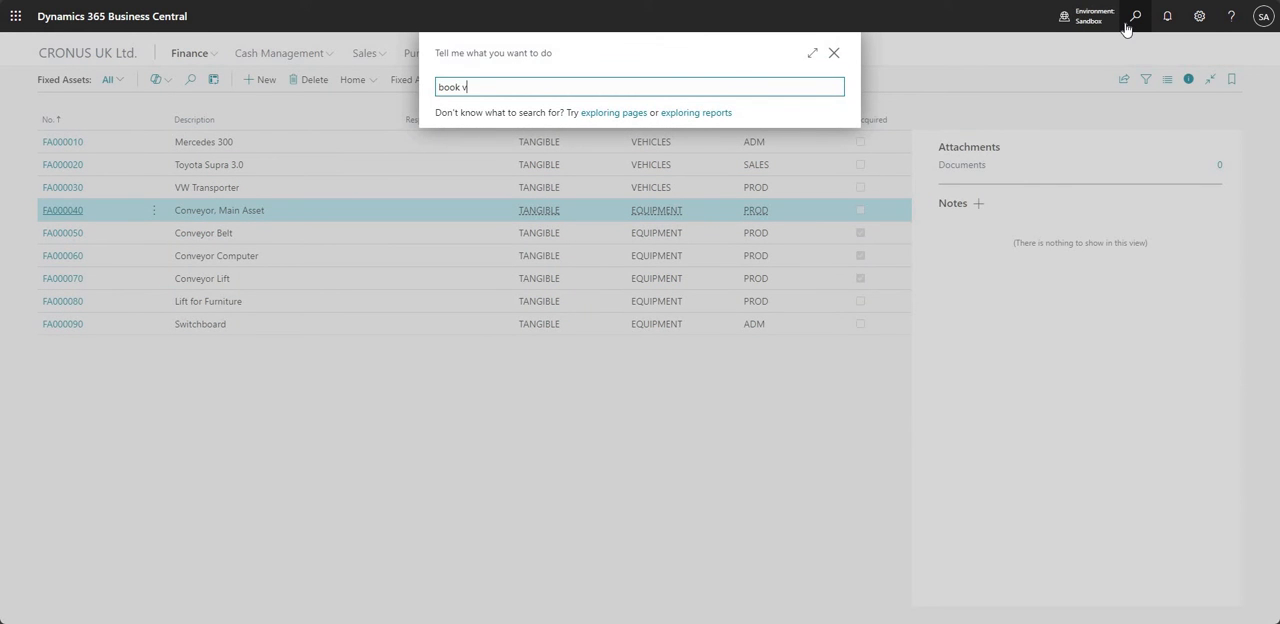
type("al")
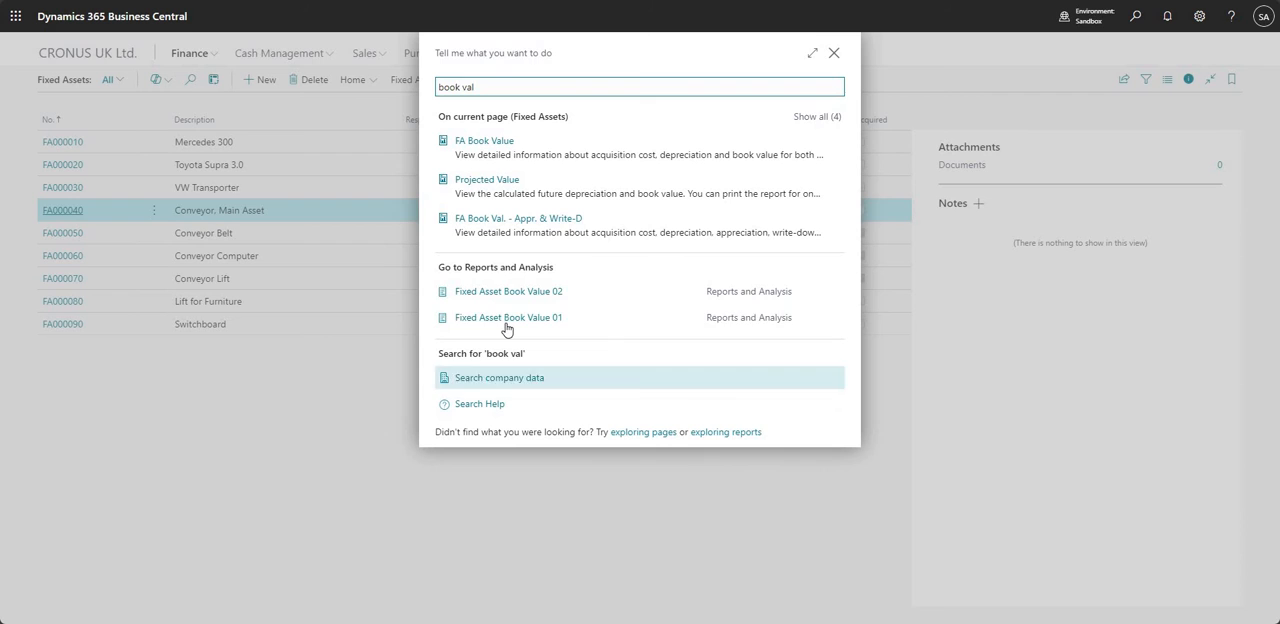
mouse_move(508, 317)
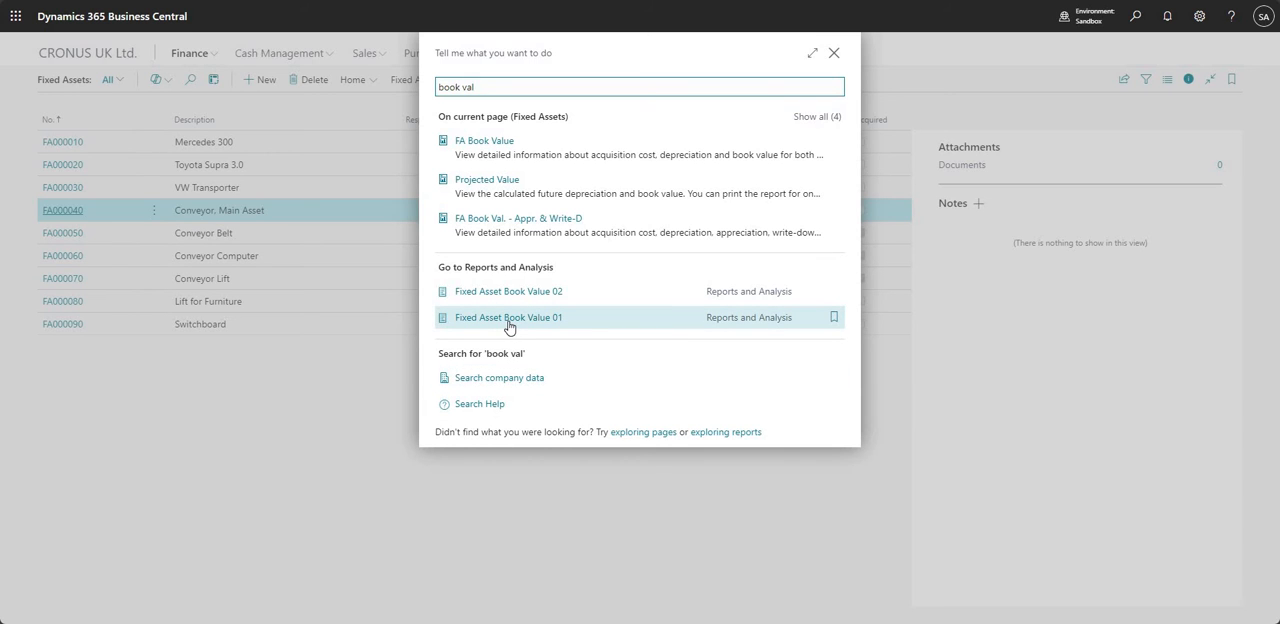
left_click(507, 317)
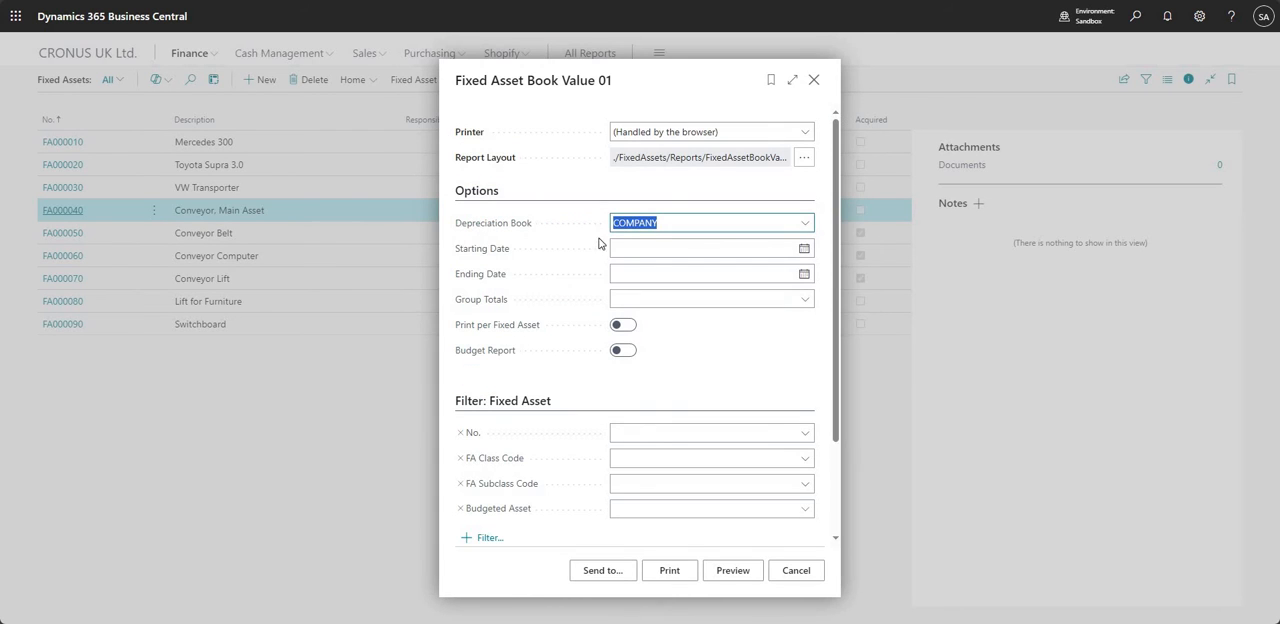
Set the report period from 01/01/2024 to 31/01/2024
left_click(804, 248)
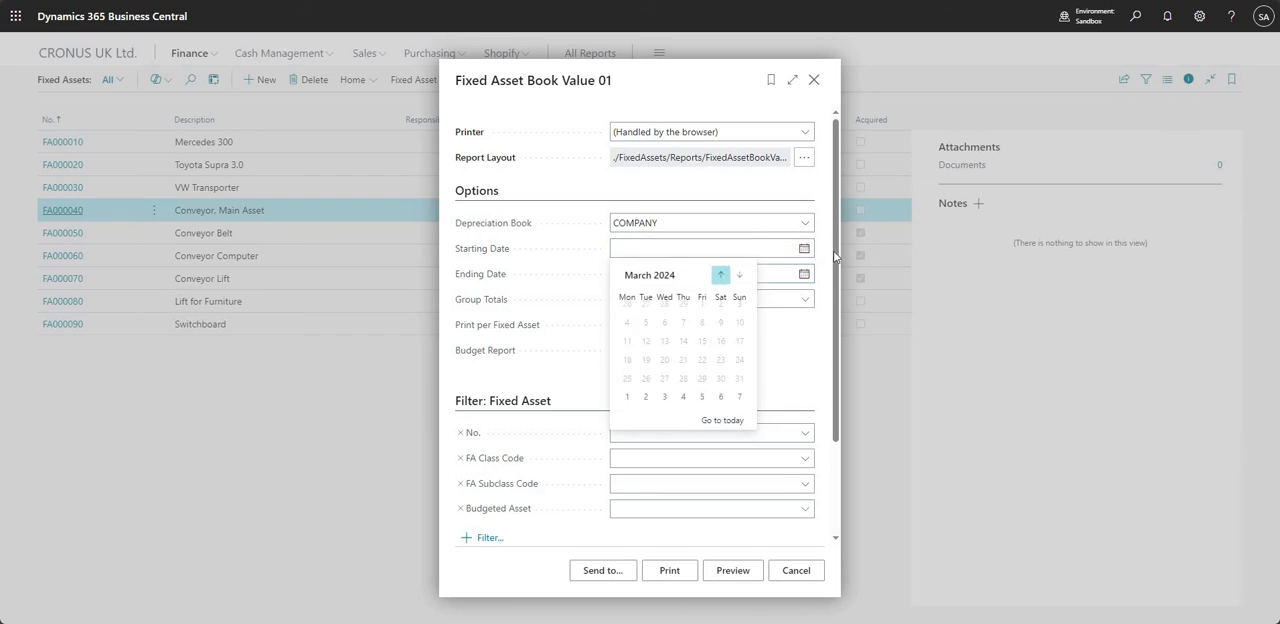
left_click(721, 275)
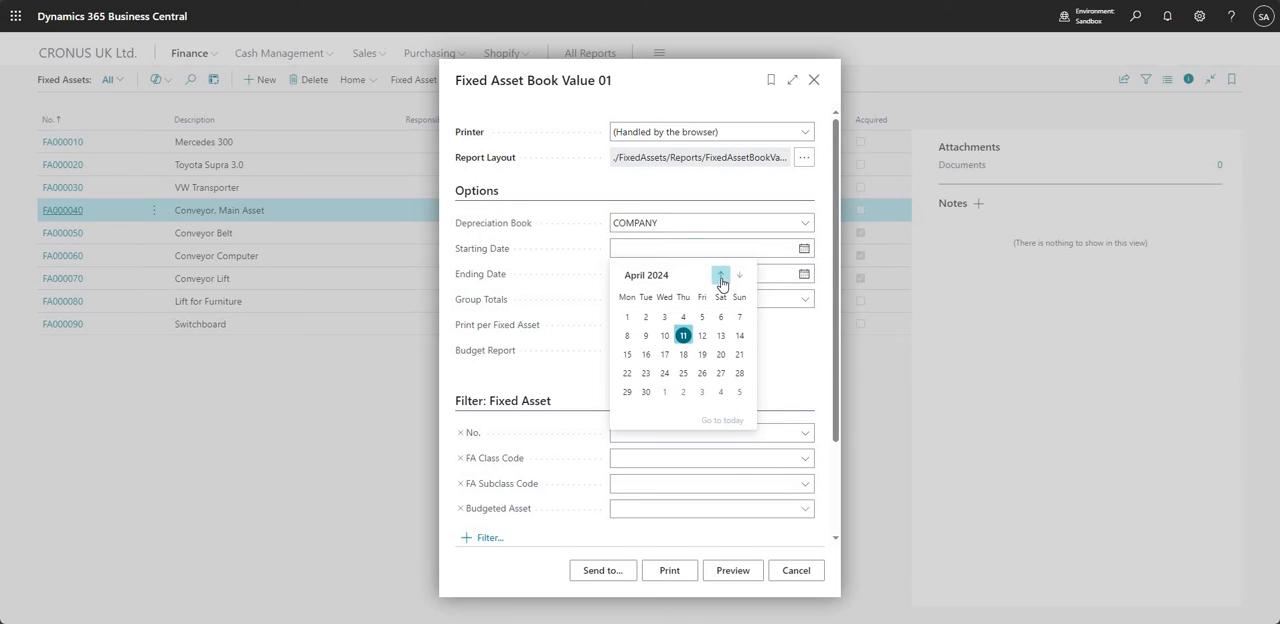
left_click(720, 275)
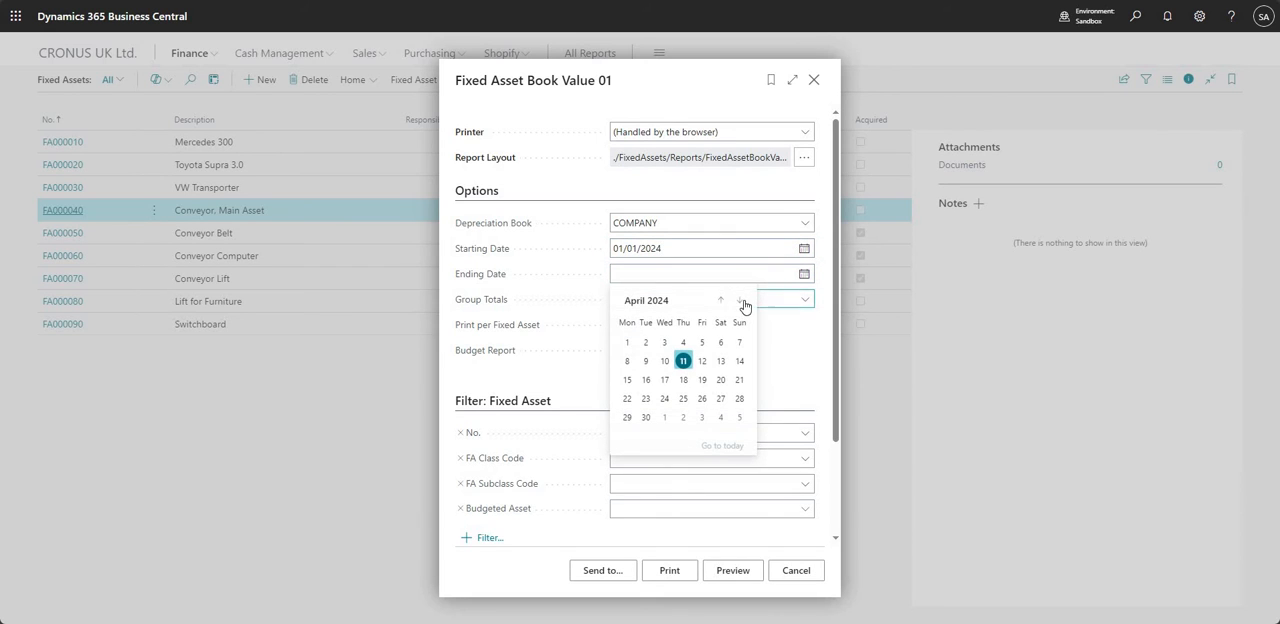
left_click(720, 300)
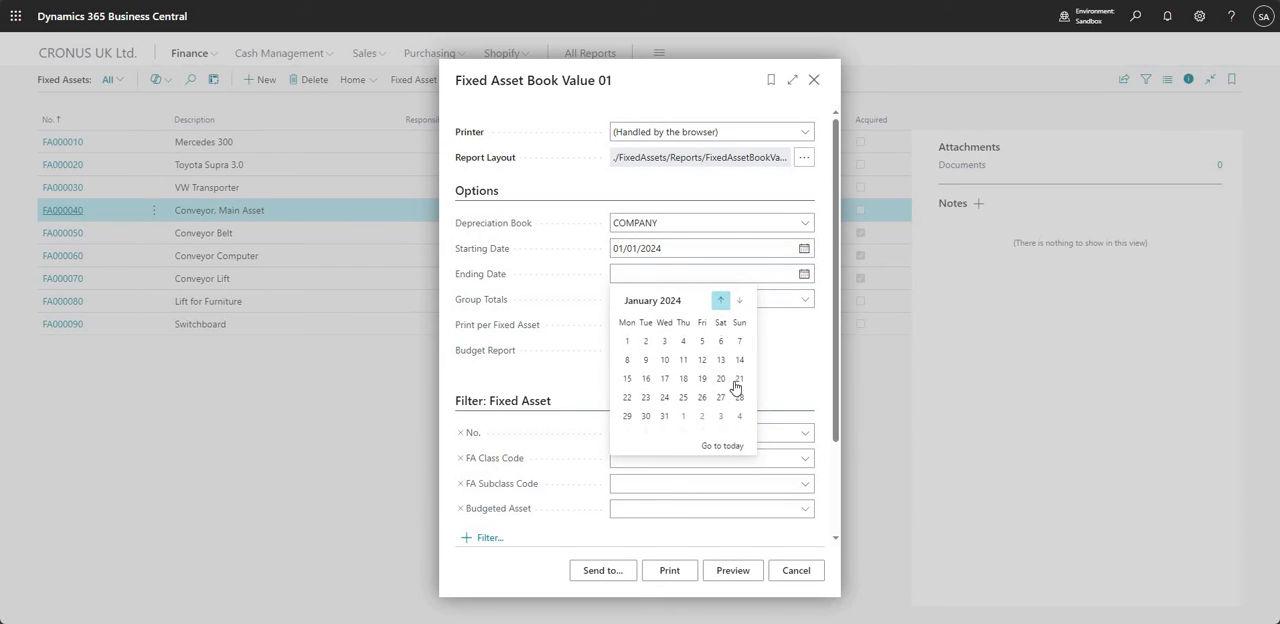
left_click(663, 416)
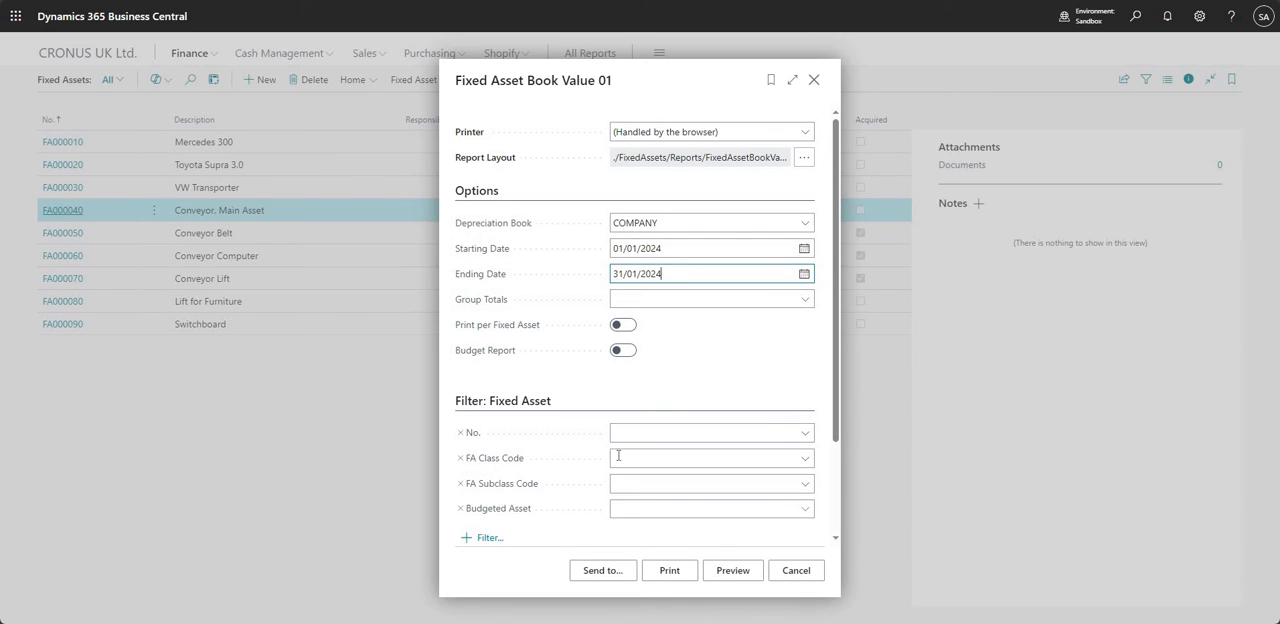
Preview the report showing three conveyor components totalling 3,000.00, then close it
left_click(732, 570)
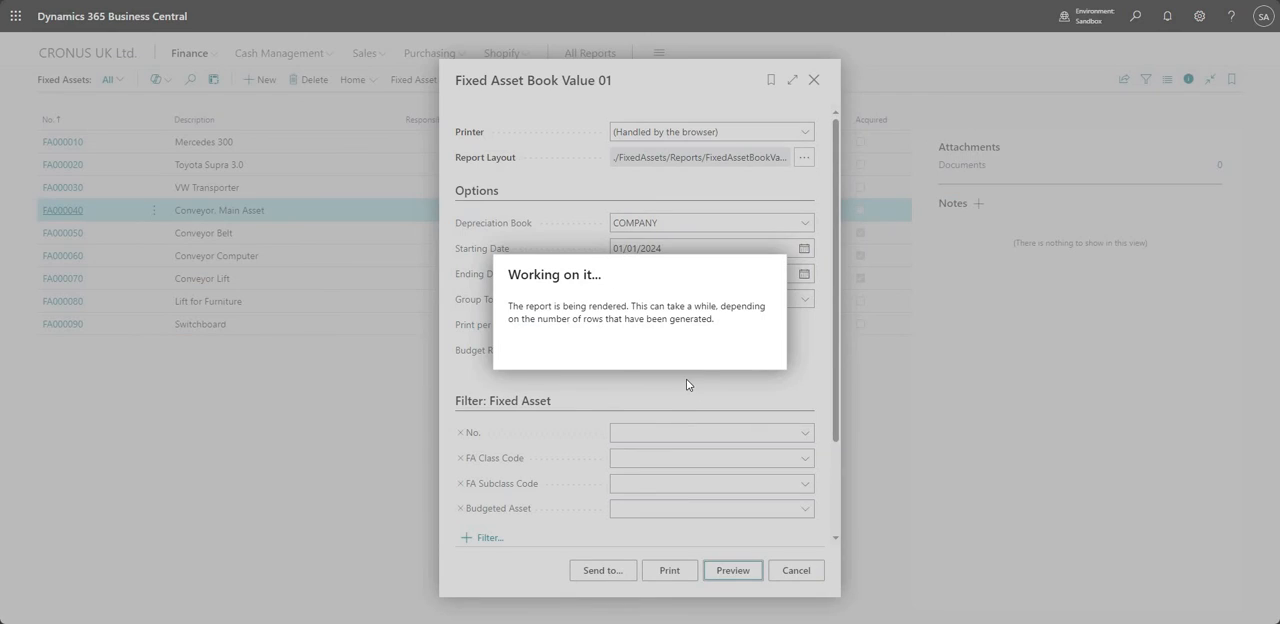
left_click(732, 570)
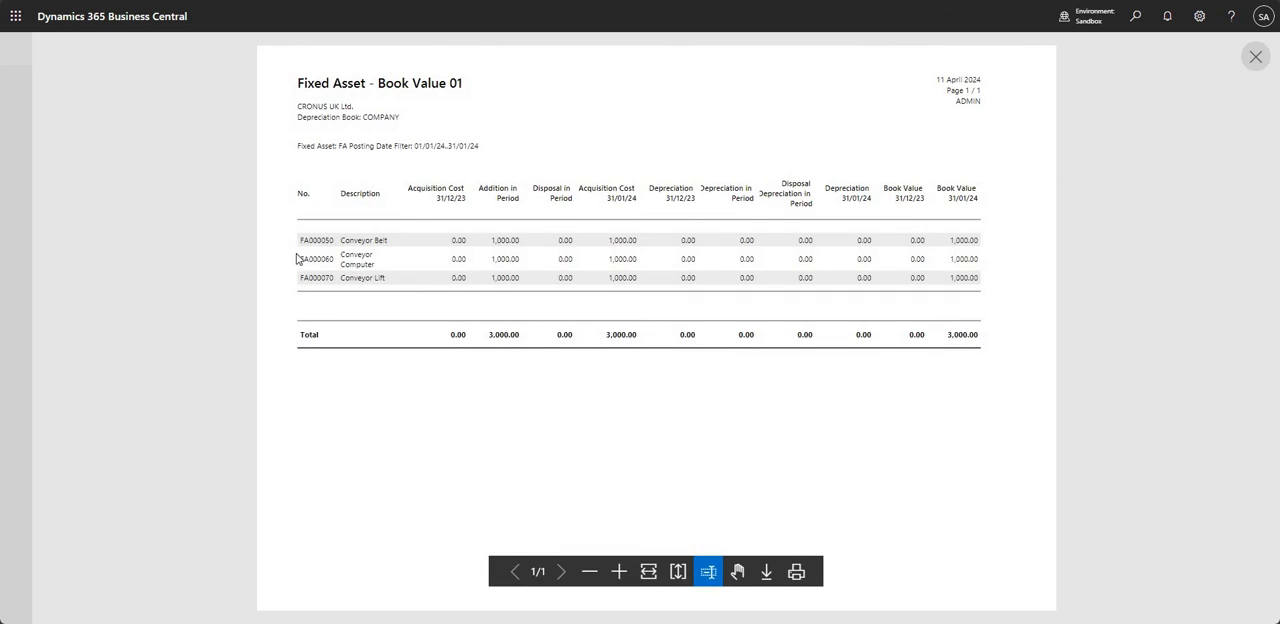
mouse_move(310, 267)
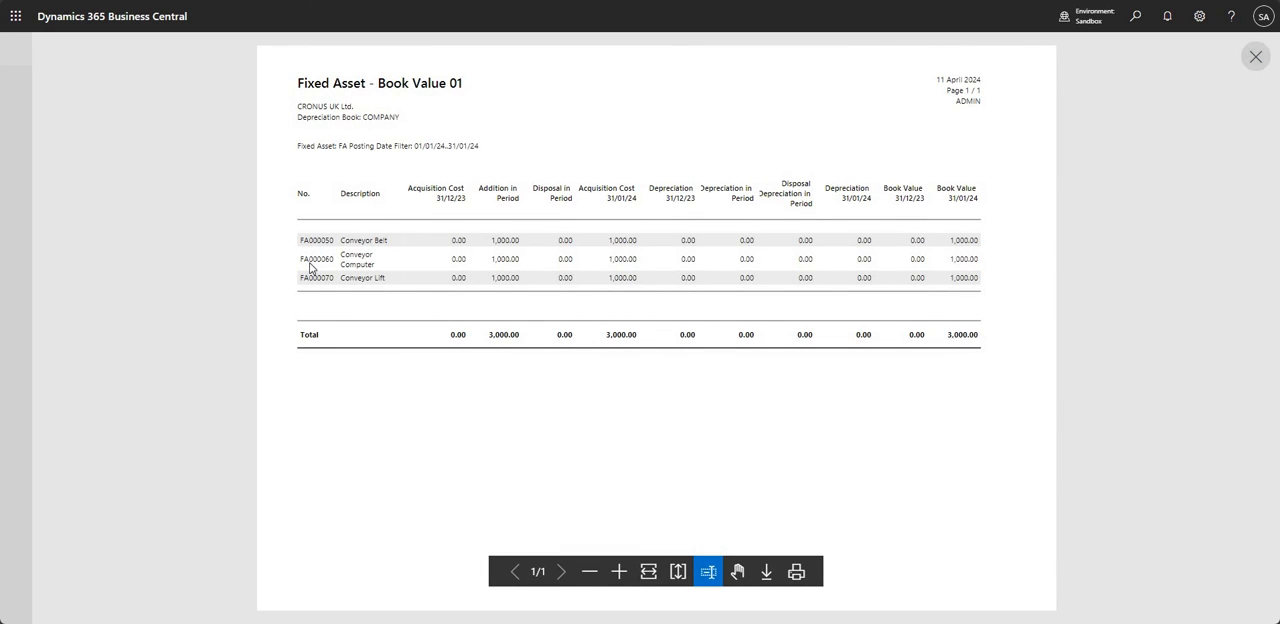
mouse_move(491, 226)
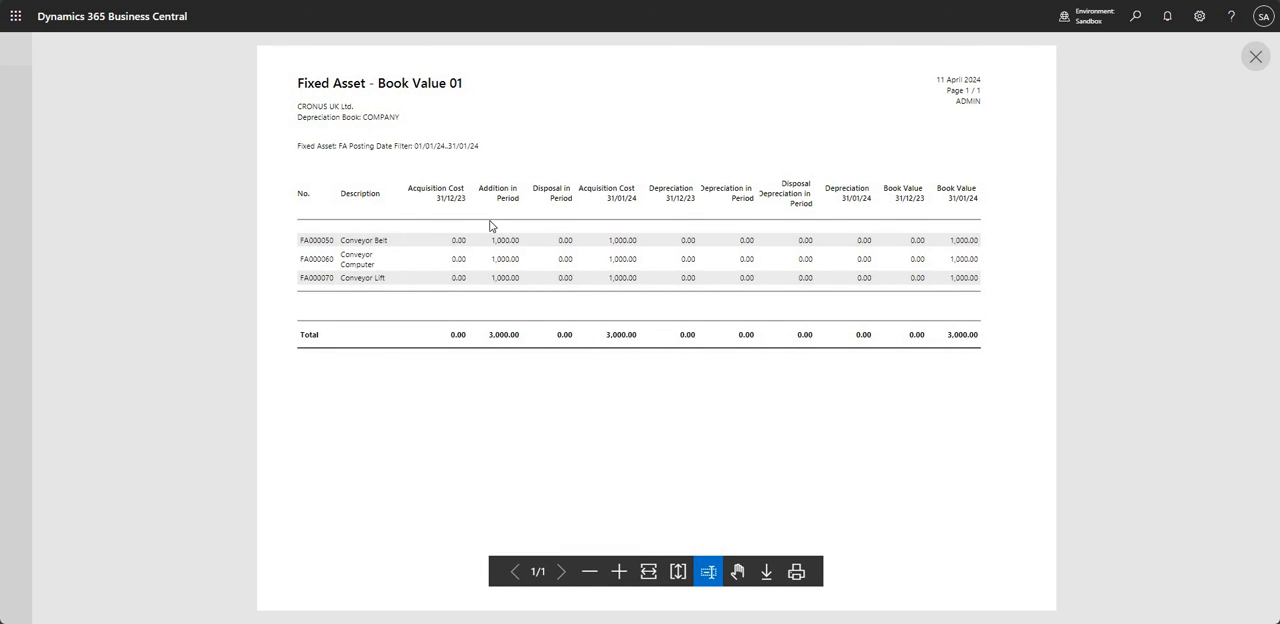
mouse_move(628, 503)
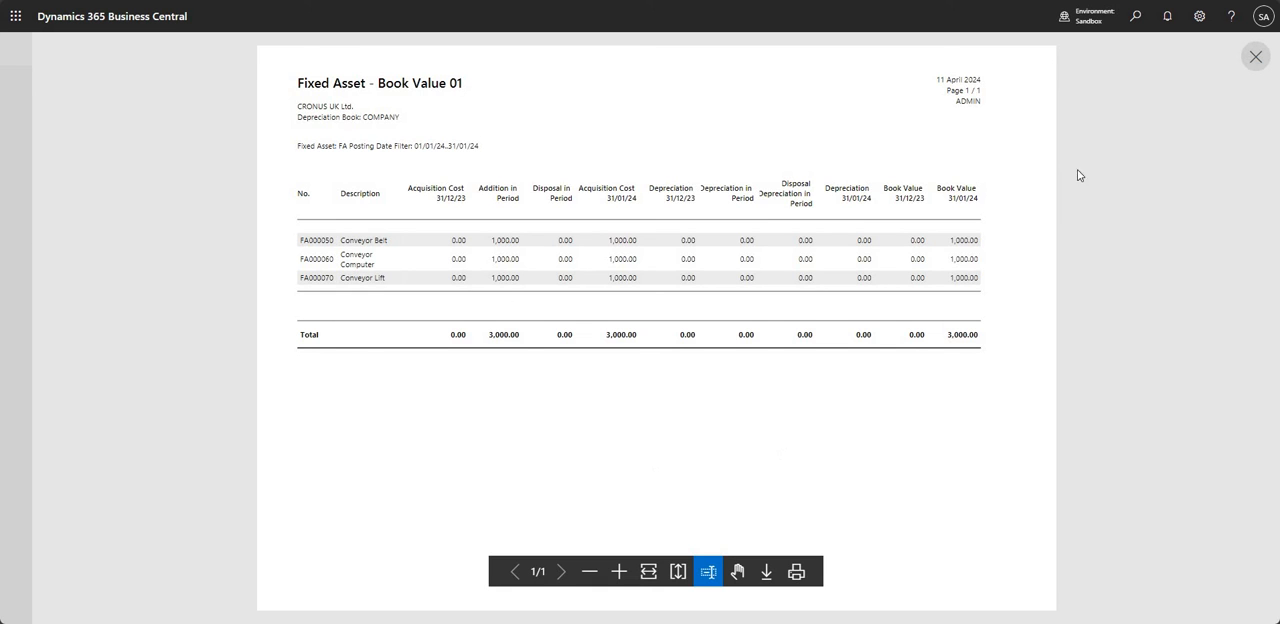
left_click(1255, 56)
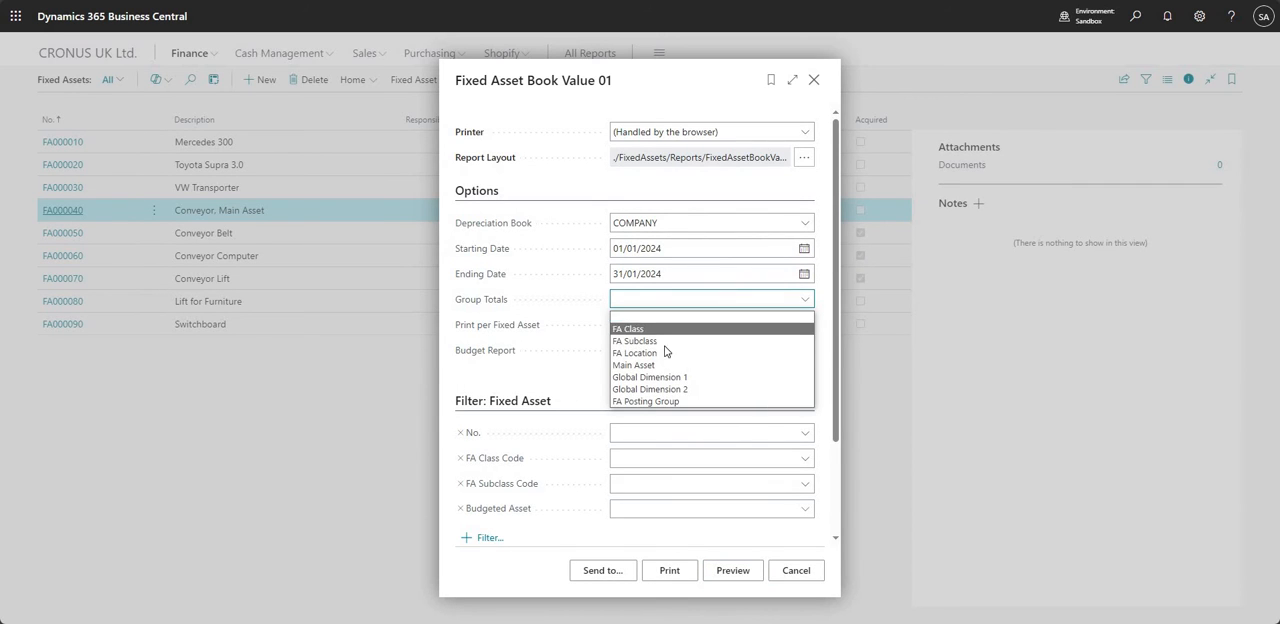
mouse_move(651, 341)
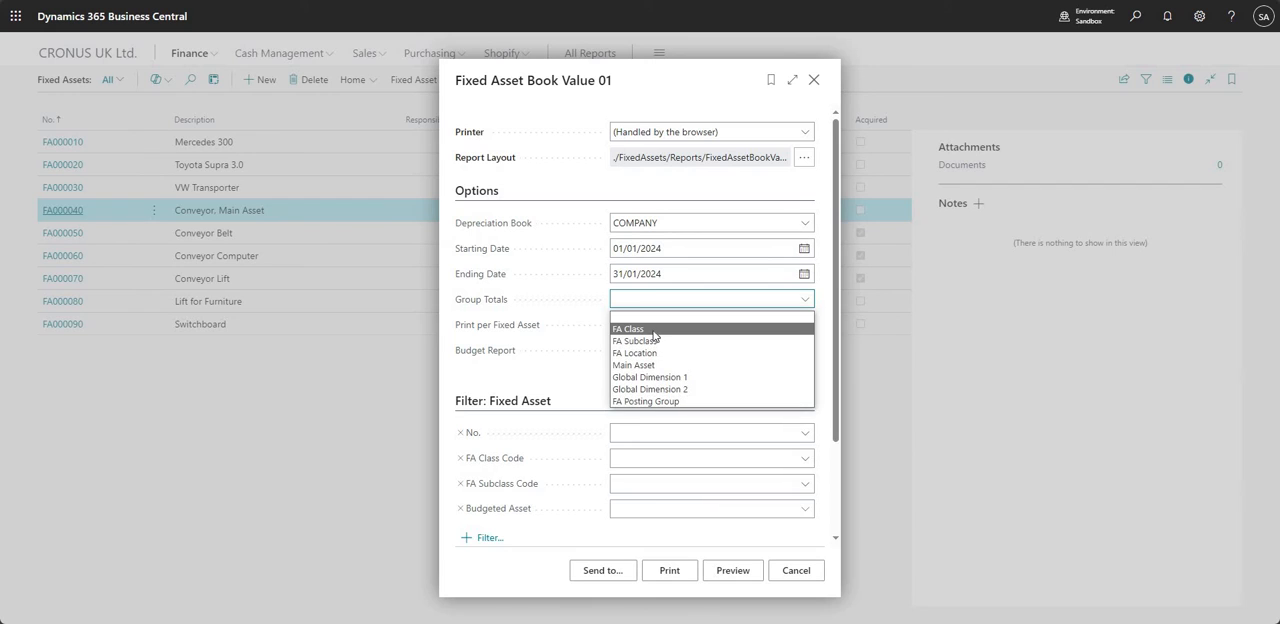
mouse_move(636, 341)
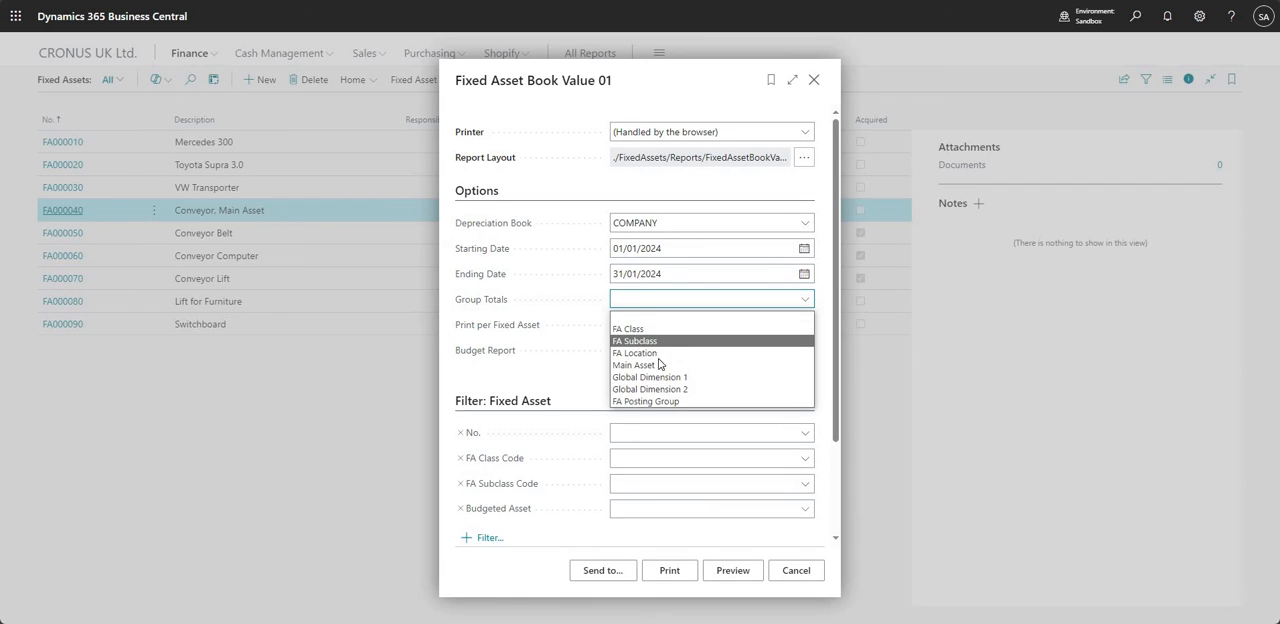
mouse_move(634, 364)
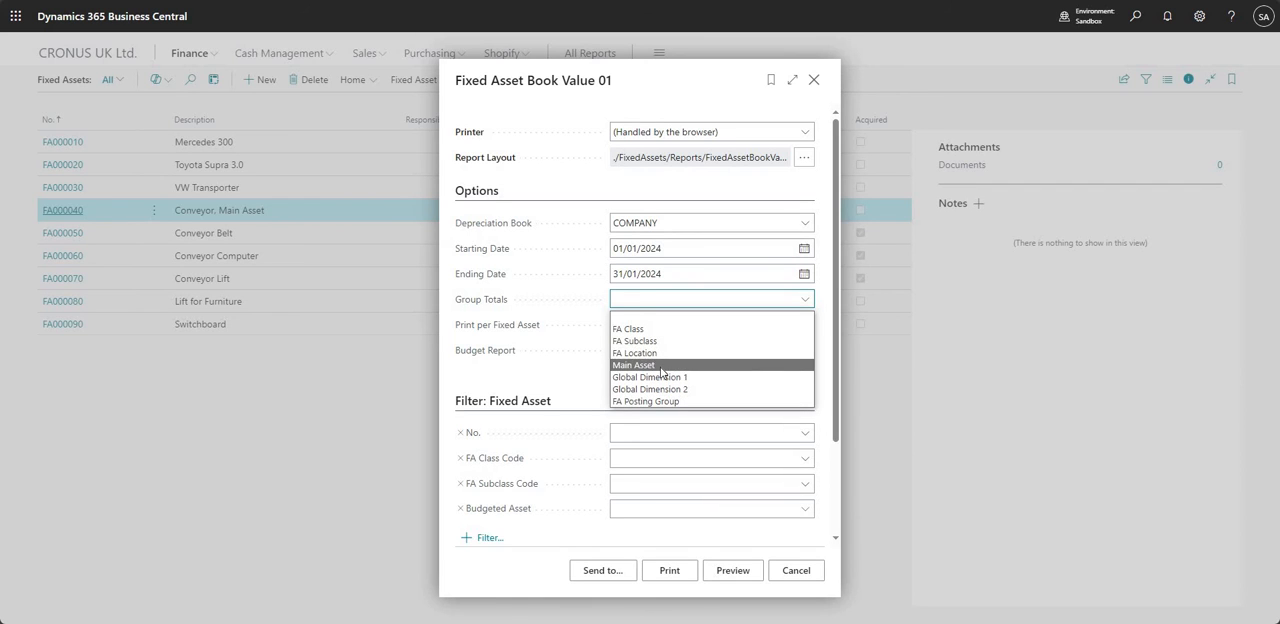
Set Group Totals to Main Asset, preview FA000040's 3,000.00 group total, then close
left_click(633, 364)
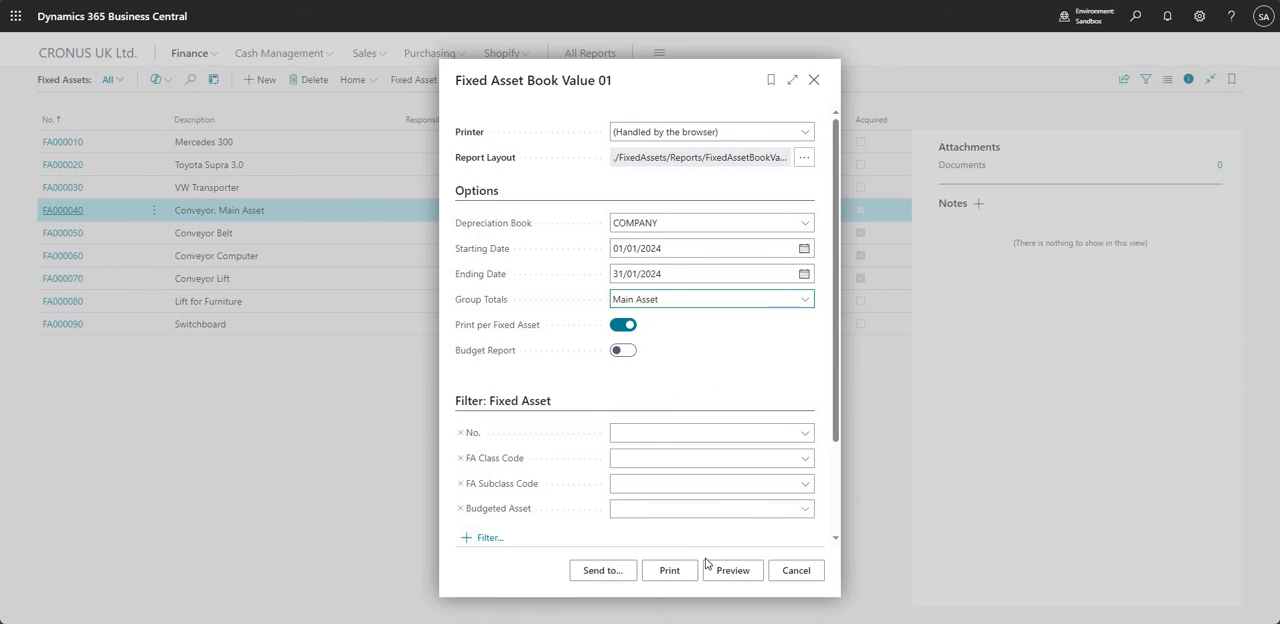
left_click(732, 570)
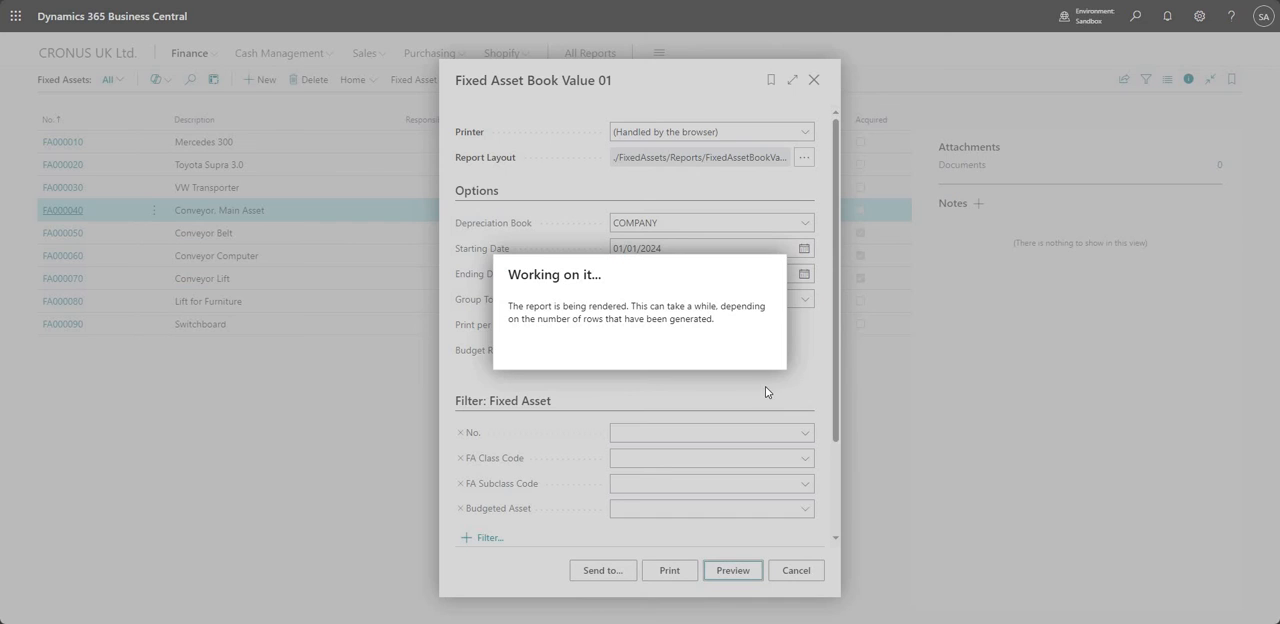
left_click(732, 570)
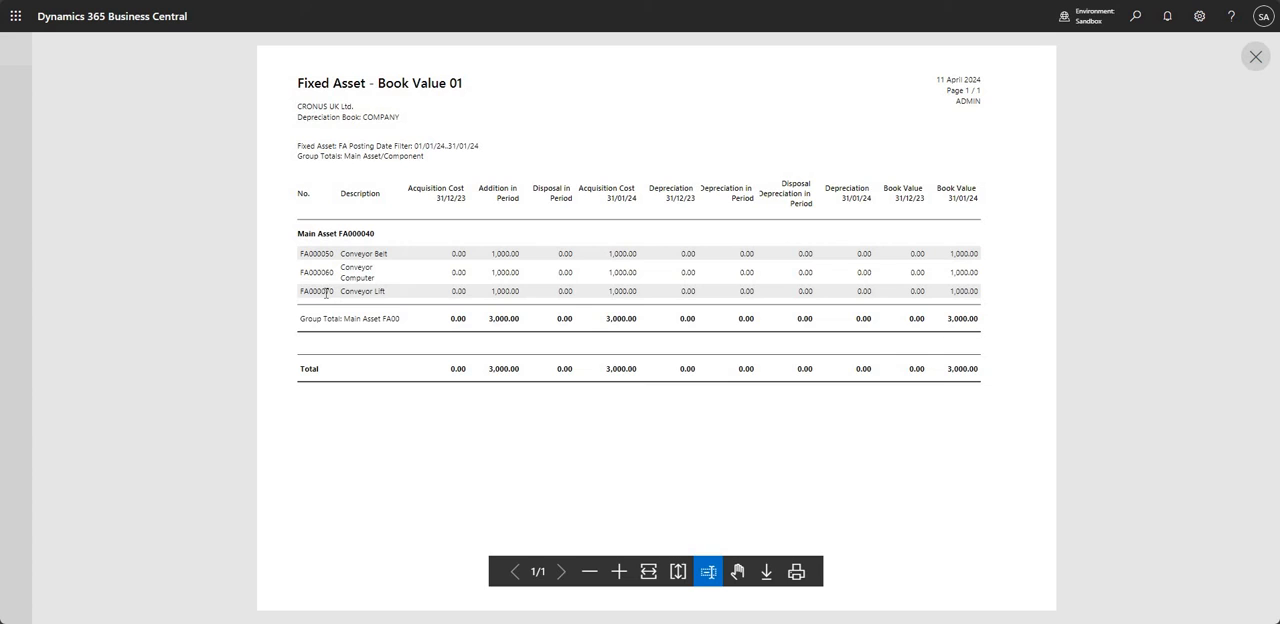
mouse_move(343, 327)
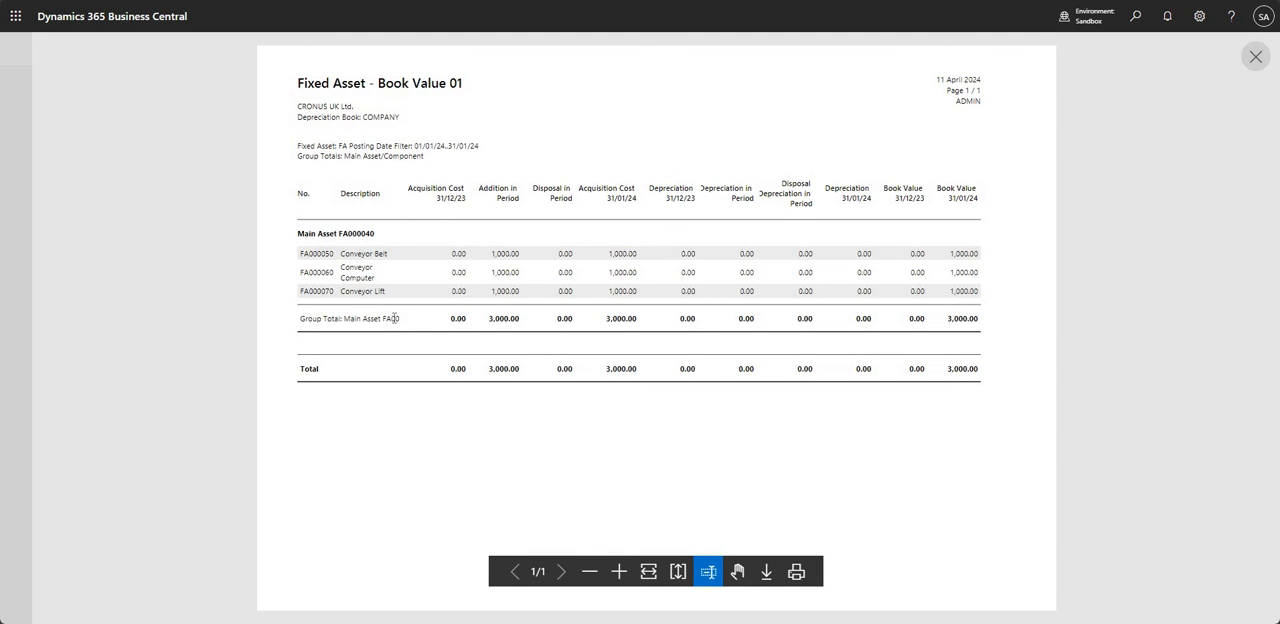
mouse_move(393, 328)
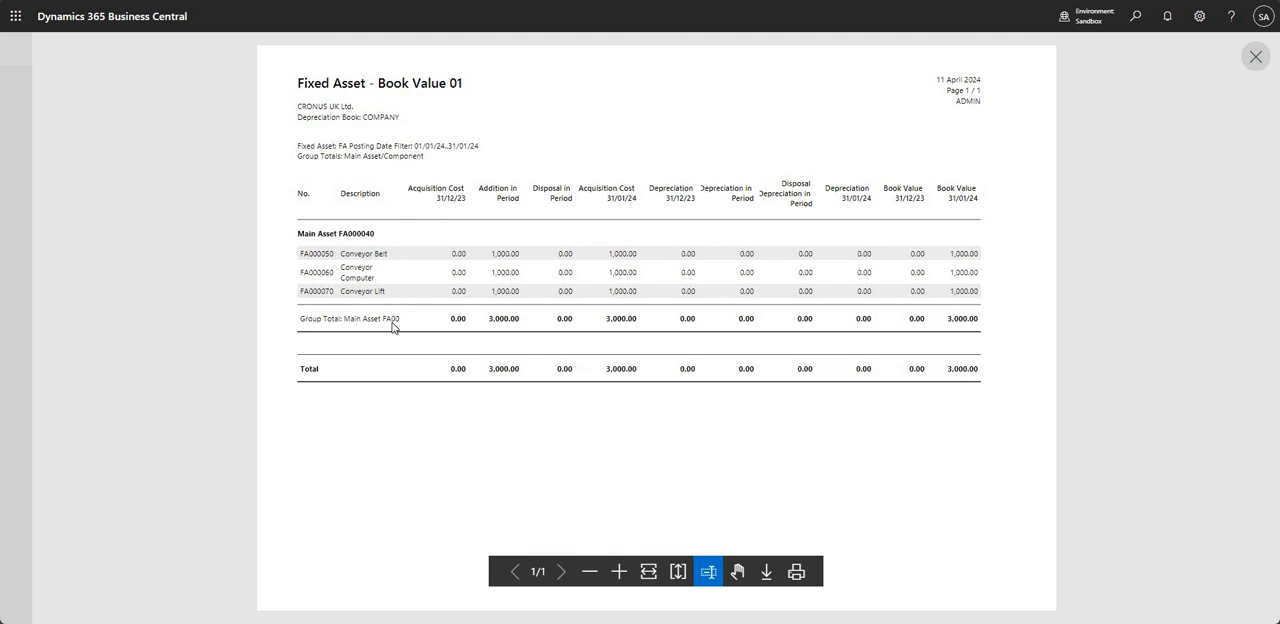
mouse_move(361, 328)
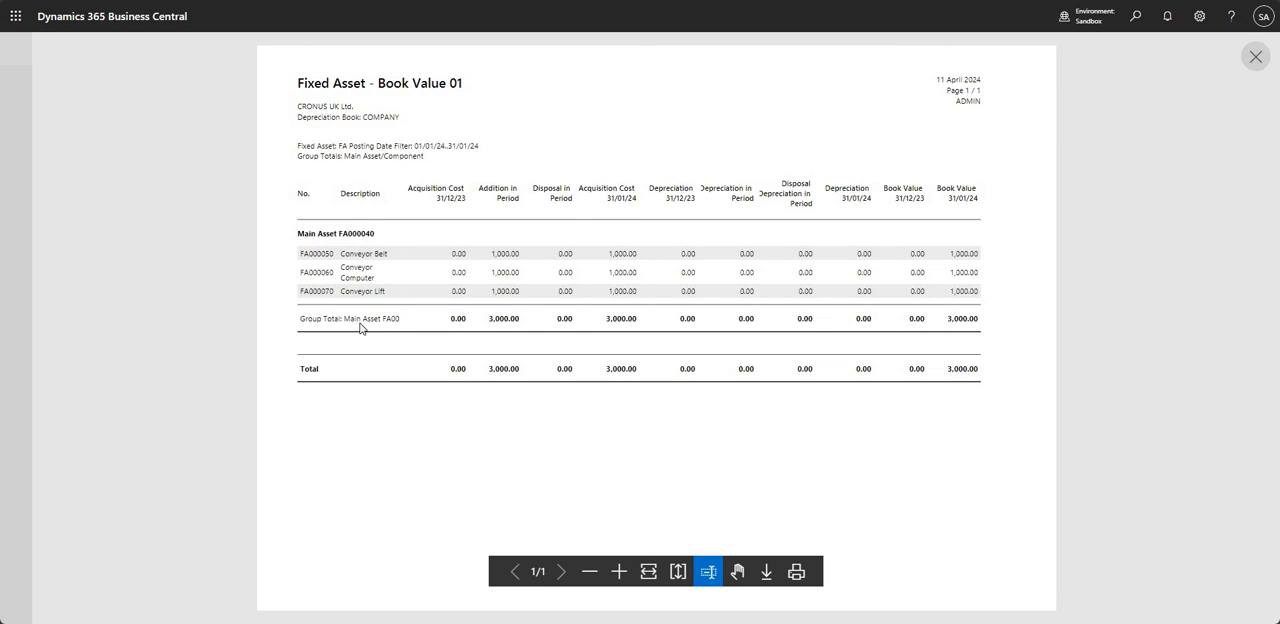
mouse_move(392, 320)
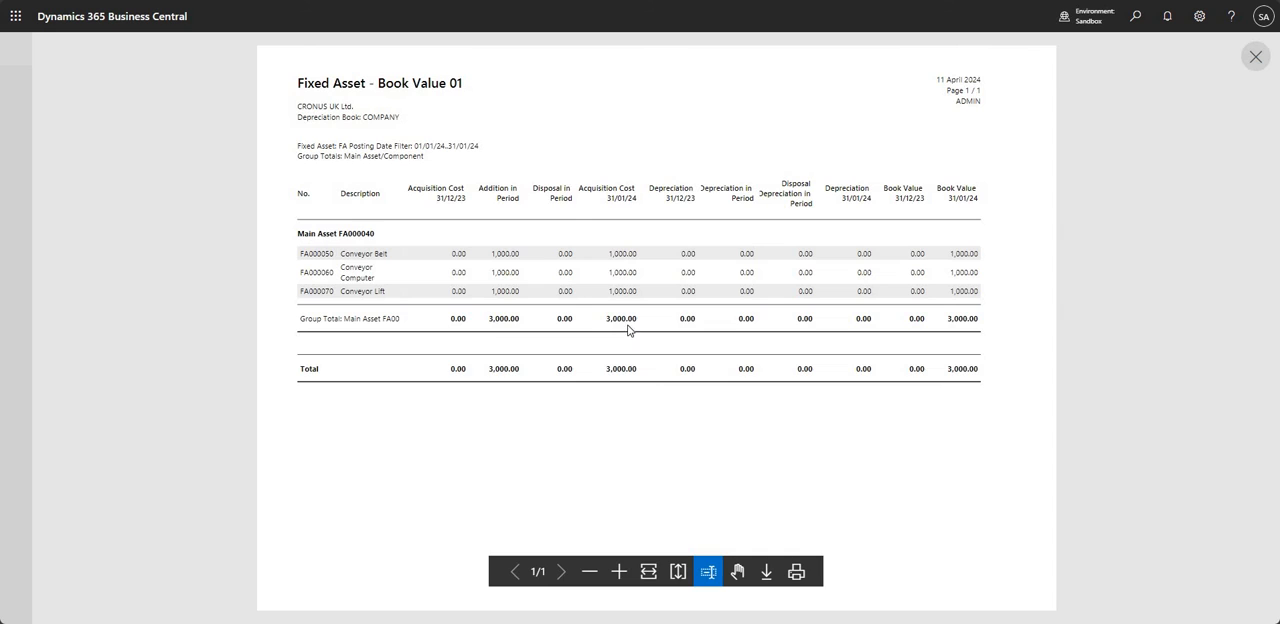
mouse_move(231, 261)
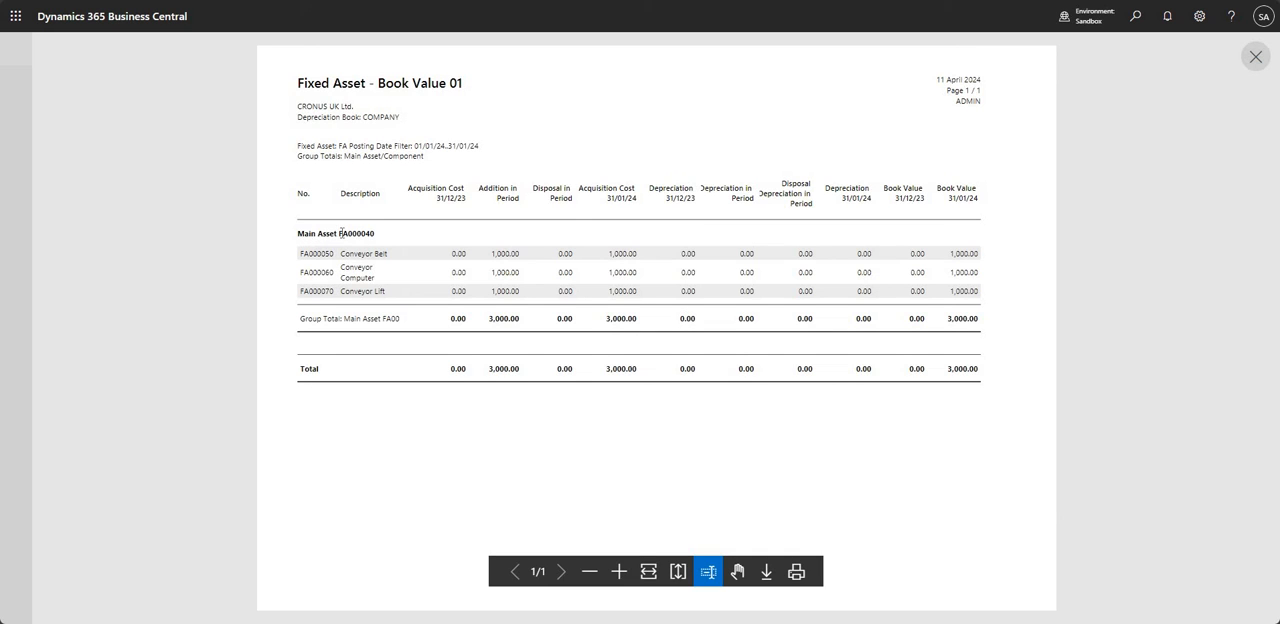
double_click(356, 233)
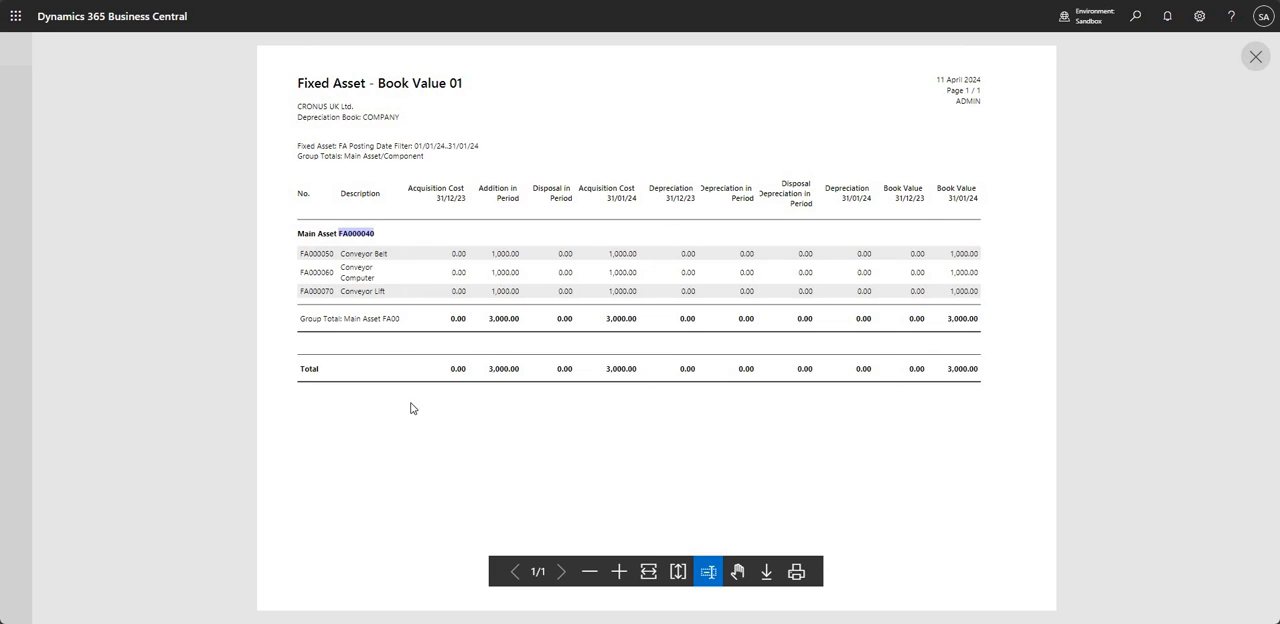
mouse_move(488, 330)
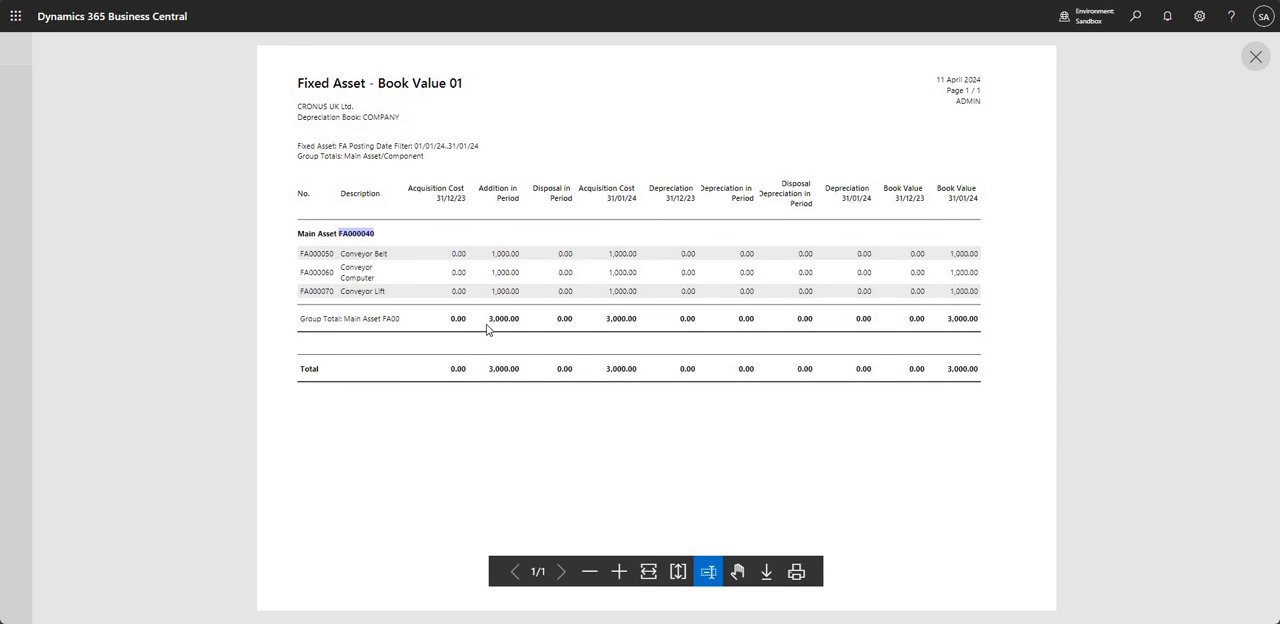
mouse_move(1258, 220)
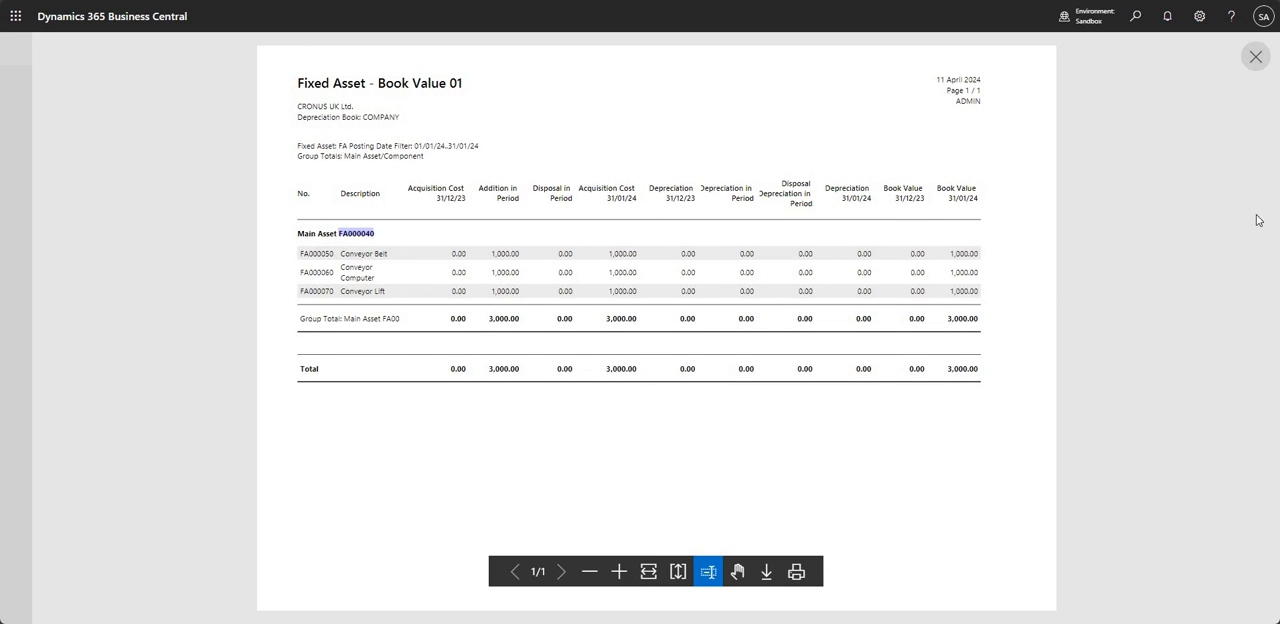
left_click(1255, 56)
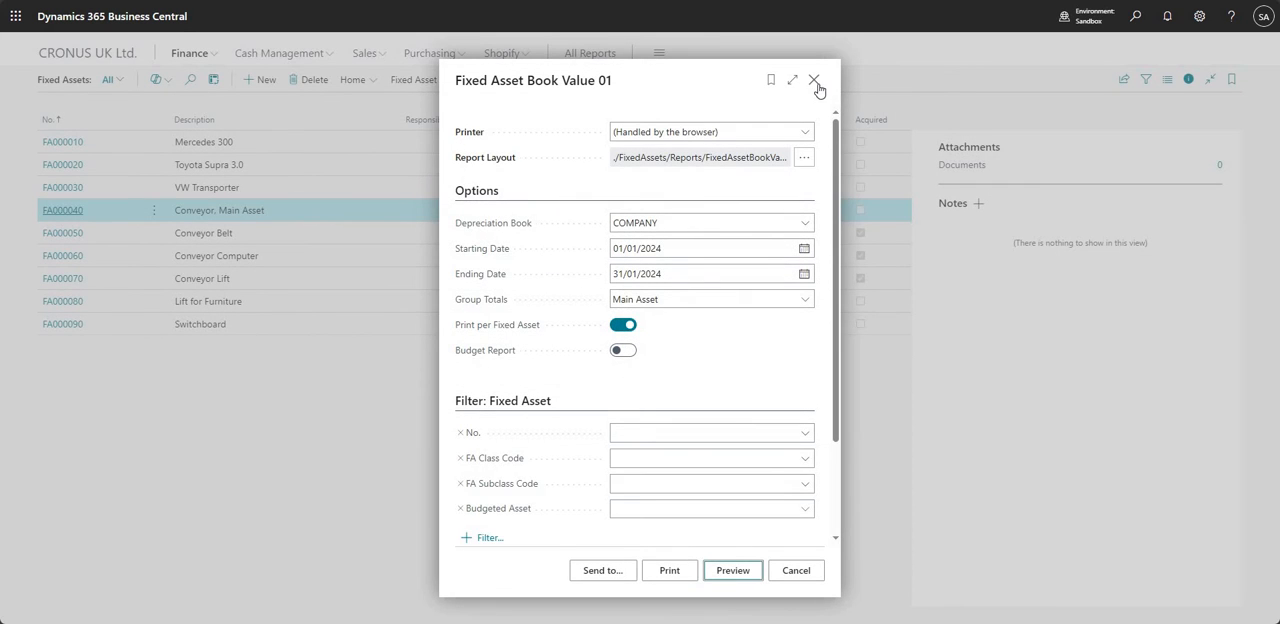
Open the FA000040 Conveyor card, confirm its 0.00 book value has no ledger entries, and return
left_click(816, 80)
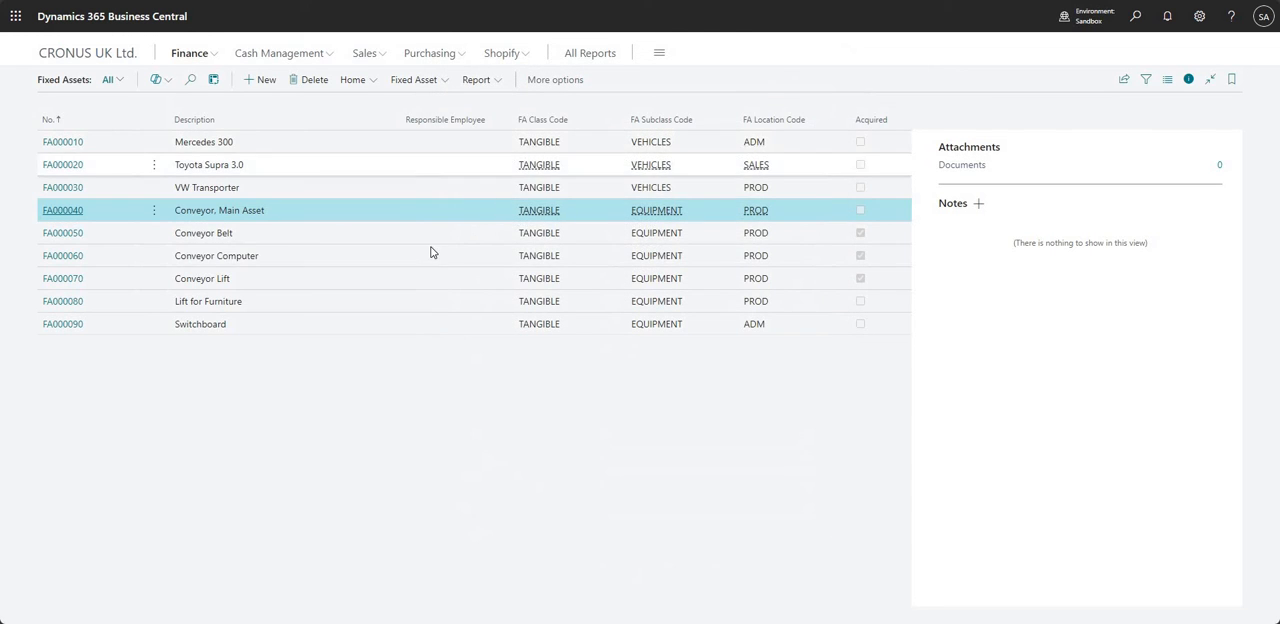
mouse_move(62, 210)
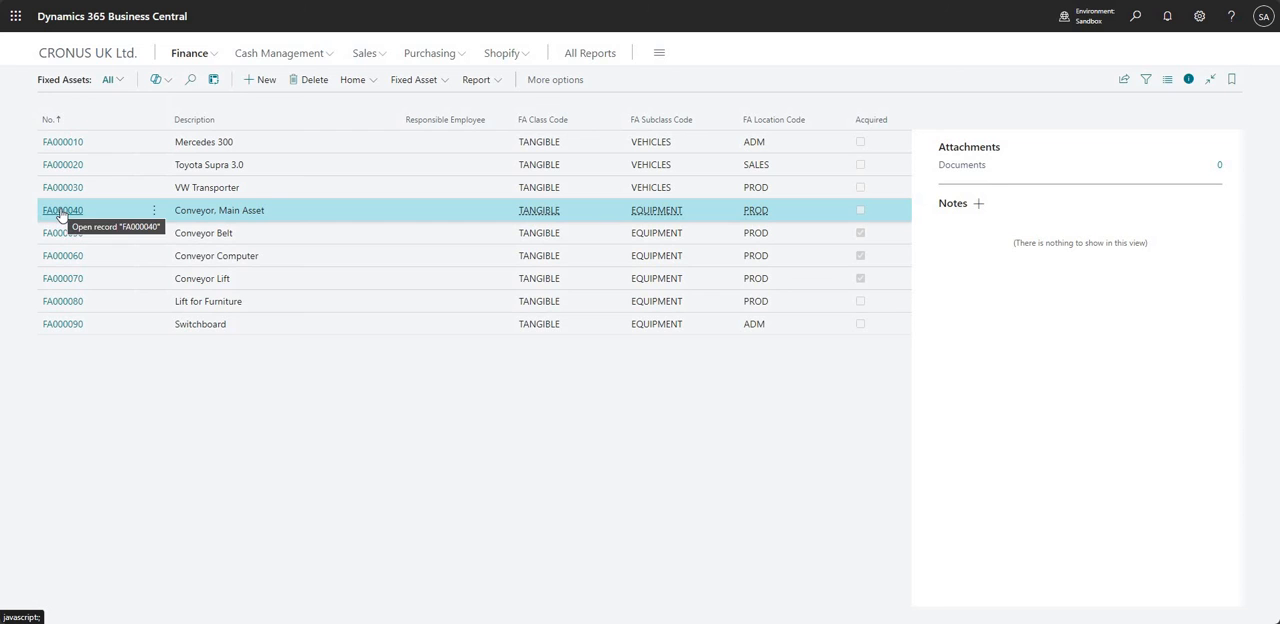
left_click(62, 210)
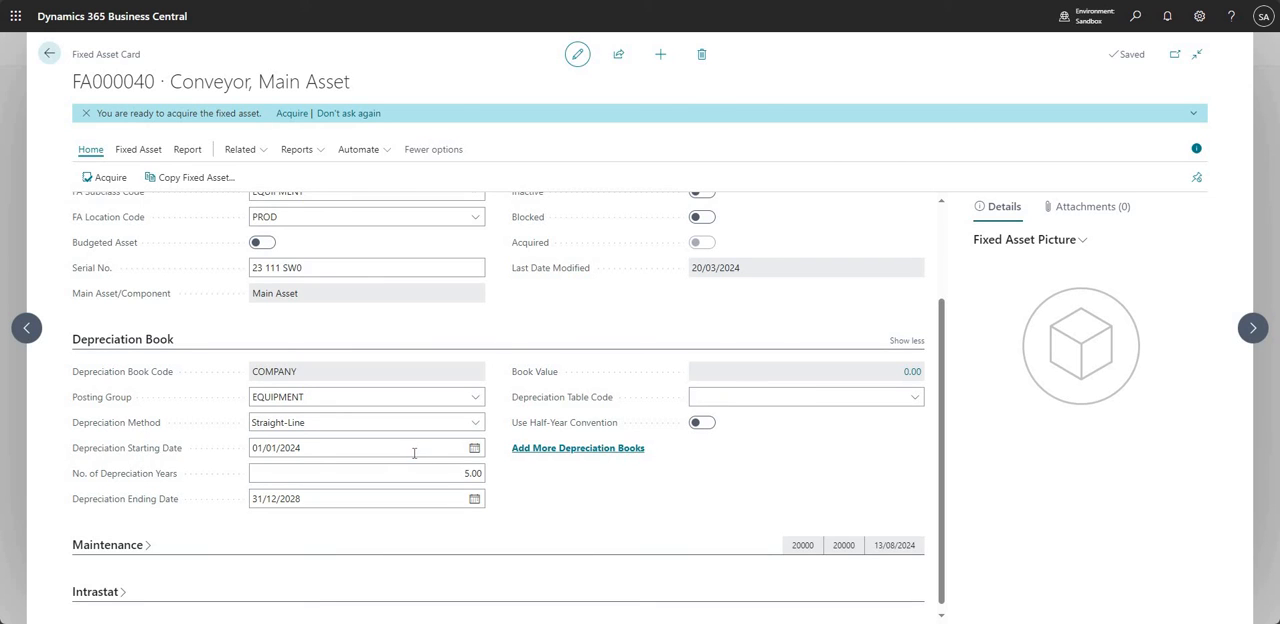
scroll("up", 3)
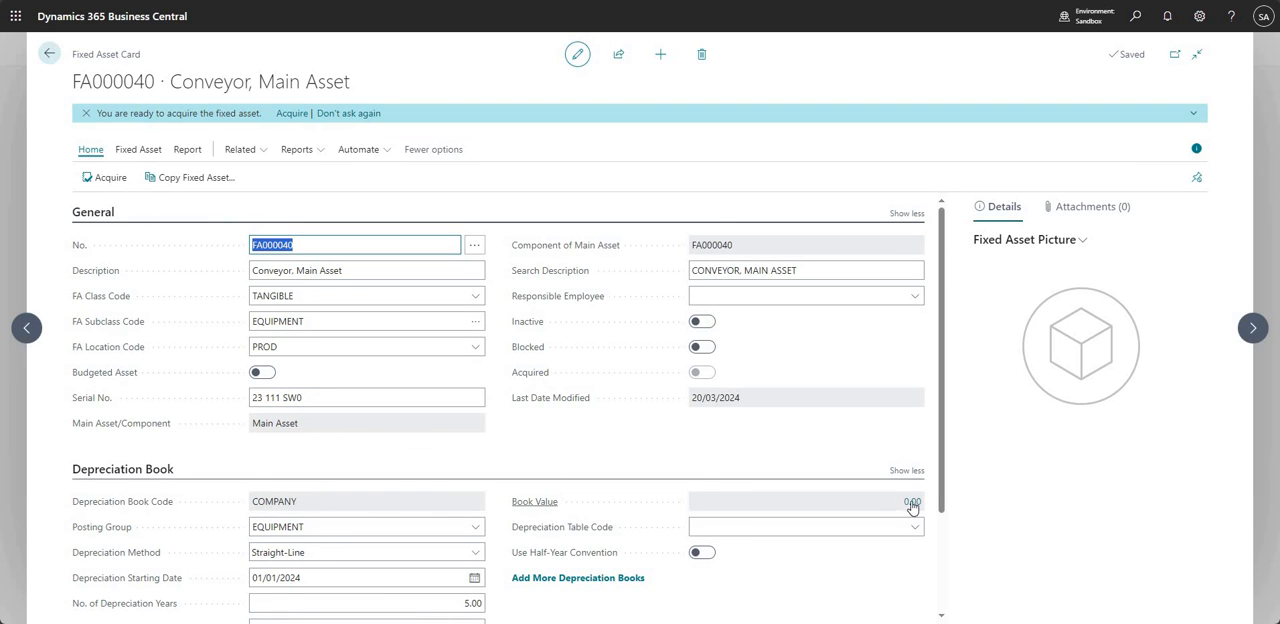
left_click(911, 501)
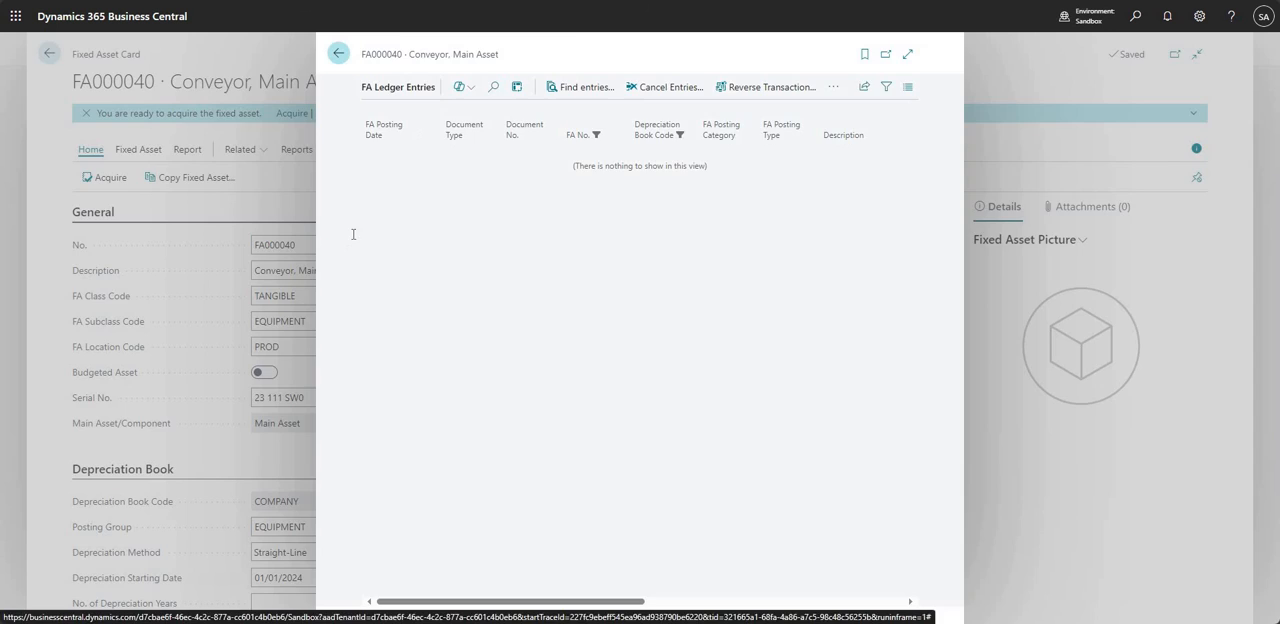
left_click(338, 54)
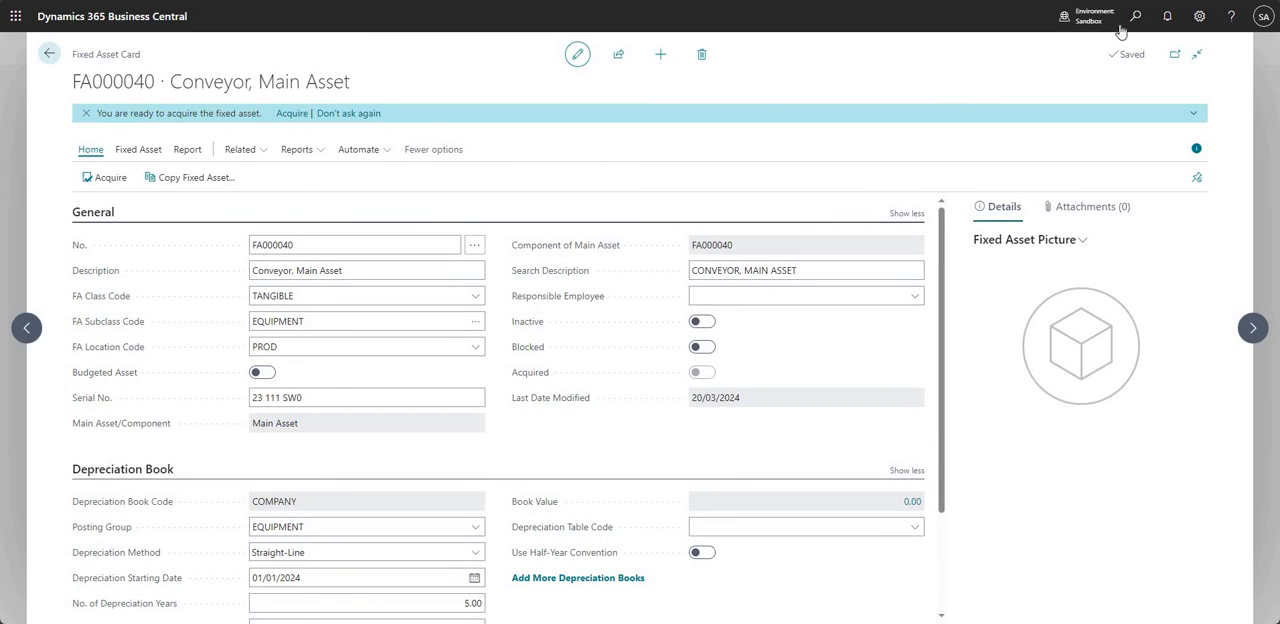
left_click(1135, 16)
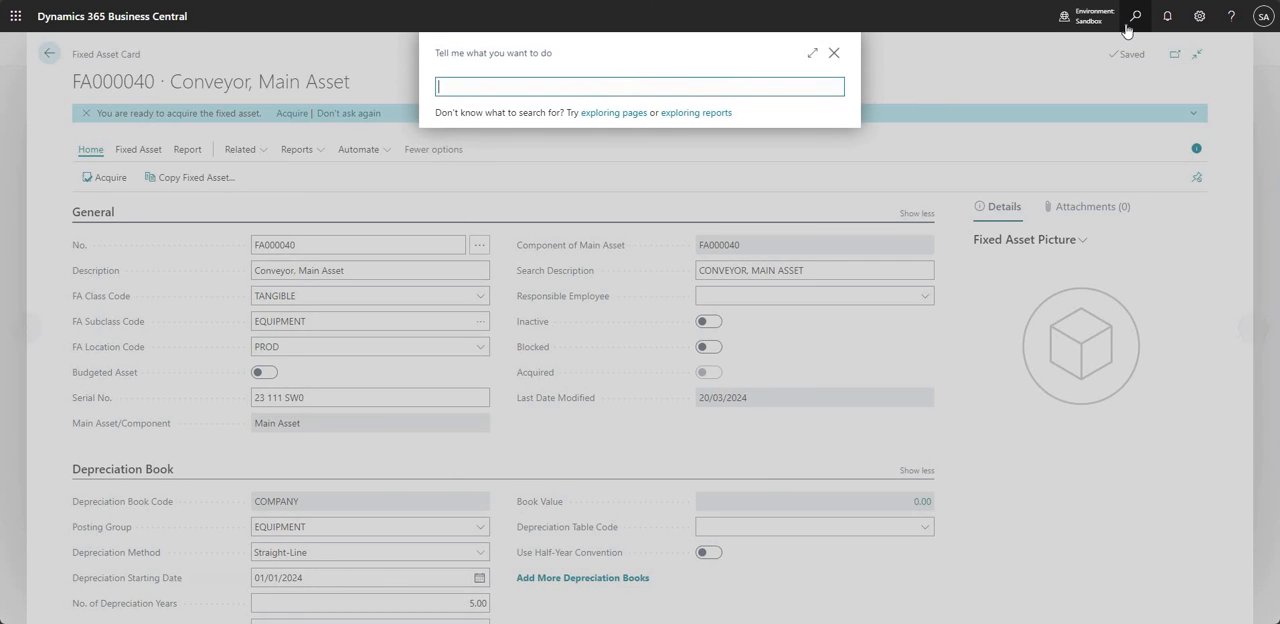
type("fixed asset")
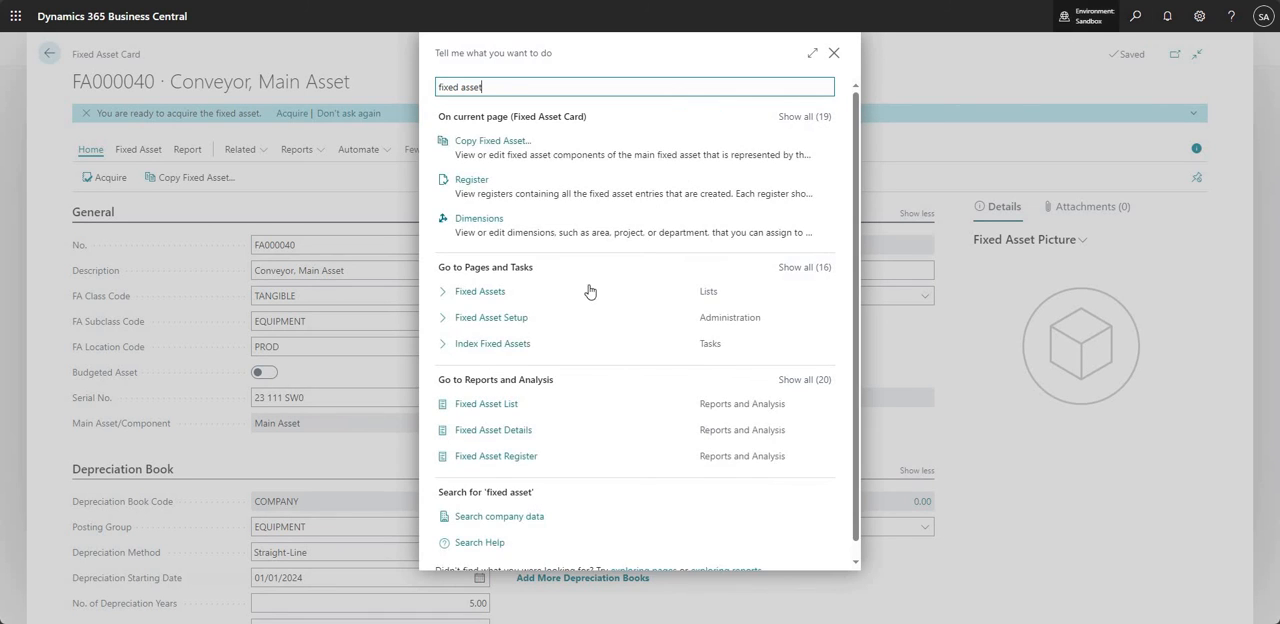
left_click(491, 317)
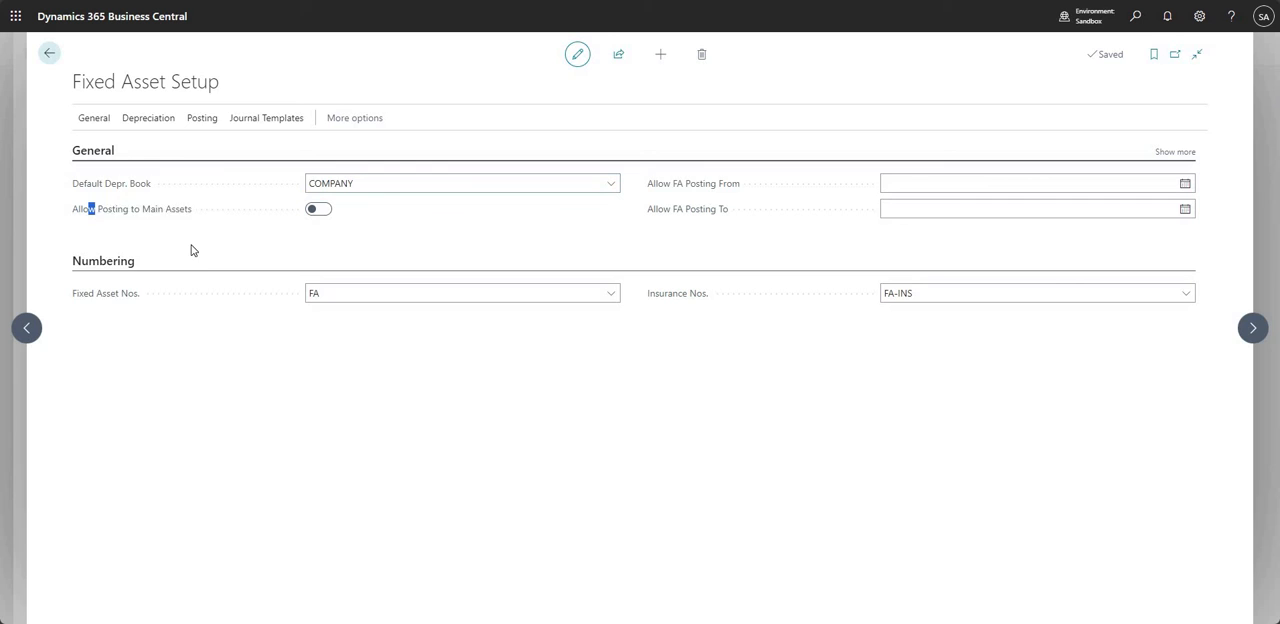
double_click(140, 208)
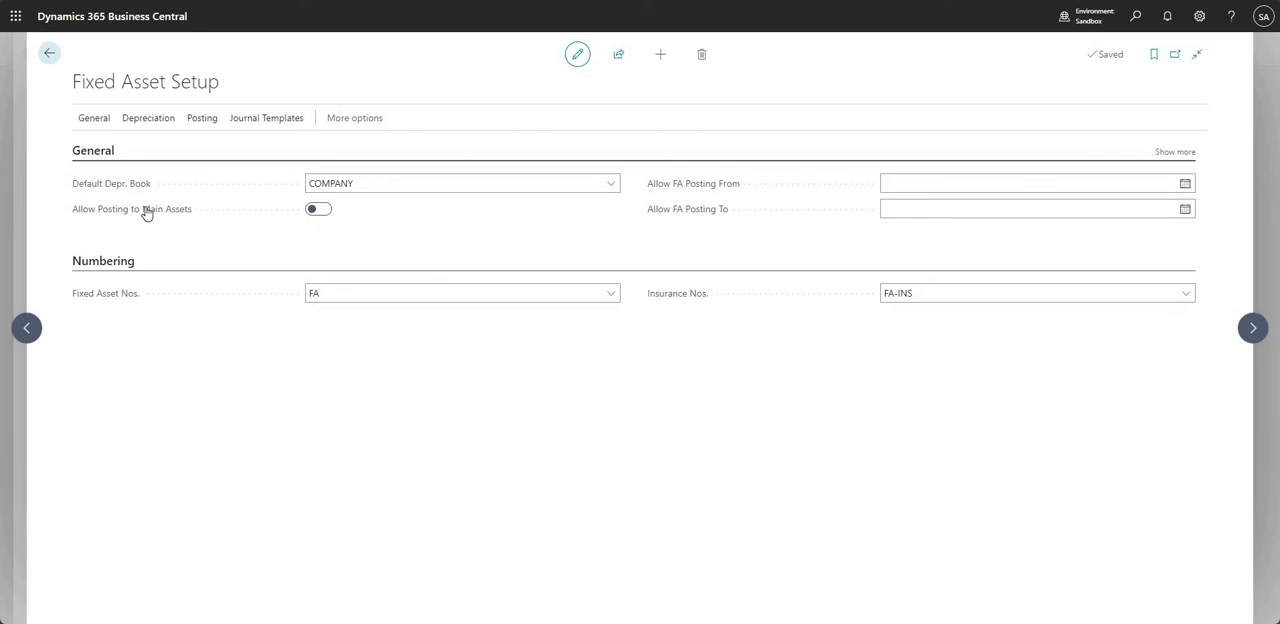
mouse_move(333, 213)
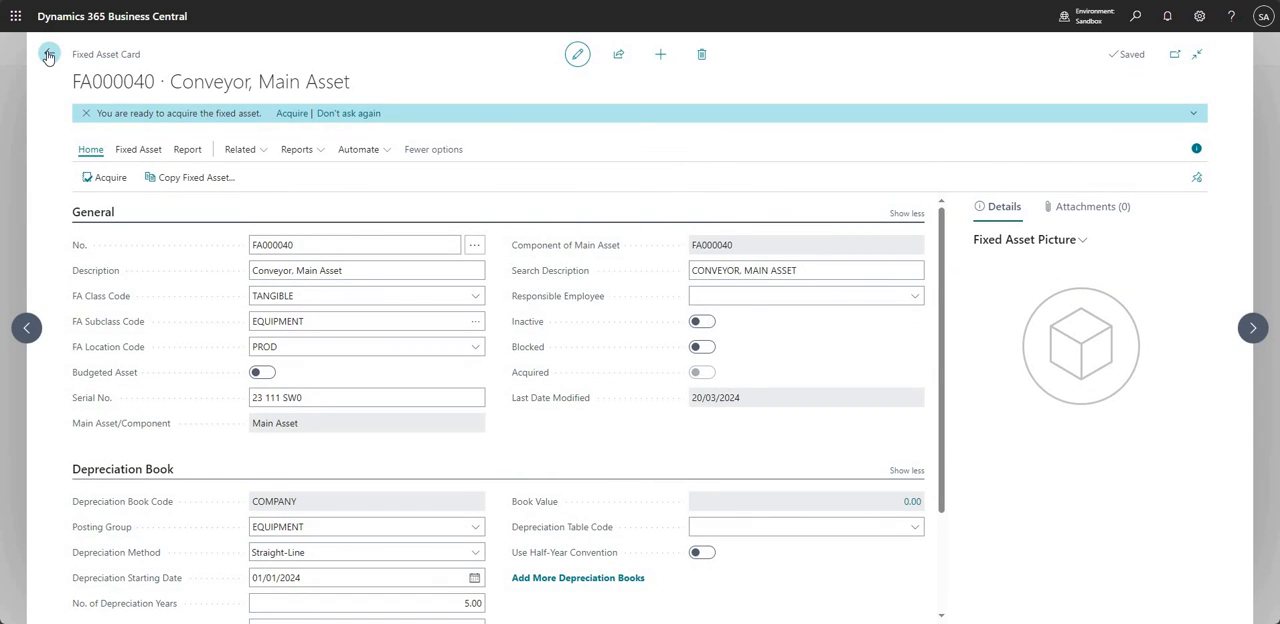
mouse_move(48, 54)
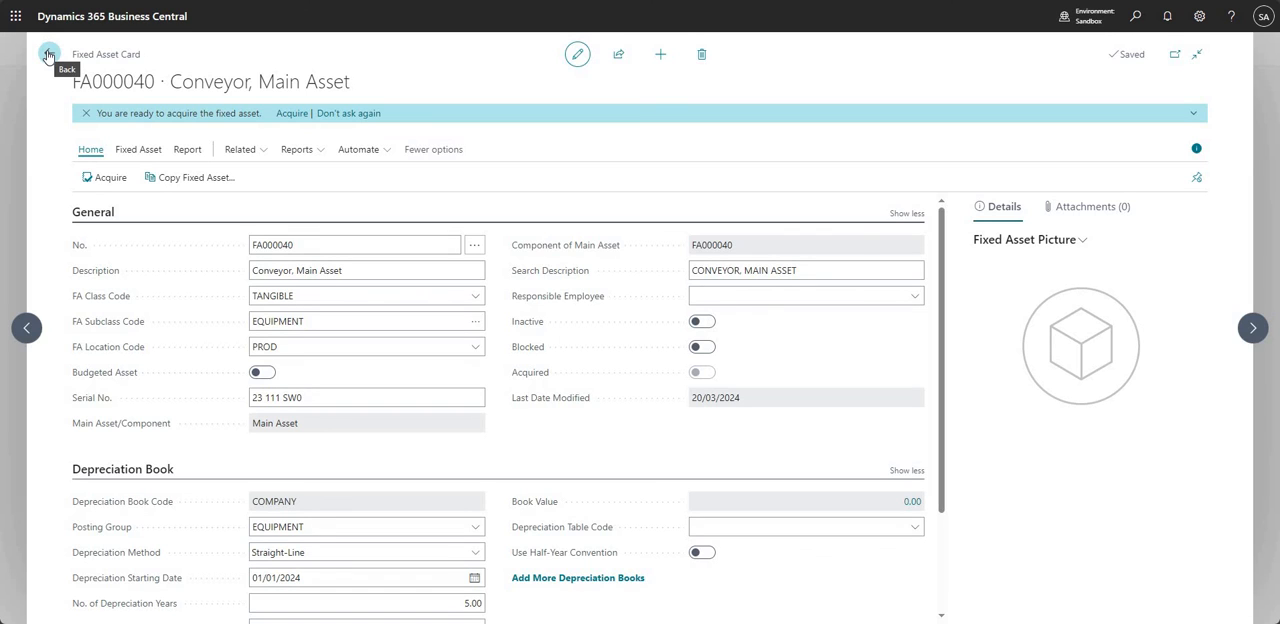
mouse_move(47, 54)
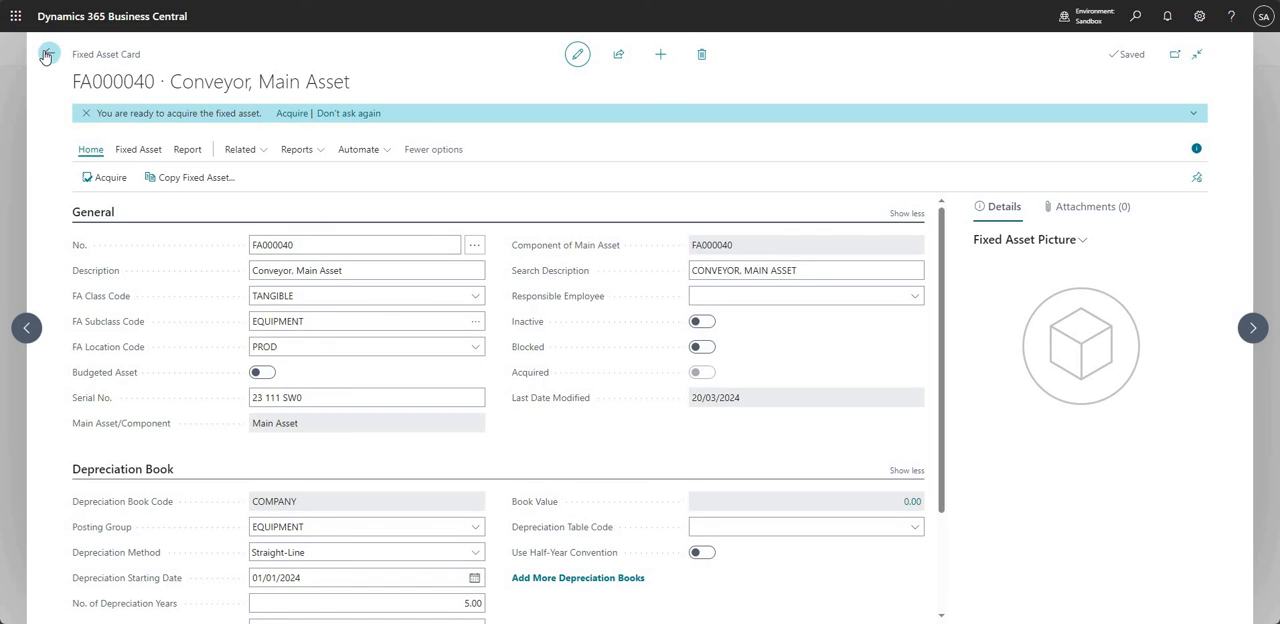